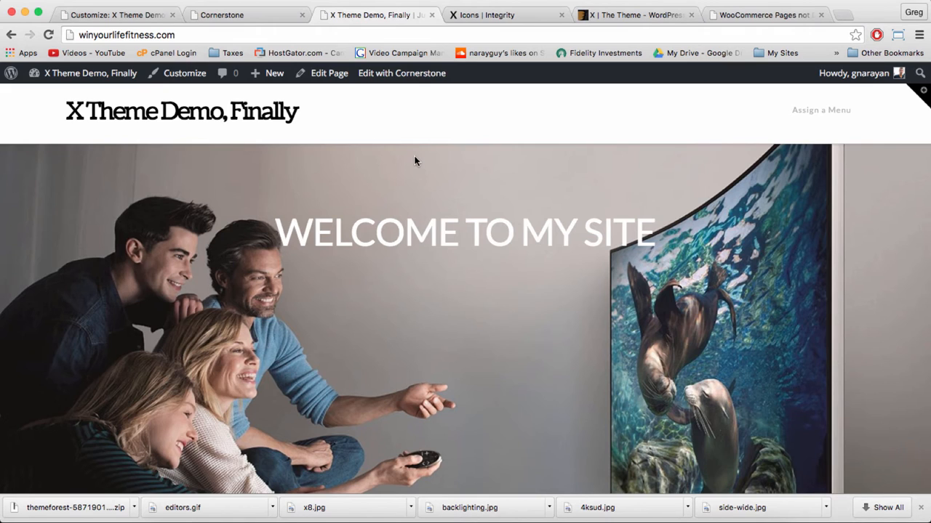
pyautogui.moveTo(385, 114)
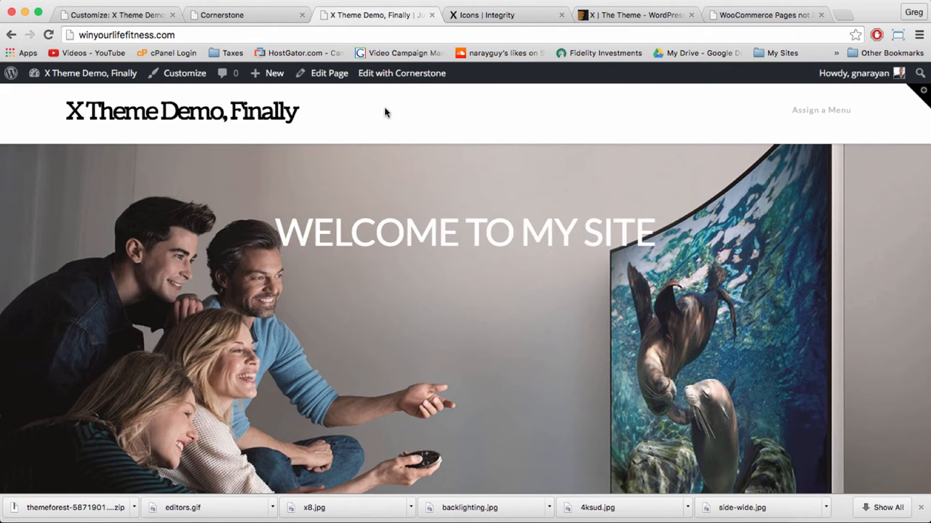
# Step: Scroll through the front page down to the footer to review its sections
pyautogui.scroll(-3)
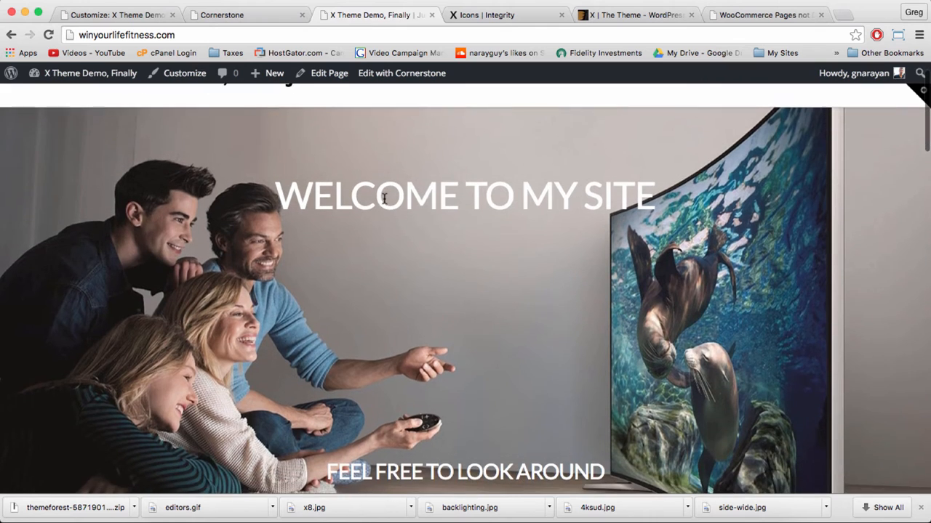
pyautogui.scroll(-3)
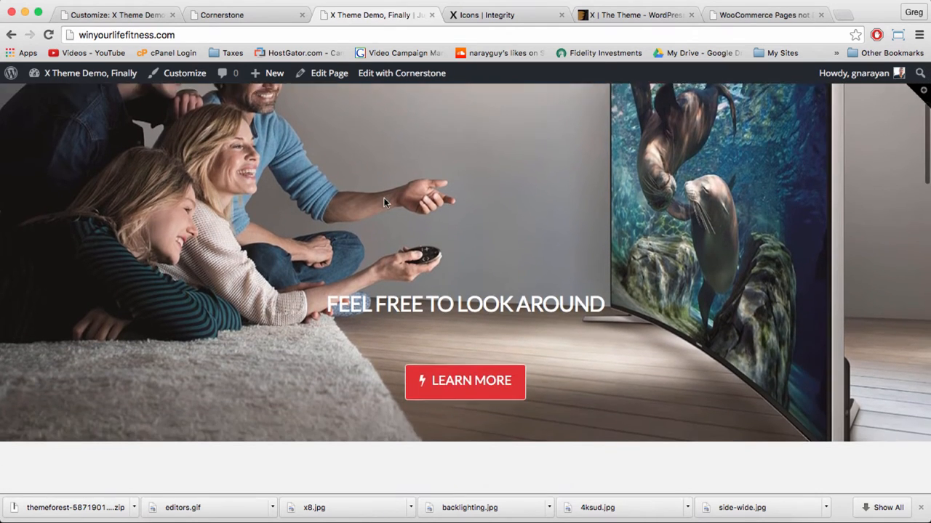
pyautogui.scroll(-3)
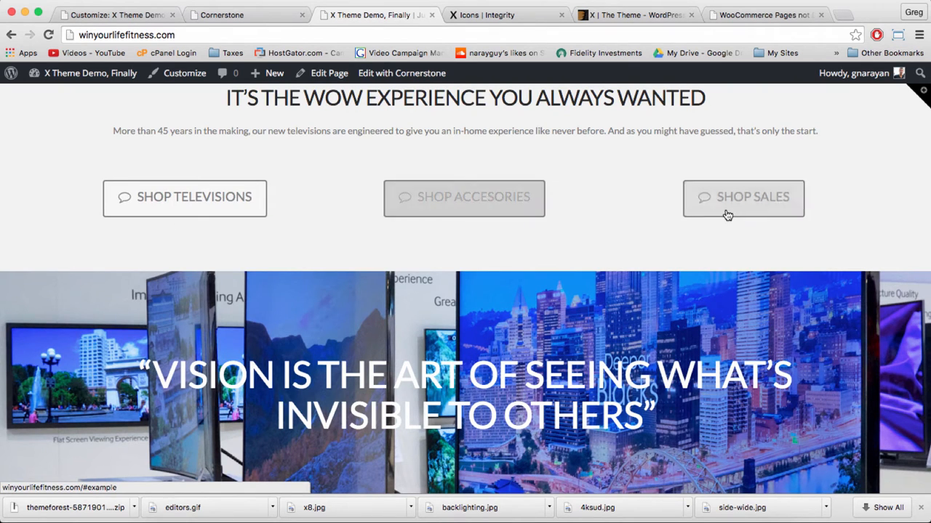
pyautogui.moveTo(464, 198)
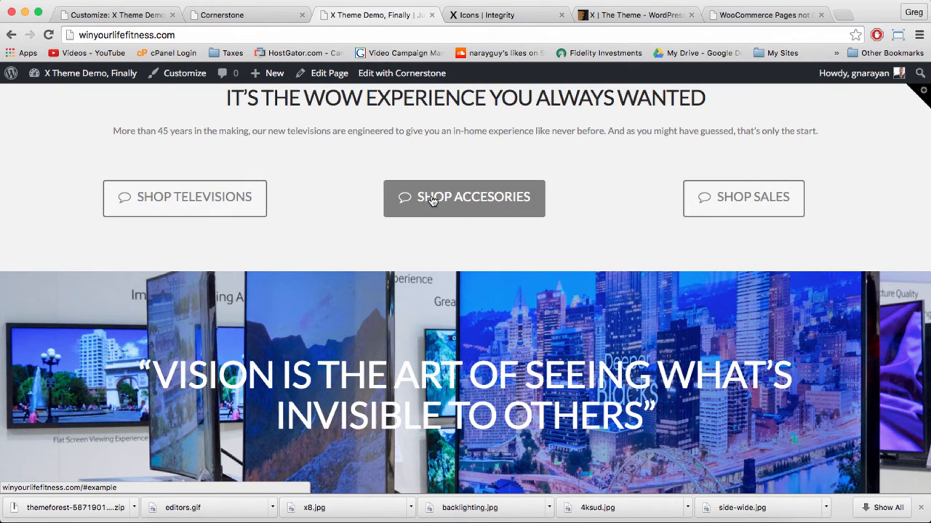
pyautogui.scroll(-3)
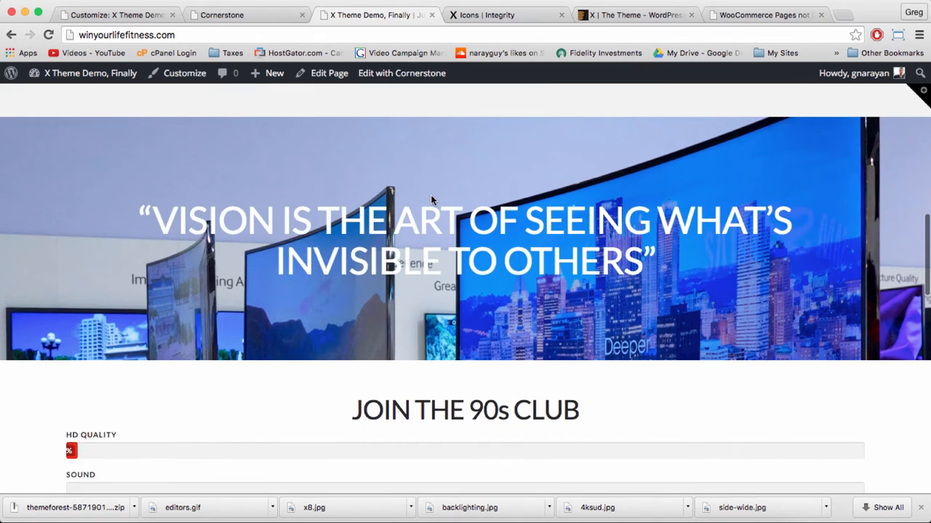
pyautogui.scroll(-3)
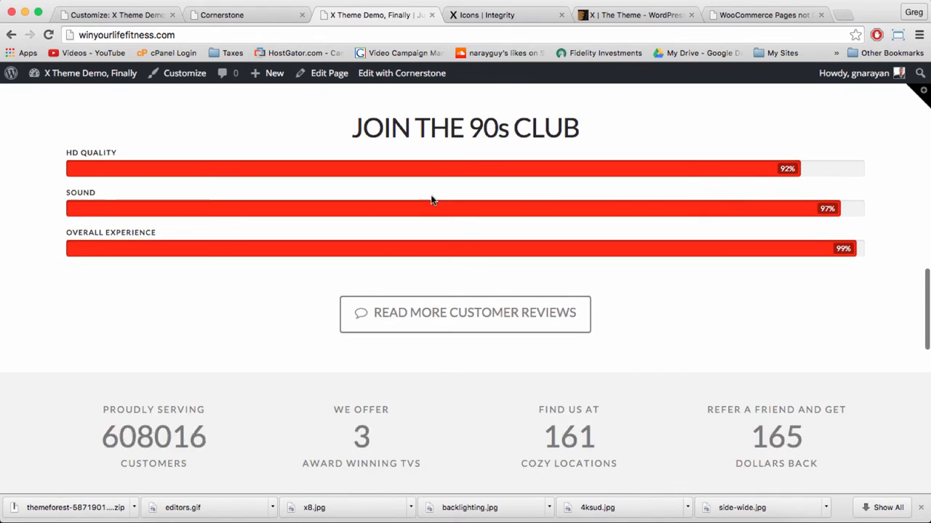
pyautogui.scroll(-3)
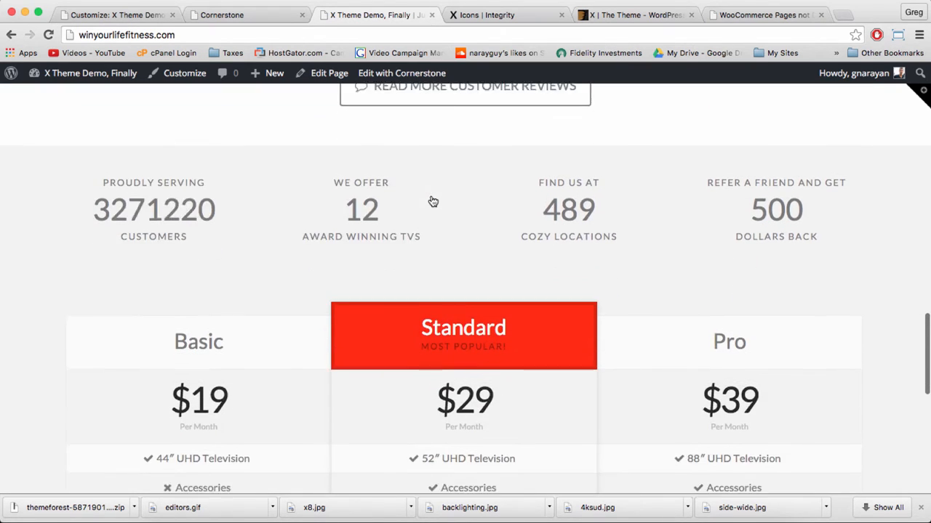
pyautogui.scroll(-3)
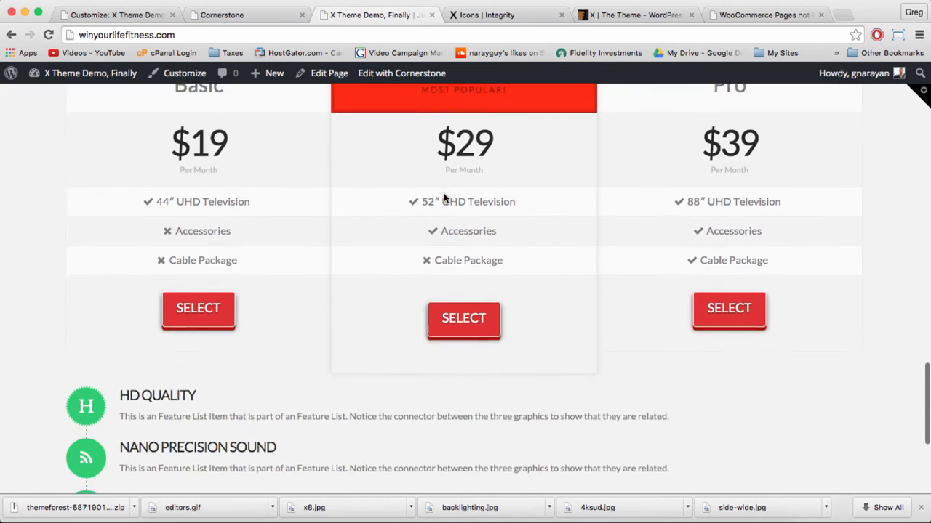
pyautogui.scroll(-3)
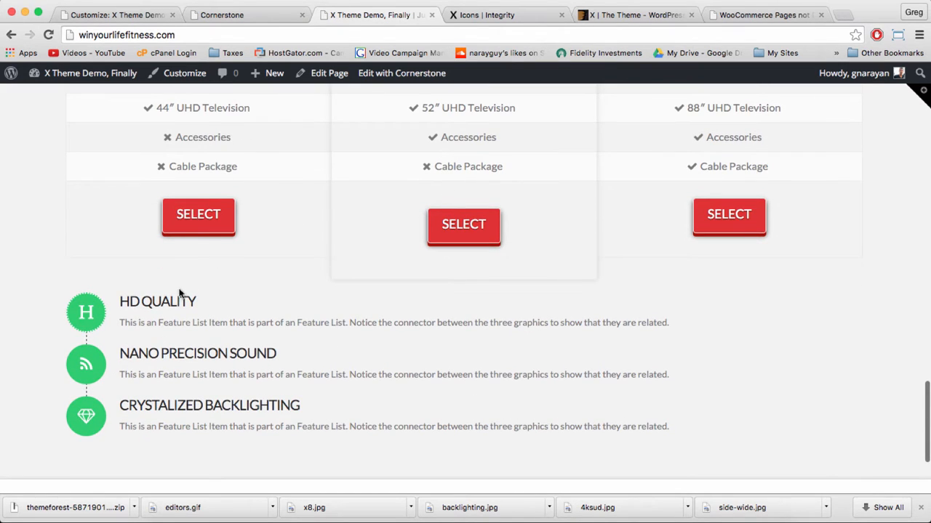
pyautogui.scroll(-3)
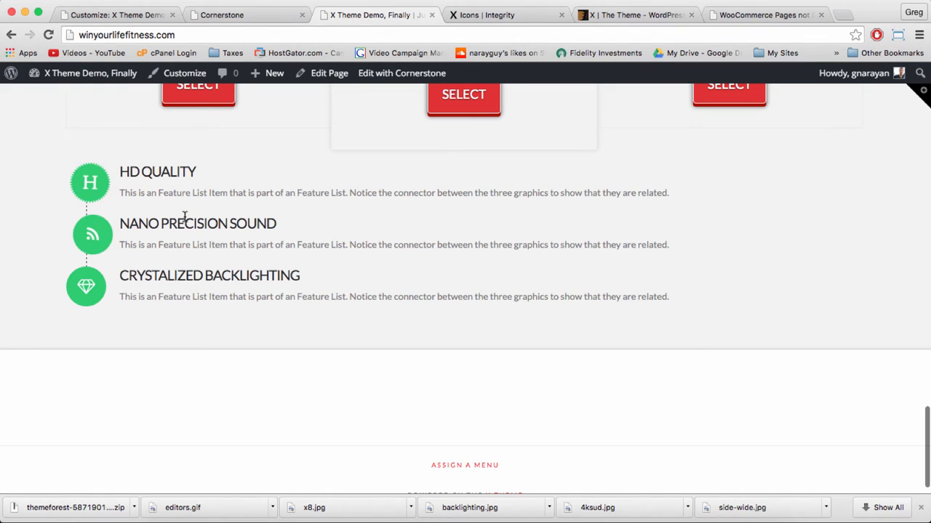
pyautogui.scroll(-3)
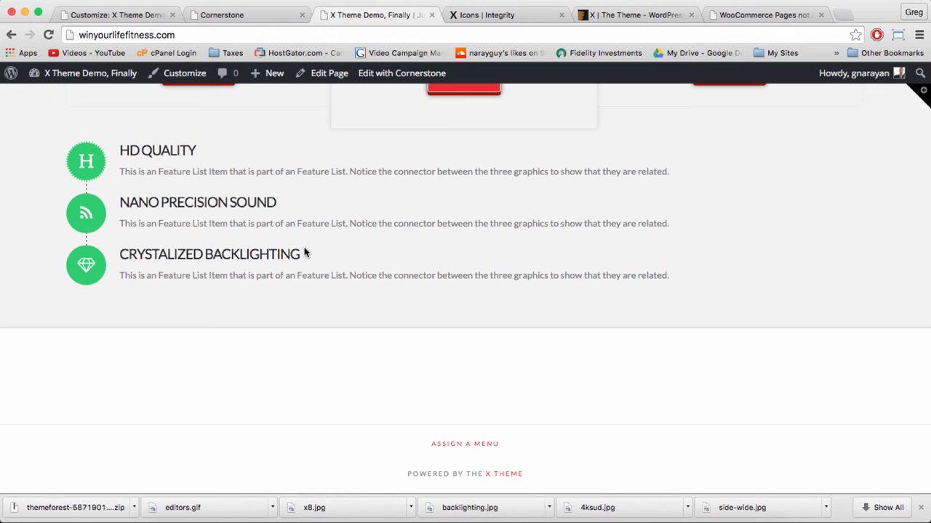
pyautogui.scroll(-3)
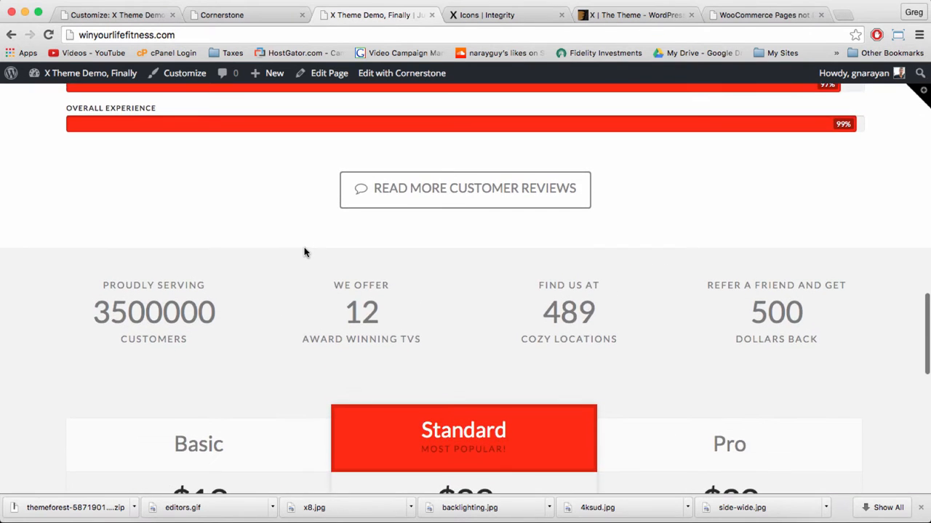
pyautogui.scroll(-3)
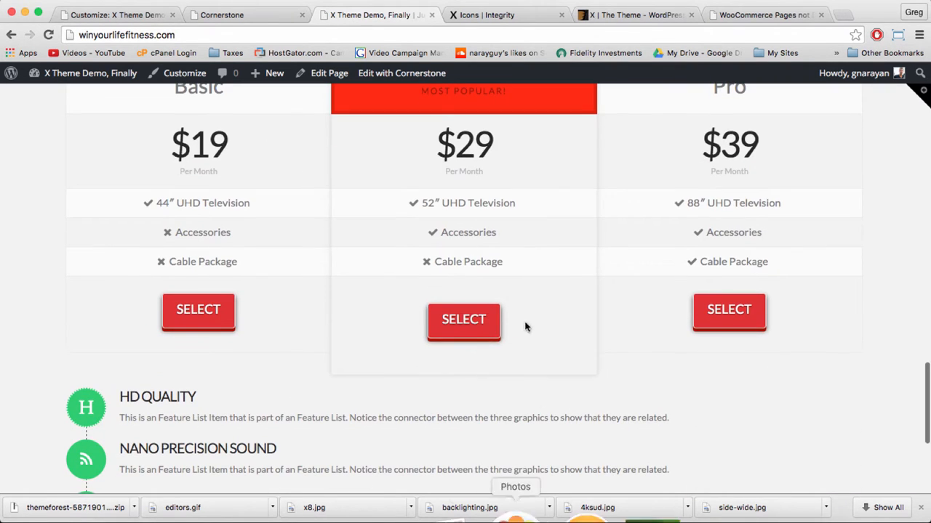
pyautogui.scroll(-3)
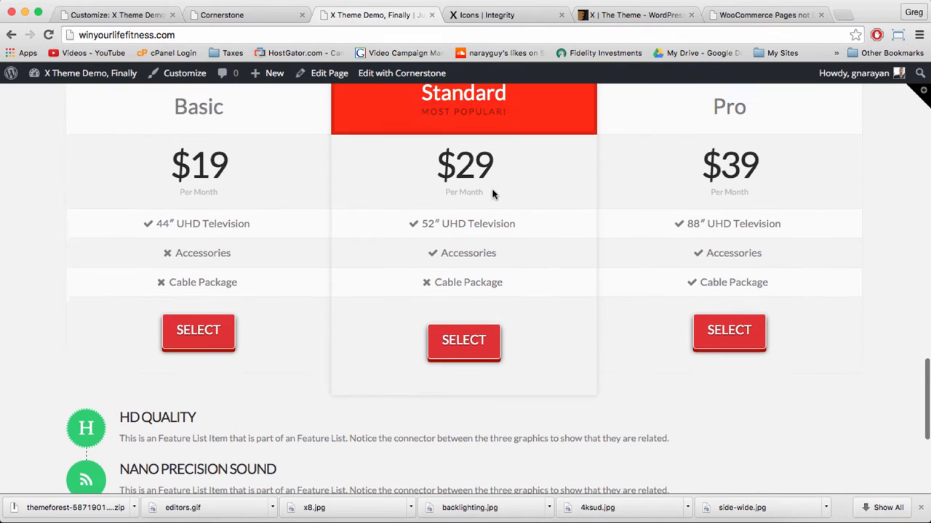
pyautogui.scroll(-3)
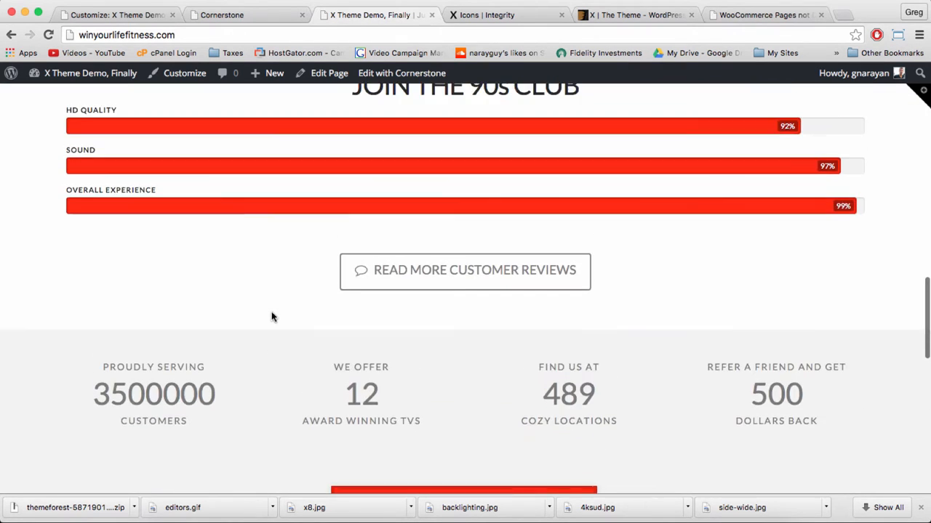
pyautogui.scroll(3)
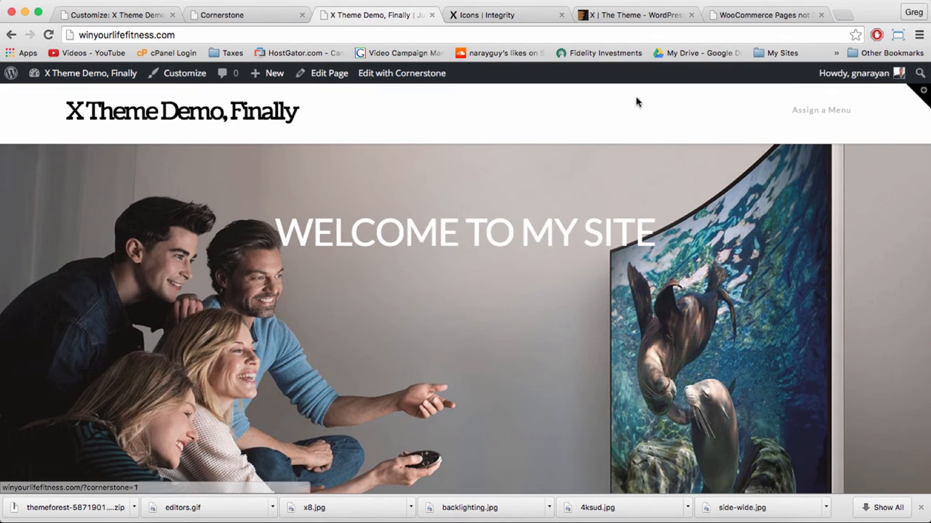
pyautogui.moveTo(433, 209)
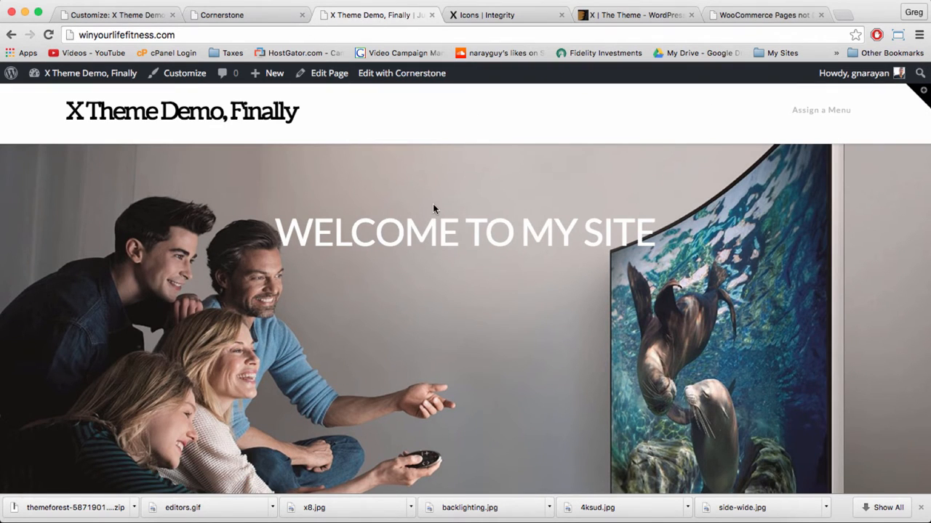
pyautogui.scroll(-3)
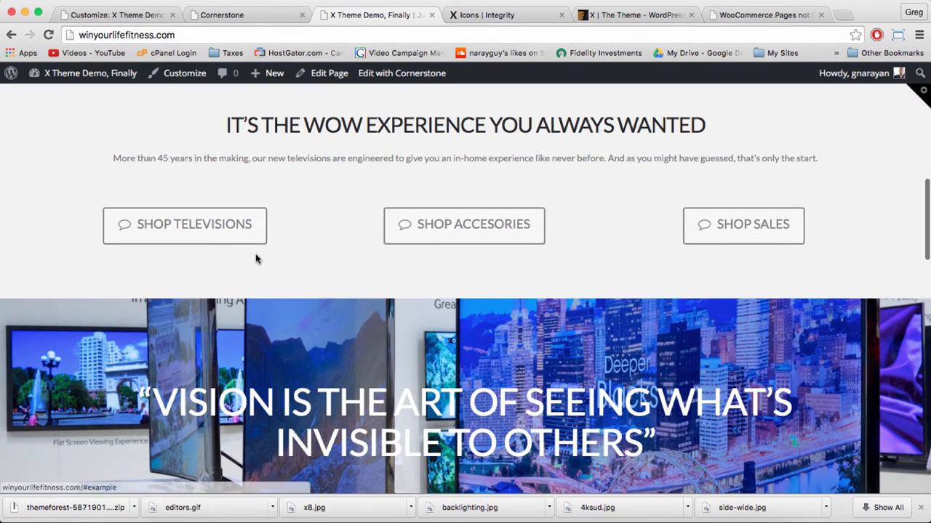
pyautogui.moveTo(464, 224)
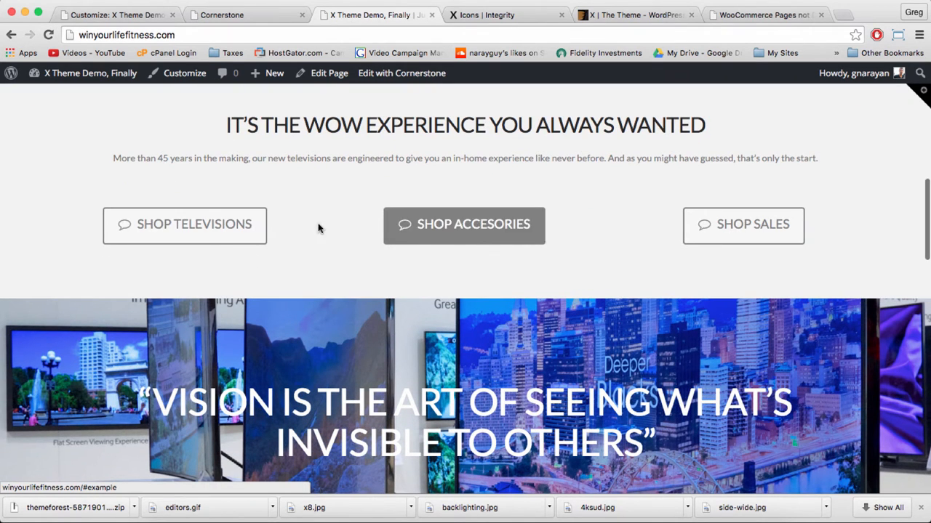
pyautogui.moveTo(425, 239)
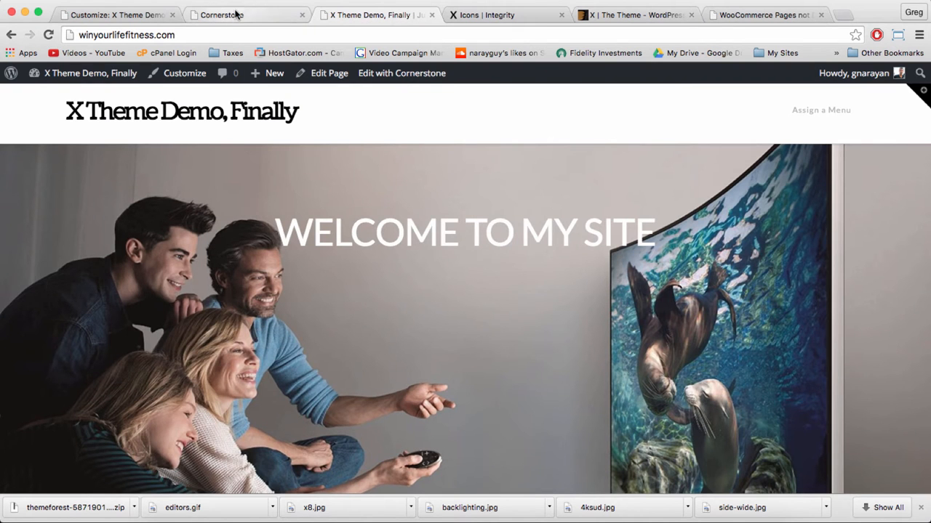
# Step: Enter Cornerstone for the homepage, then leave it for the dashboard without saving changes
pyautogui.click(402, 73)
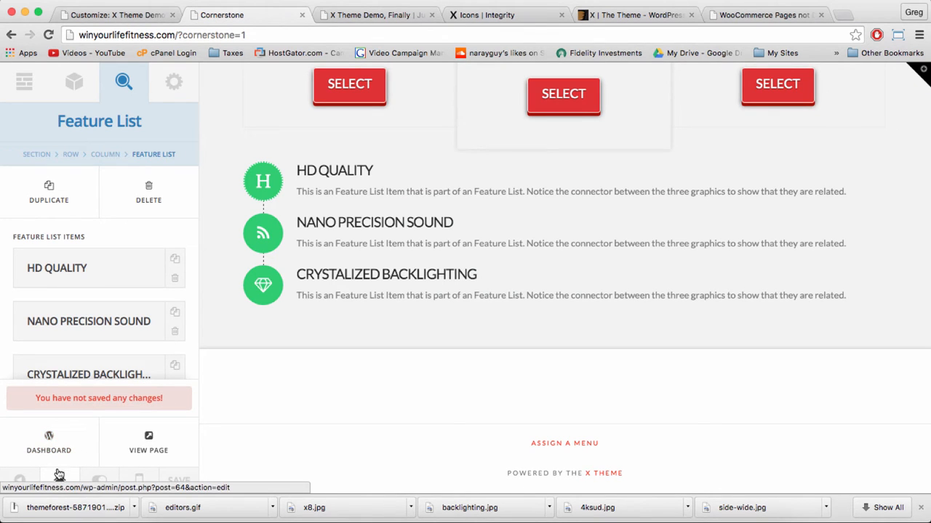
pyautogui.click(50, 442)
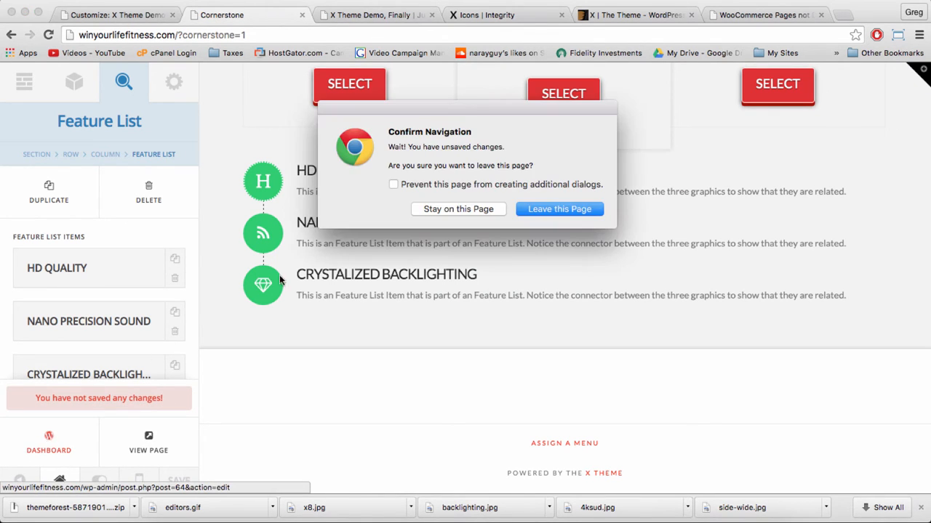
pyautogui.click(558, 210)
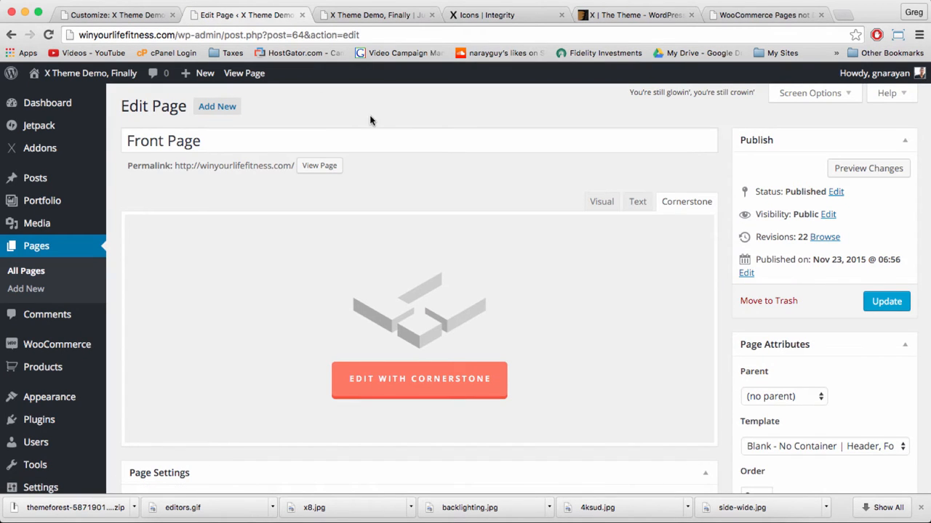
pyautogui.moveTo(40, 419)
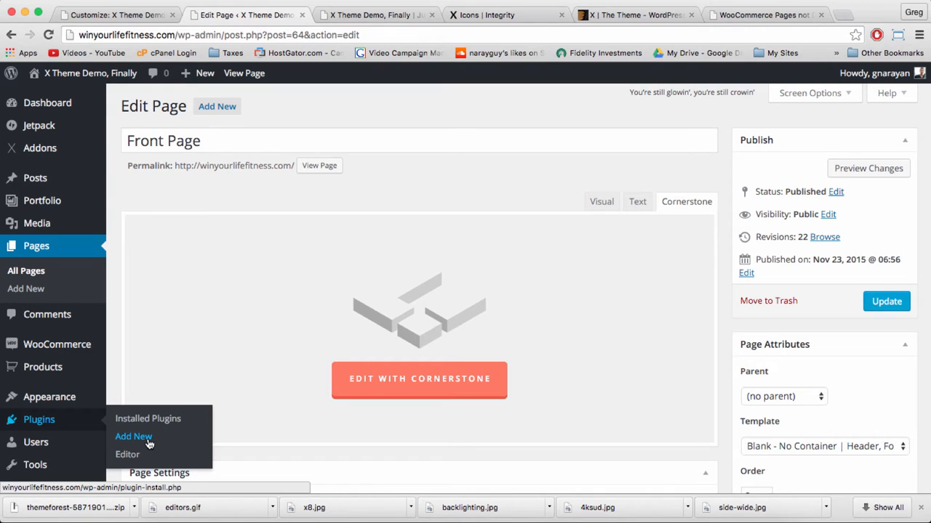
pyautogui.moveTo(37, 224)
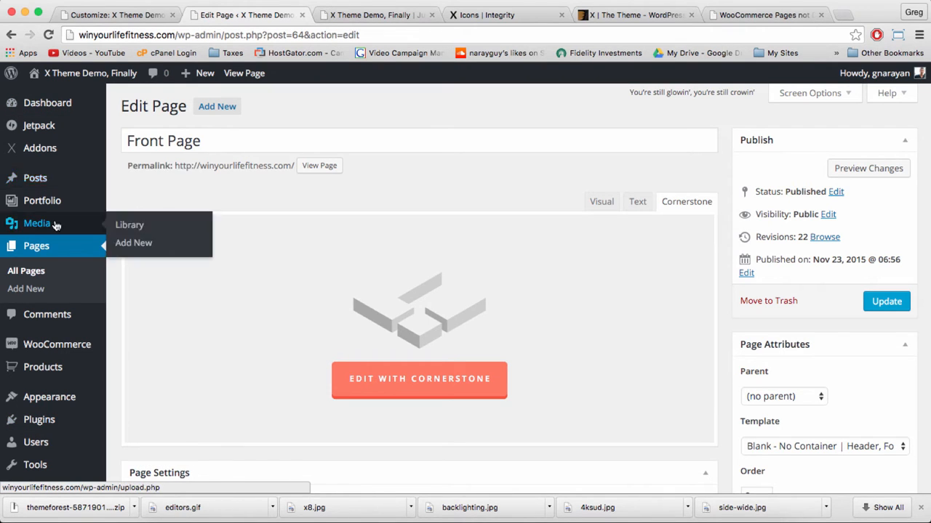
# Step: Go through the Pages list back to the live homepage and scroll its hero and feature list
pyautogui.click(26, 271)
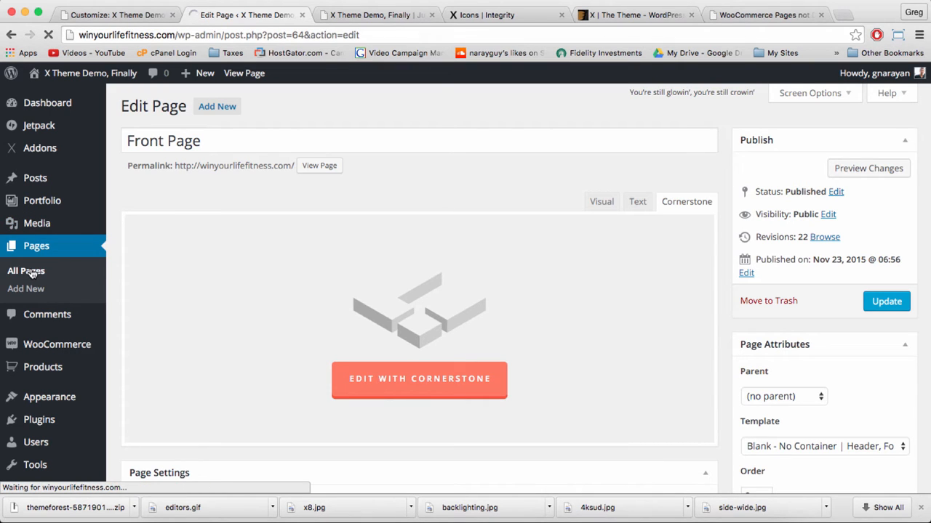
pyautogui.click(27, 270)
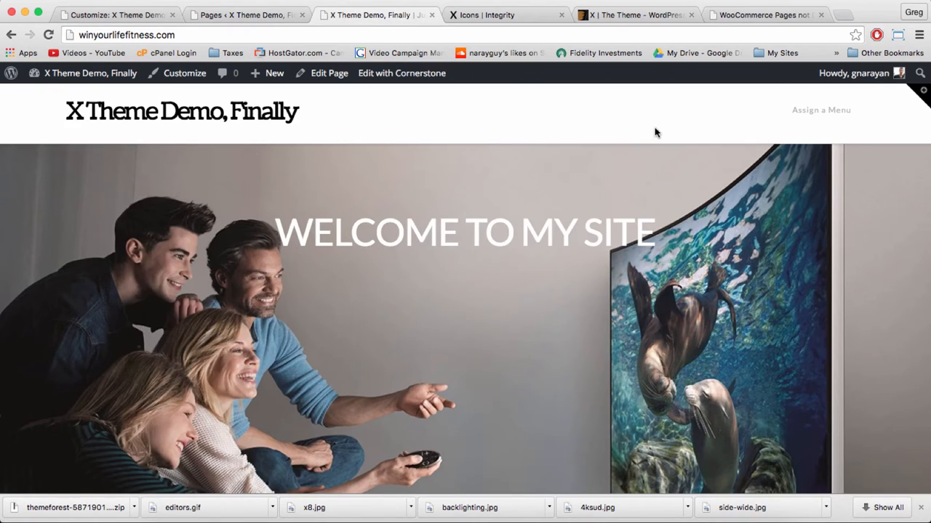
pyautogui.scroll(-3)
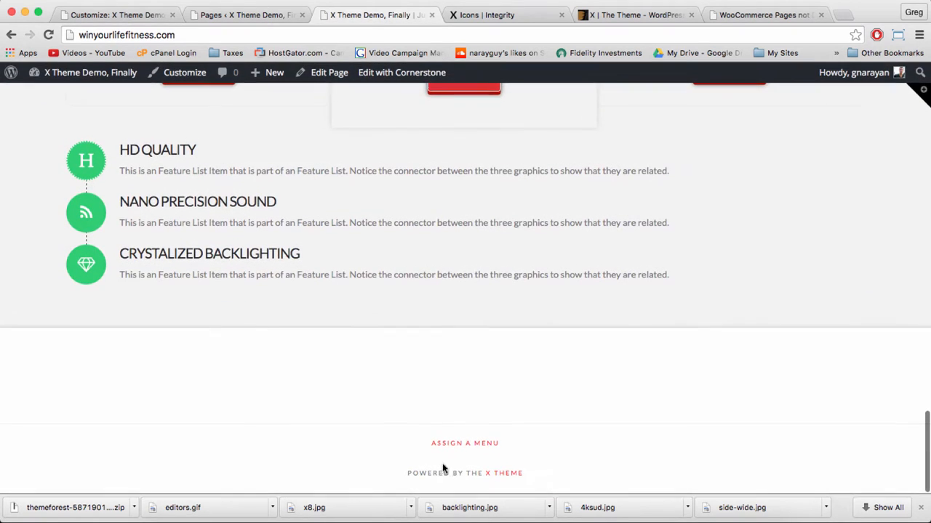
pyautogui.scroll(3)
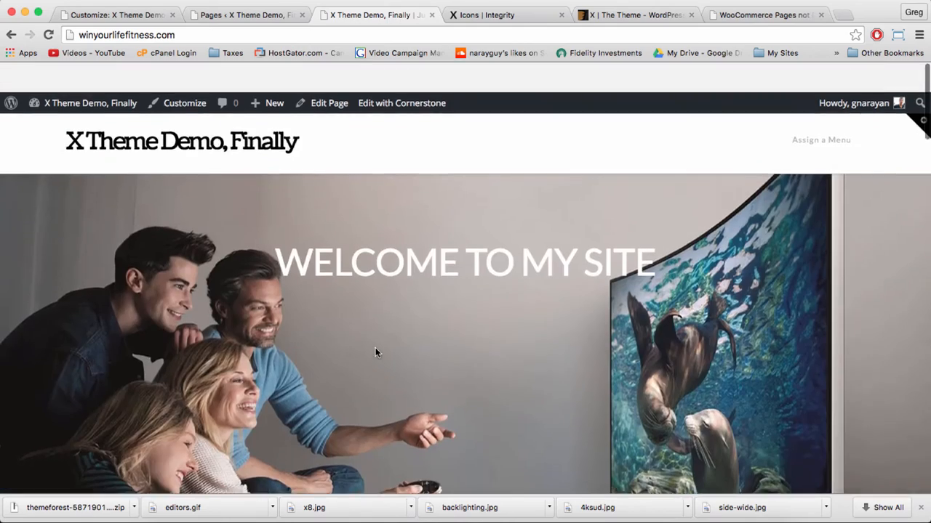
pyautogui.scroll(-3)
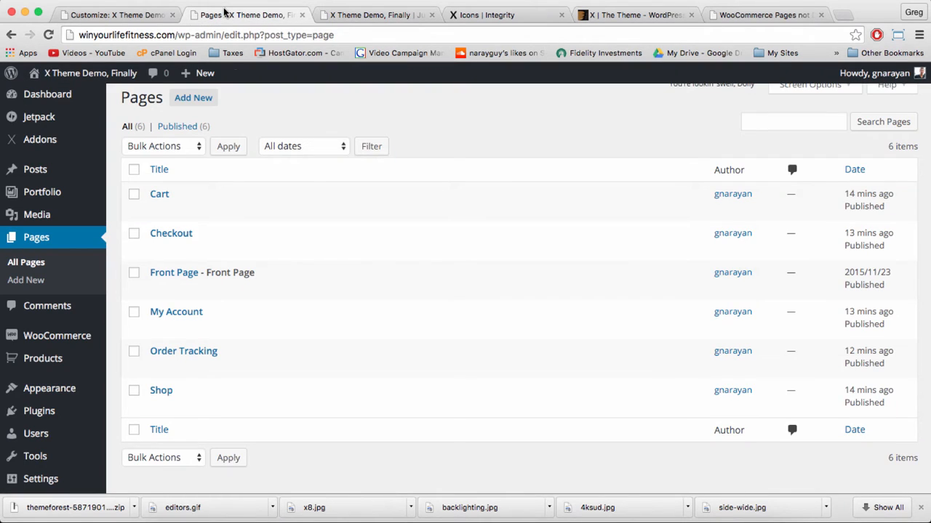
pyautogui.moveTo(201, 72)
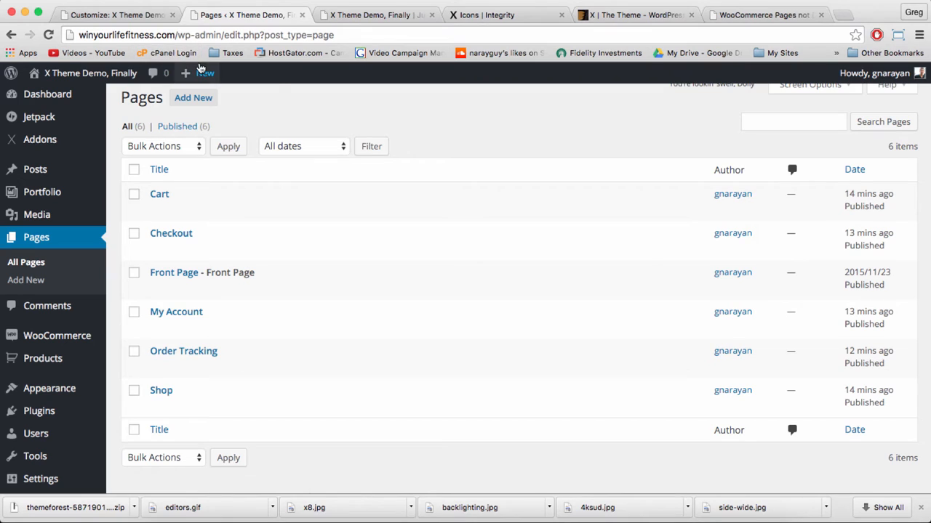
# Step: Start a new WooCommerce product from the admin bar's + New menu
pyautogui.click(204, 73)
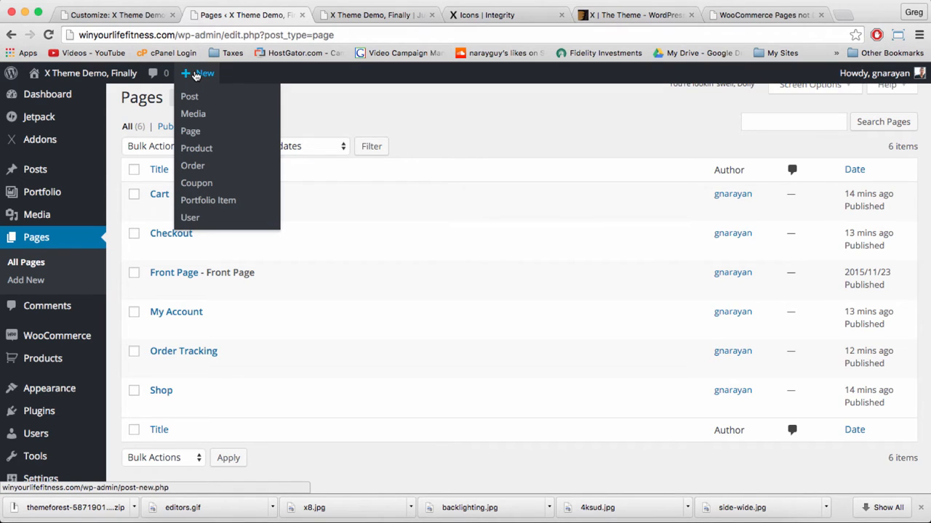
pyautogui.moveTo(196, 148)
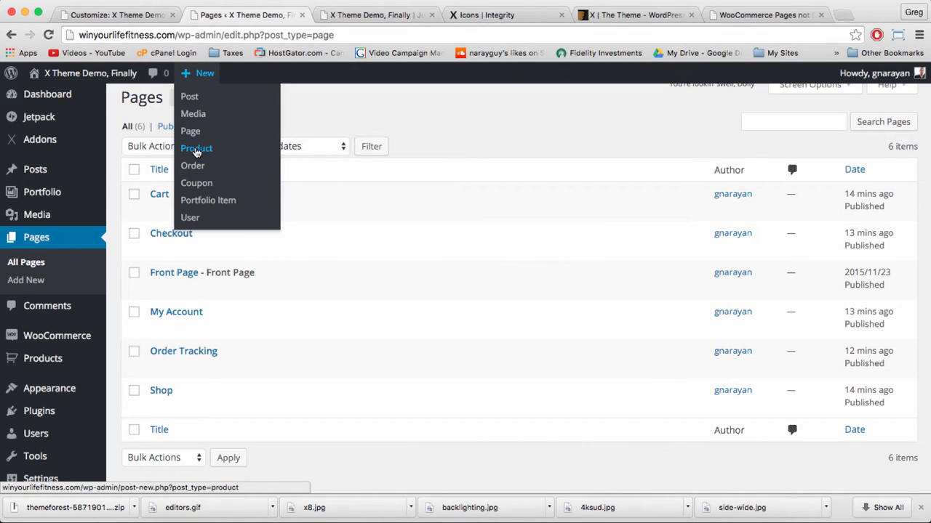
pyautogui.moveTo(197, 148)
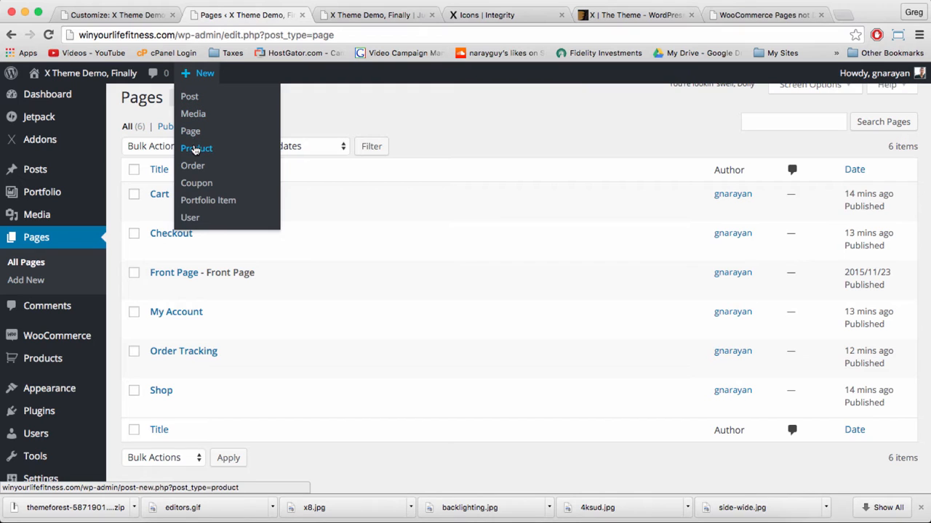
pyautogui.click(196, 148)
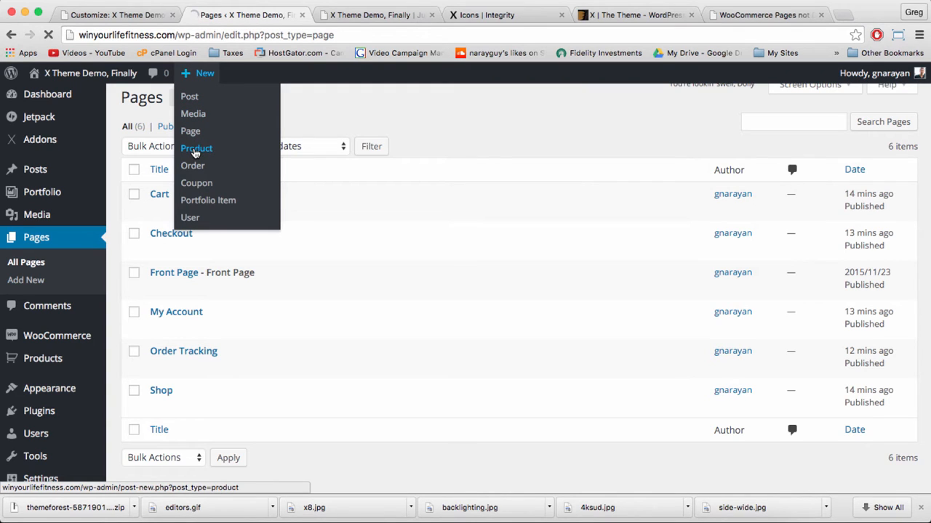
pyautogui.click(196, 148)
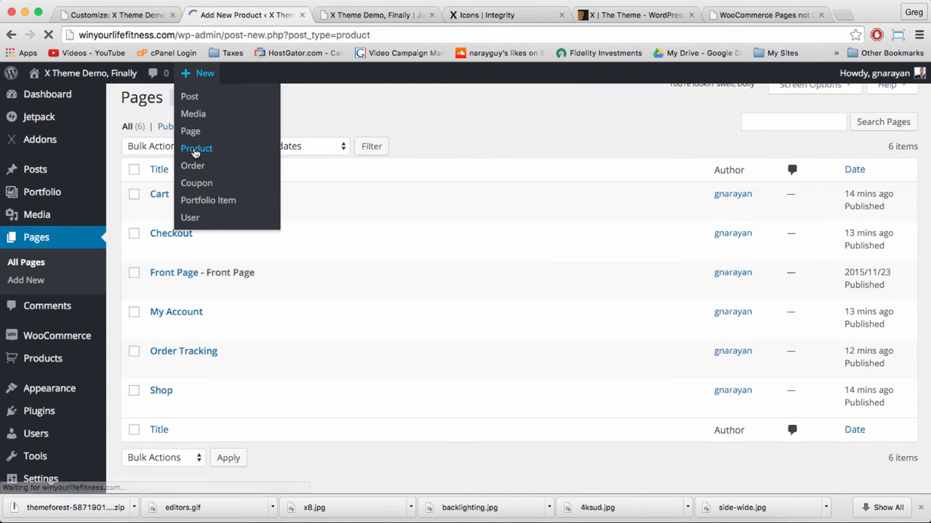
pyautogui.click(196, 149)
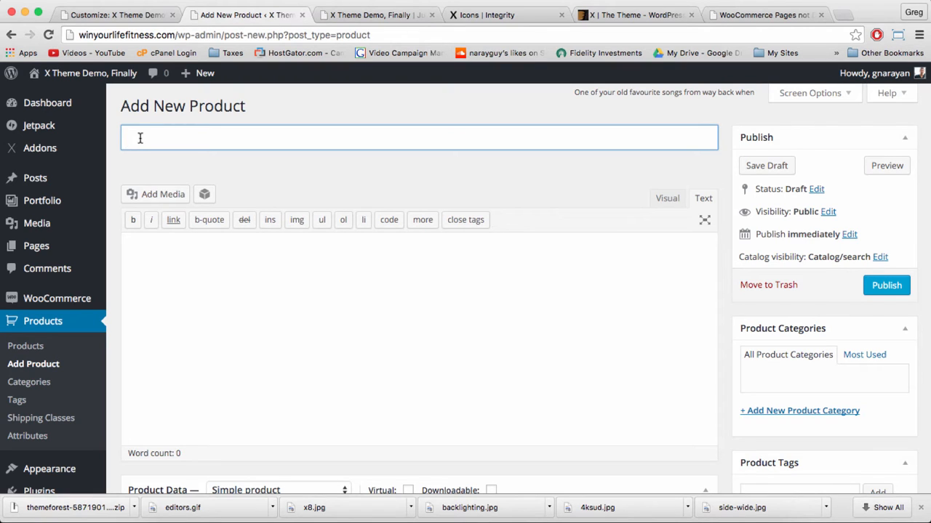
# Step: Title the product 'The Curve Ultra HD Television' and begin choosing its product image
pyautogui.write('The Curve Ultra')
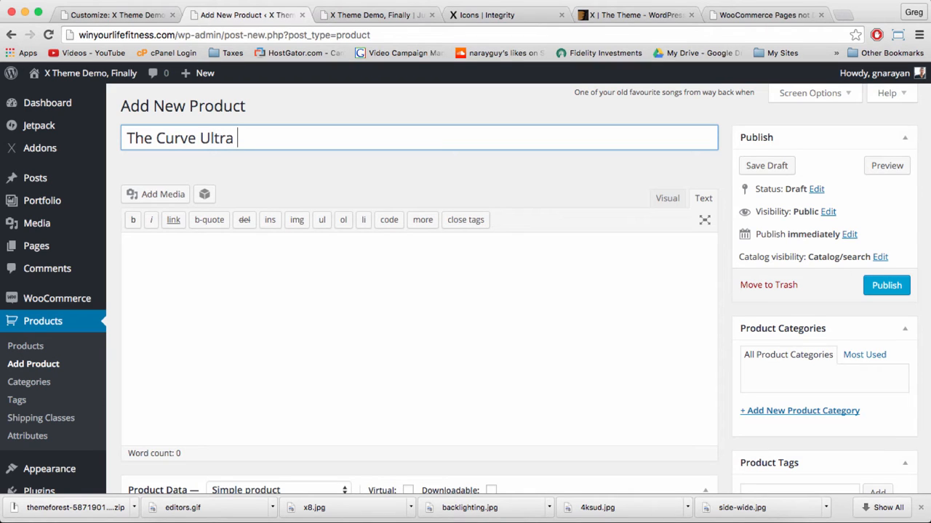
pyautogui.write('HD T')
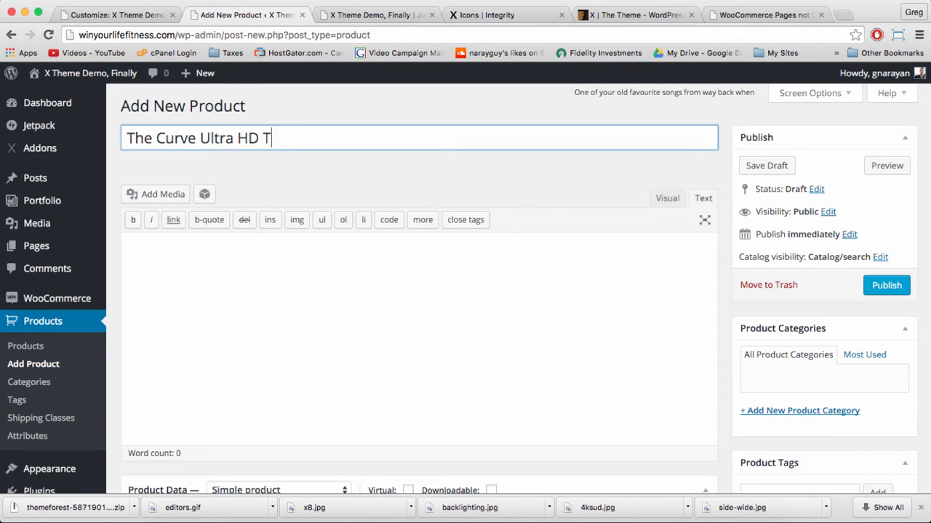
pyautogui.write('elevision')
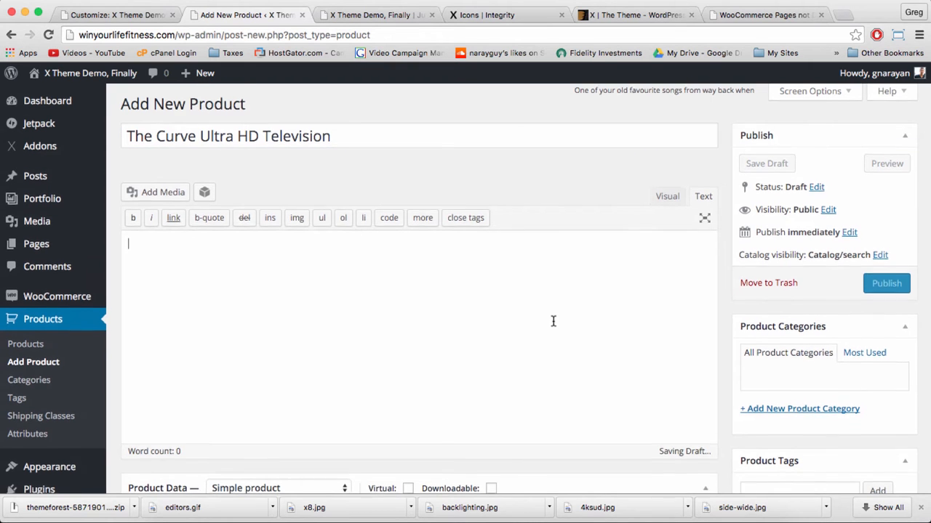
pyautogui.scroll(-3)
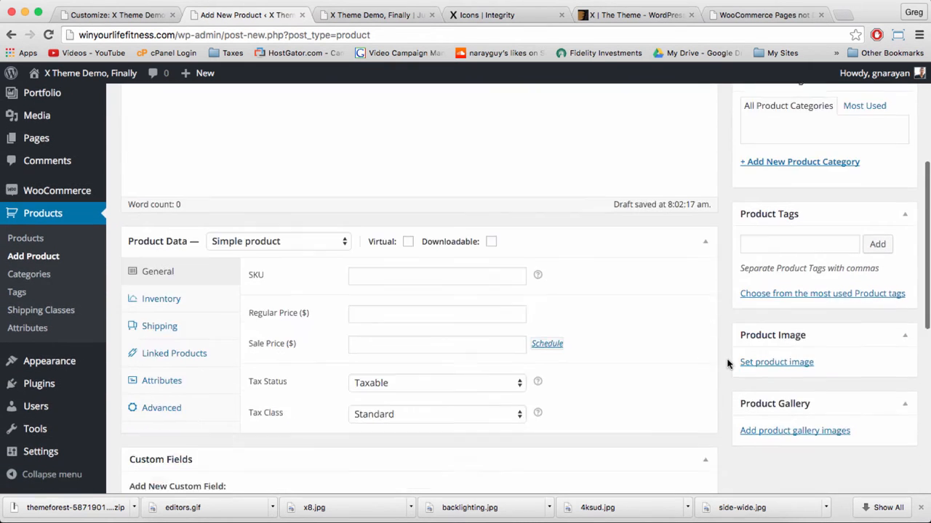
pyautogui.click(776, 361)
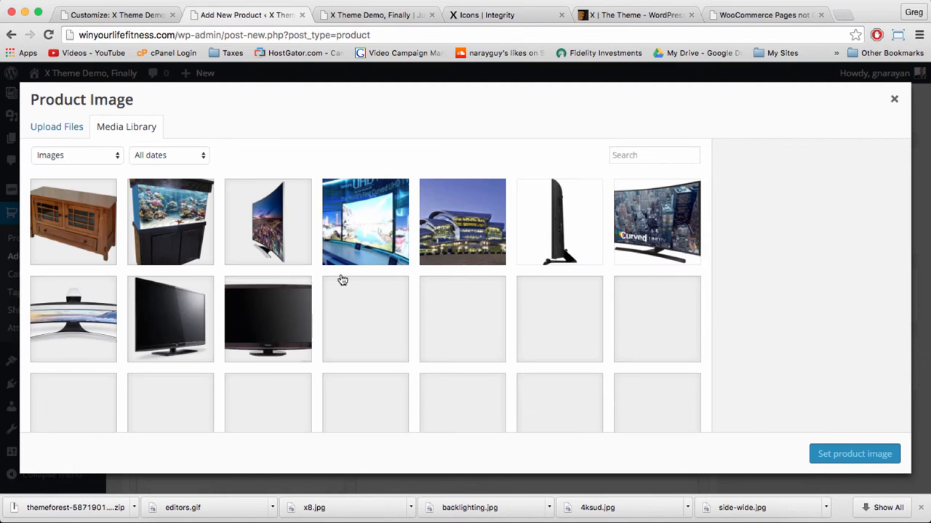
# Step: Select uhd-tv.jpg from the Media Library as the product image
pyautogui.scroll(-3)
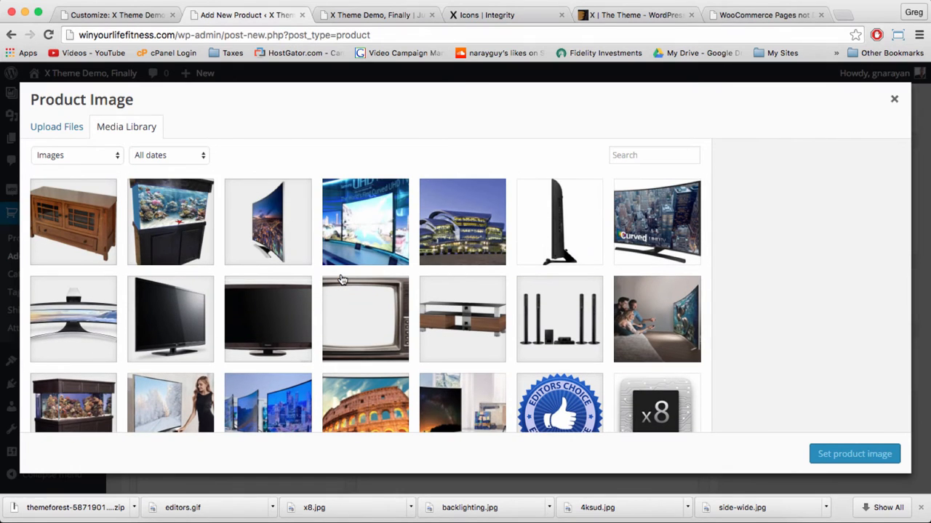
pyautogui.moveTo(406, 192)
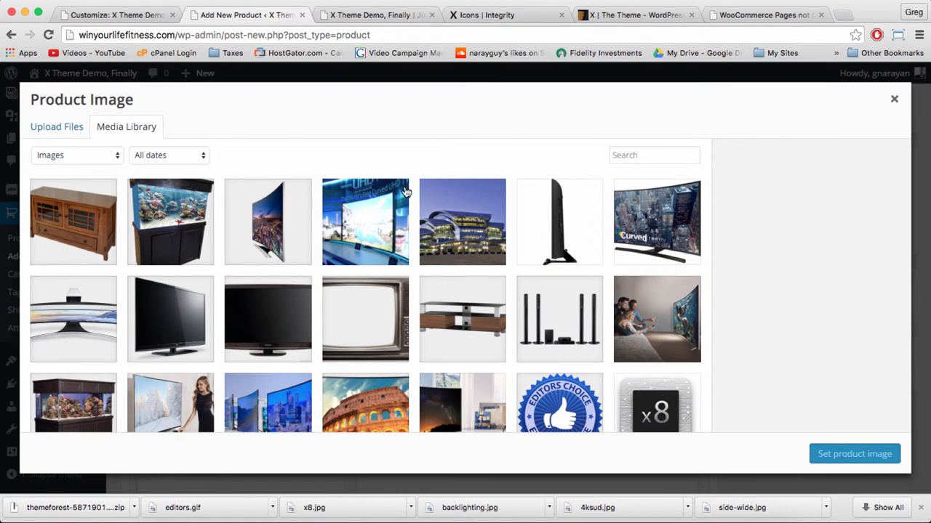
pyautogui.scroll(-3)
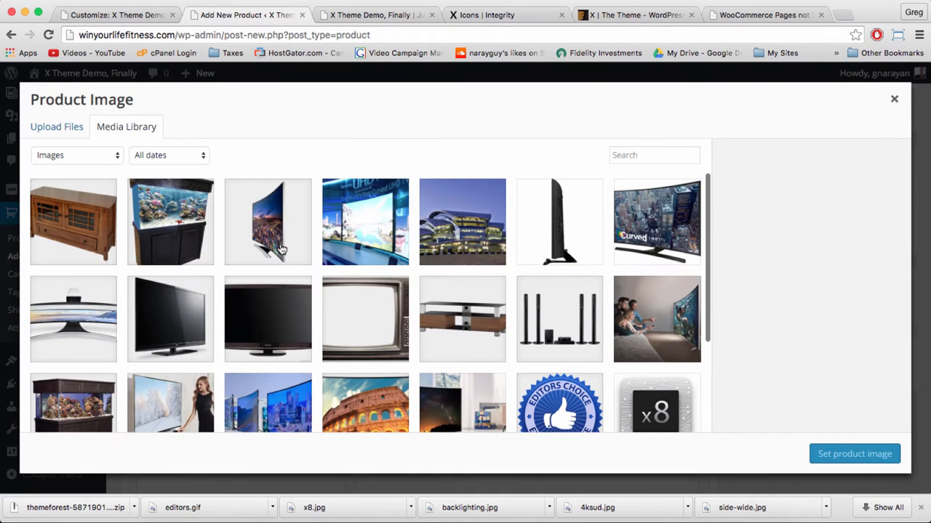
pyautogui.scroll(-3)
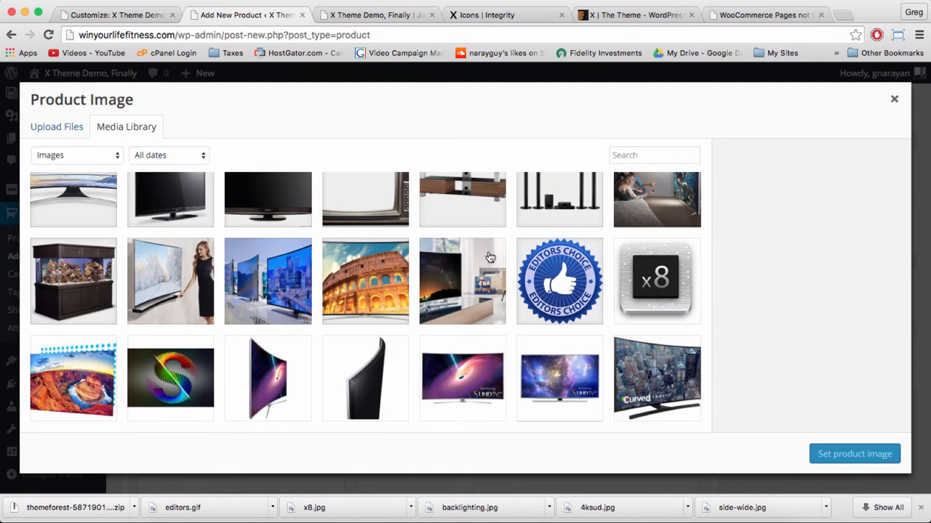
pyautogui.click(462, 378)
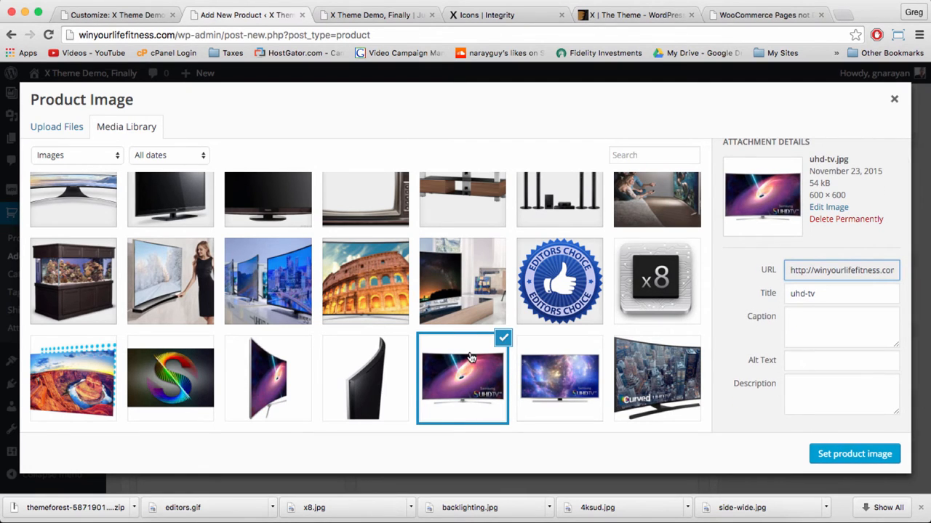
pyautogui.moveTo(807, 434)
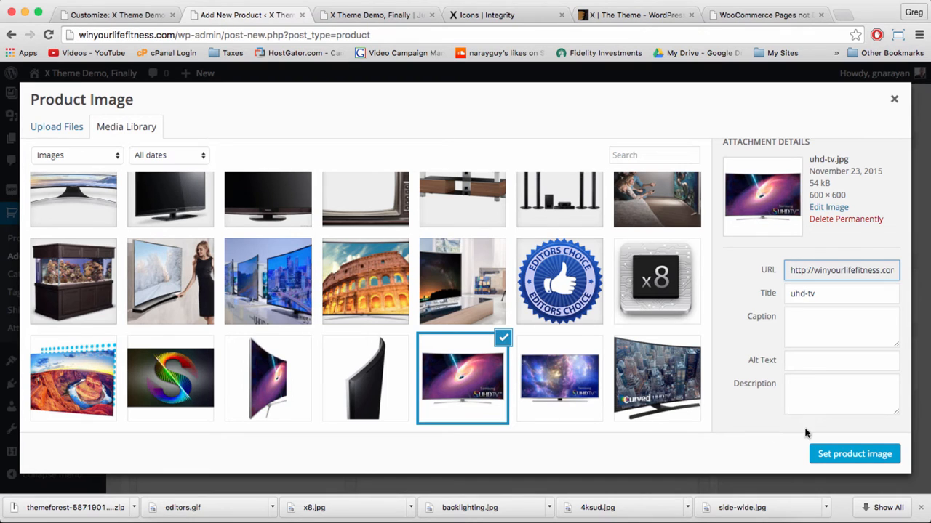
pyautogui.click(855, 454)
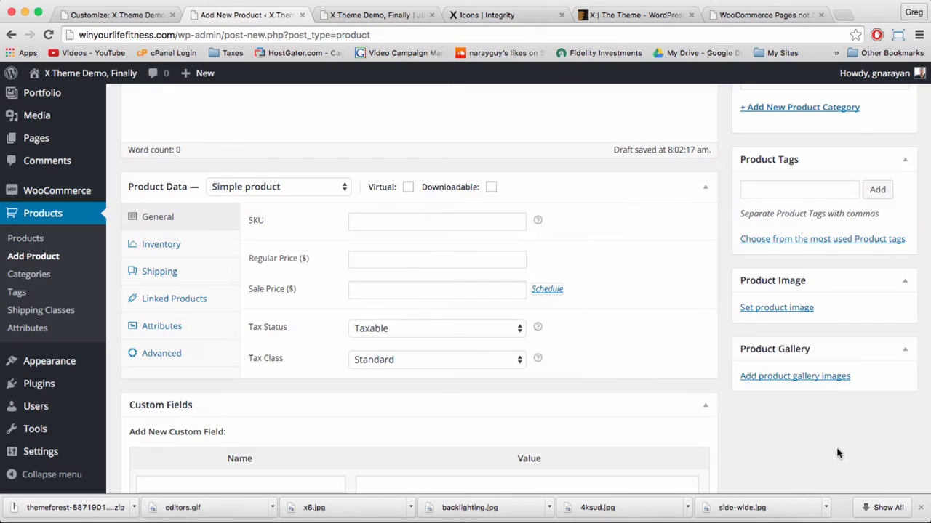
pyautogui.click(777, 307)
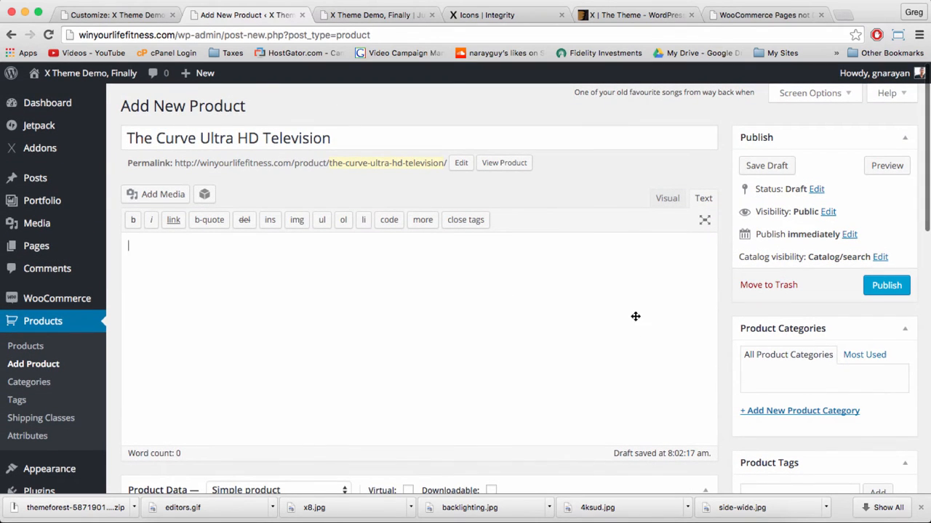
pyautogui.scroll(-3)
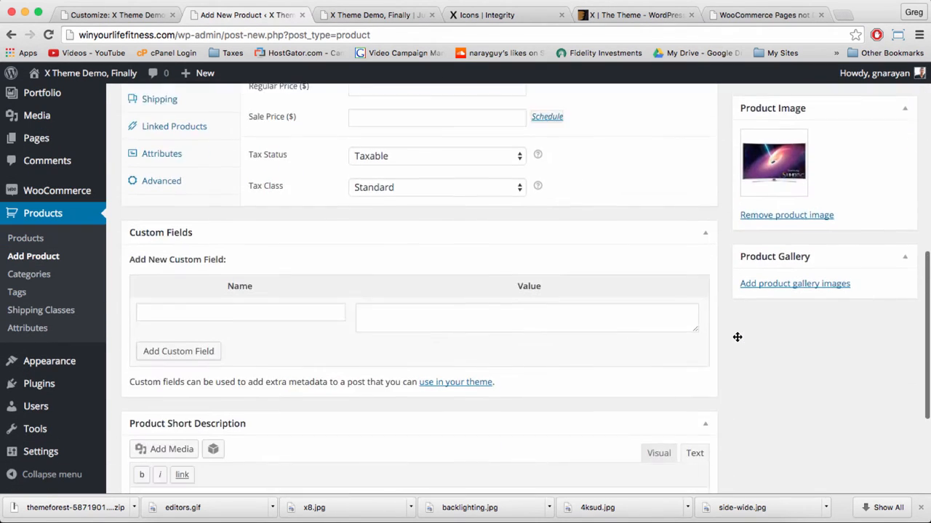
pyautogui.scroll(-3)
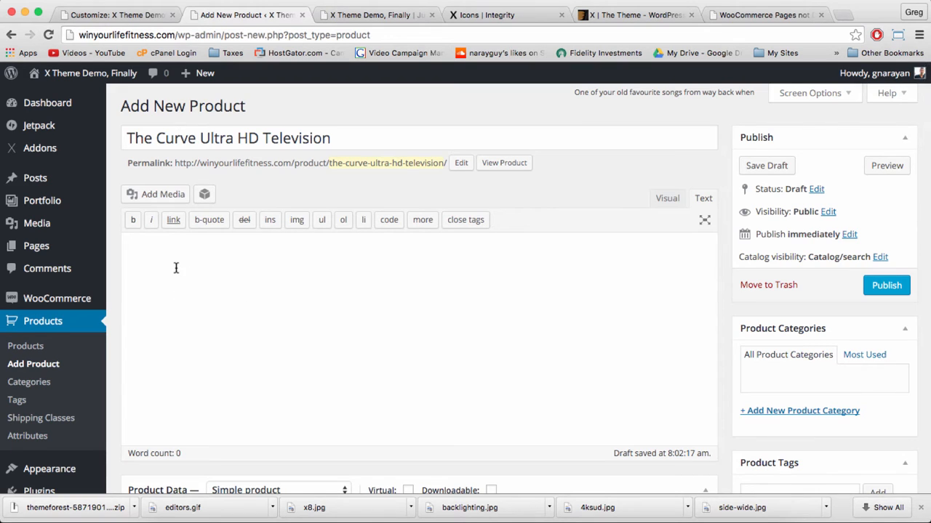
pyautogui.scroll(-3)
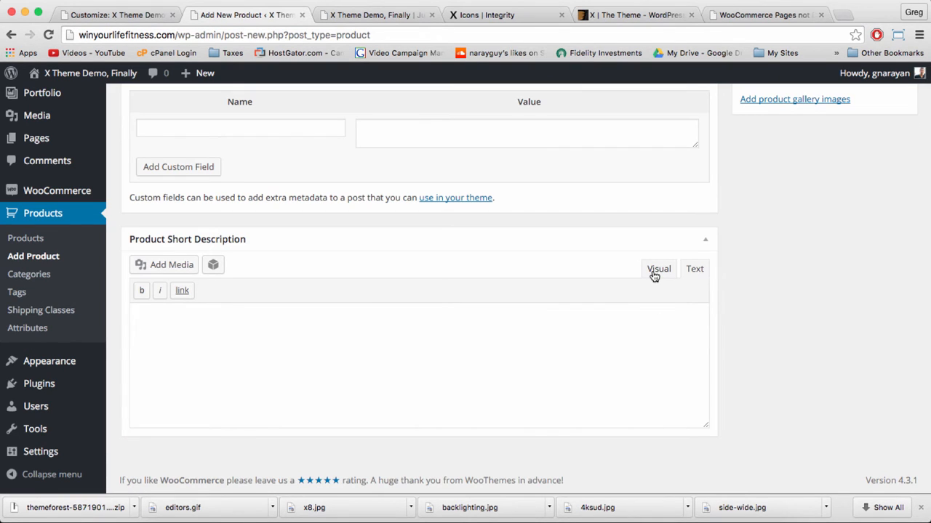
# Step: Switch the short description to visual editing and focus the Featuring bullet list
pyautogui.click(658, 268)
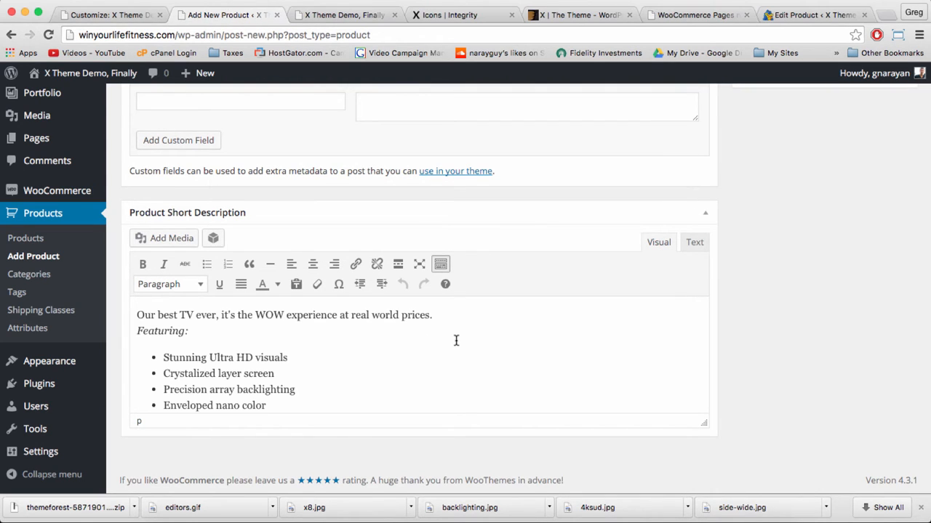
pyautogui.click(163, 265)
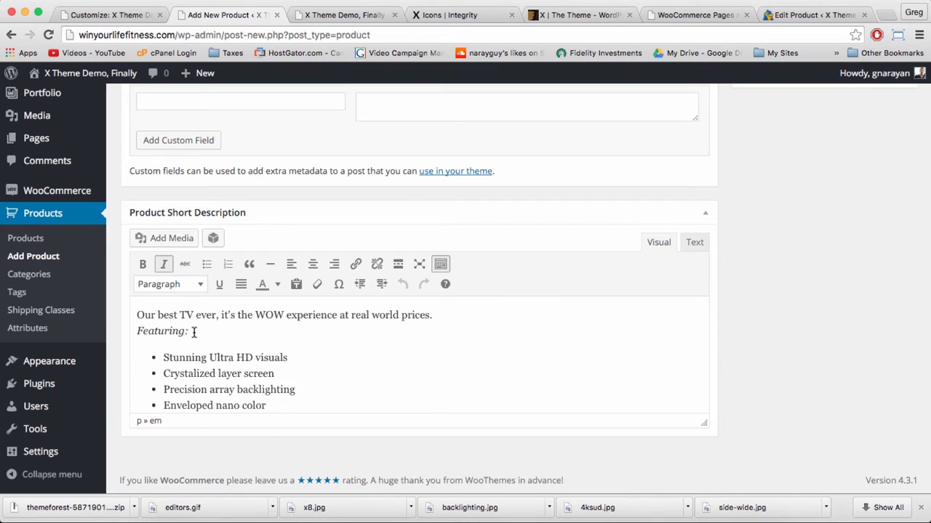
pyautogui.moveTo(509, 312)
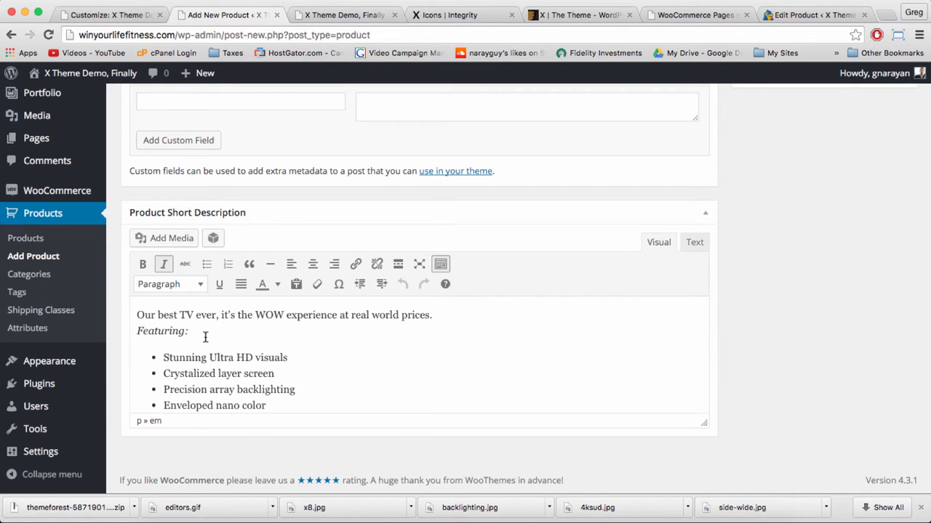
pyautogui.scroll(-3)
pyautogui.write('Lazer sound density')
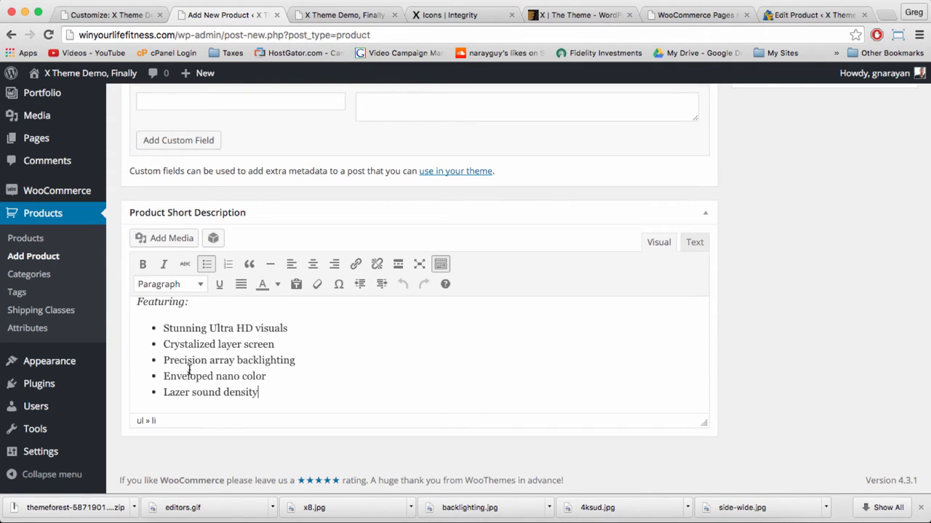
pyautogui.click(207, 265)
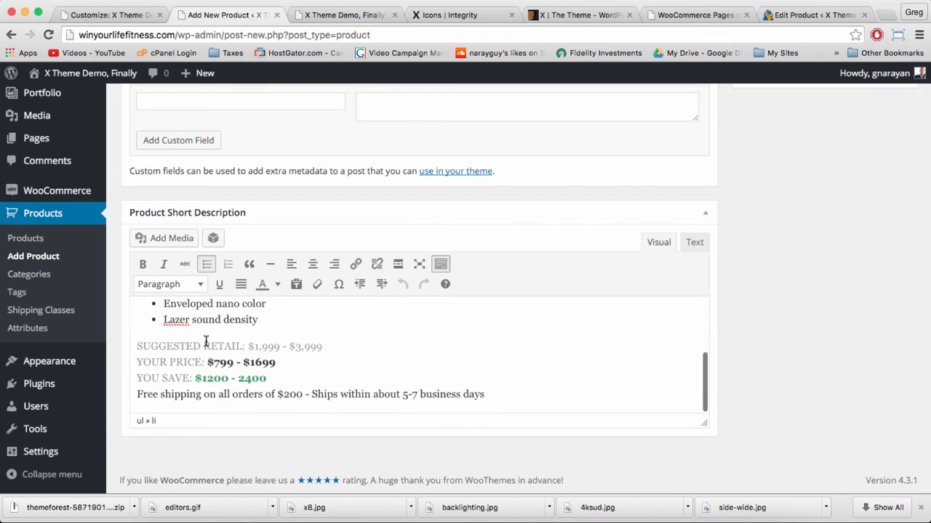
# Step: Review the suggested retail, your price, you save and free shipping lines
pyautogui.click(346, 347)
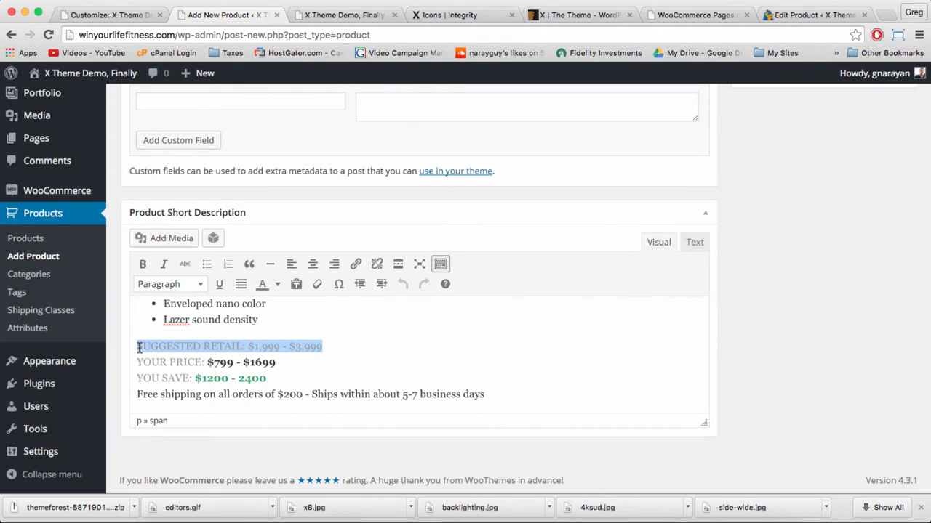
pyautogui.click(289, 346)
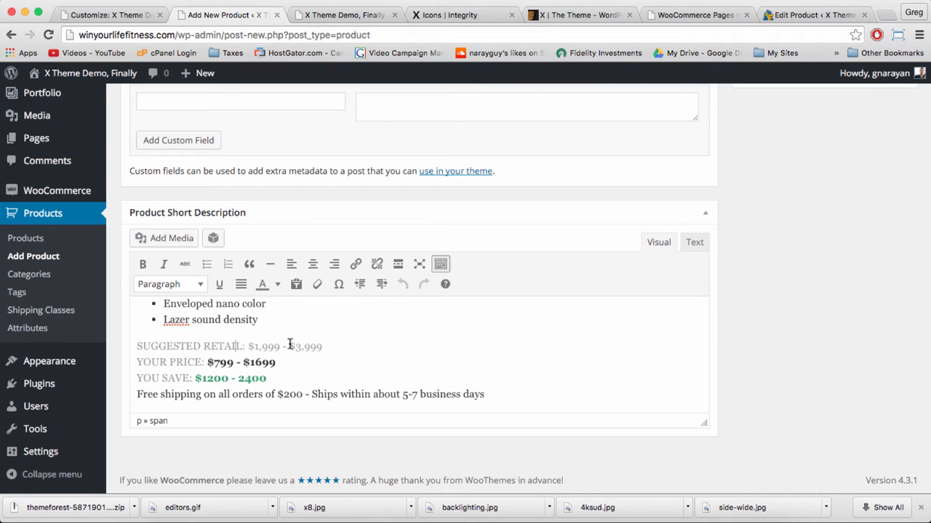
pyautogui.moveTo(247, 346); pyautogui.dragTo(323, 347)
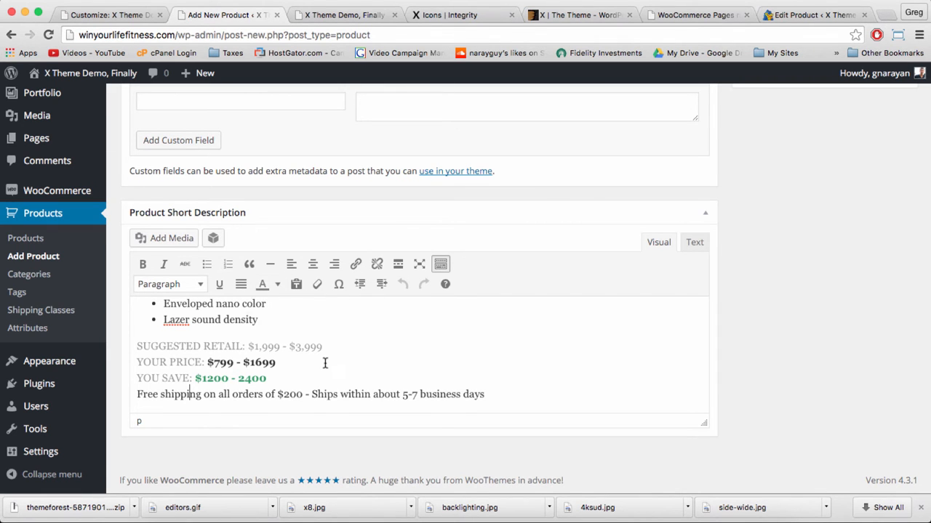
pyautogui.scroll(3)
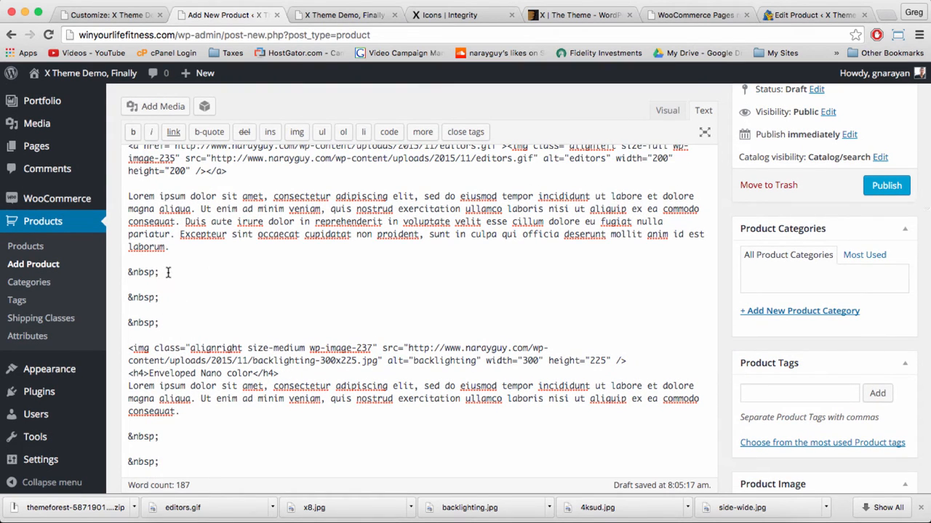
pyautogui.moveTo(226, 247)
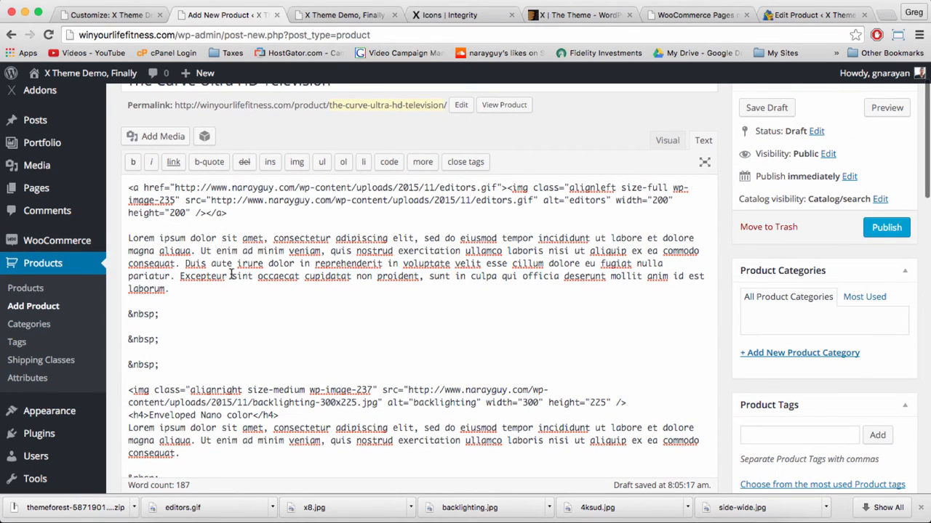
# Step: Inspect the long description HTML, highlighting the backlighting img tag and h4 section headings
pyautogui.moveTo(131, 188); pyautogui.dragTo(226, 212)
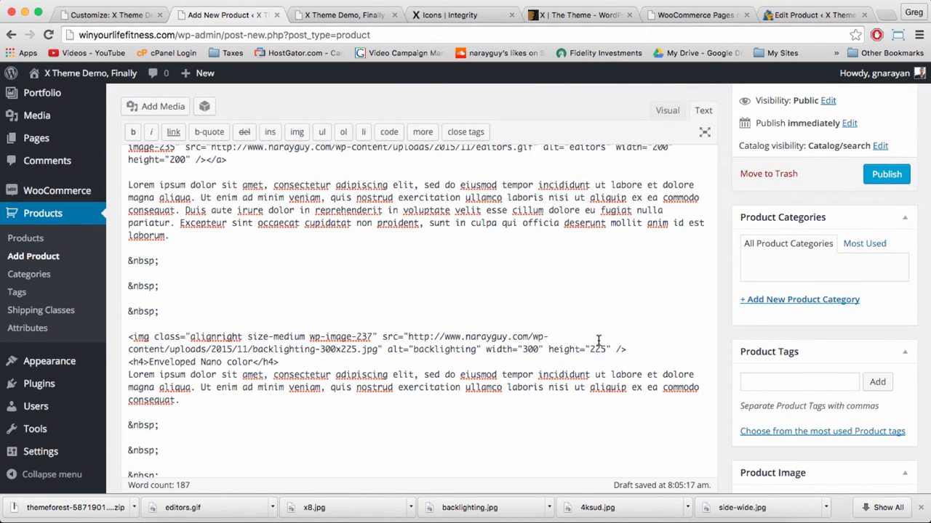
pyautogui.moveTo(275, 349); pyautogui.dragTo(625, 349)
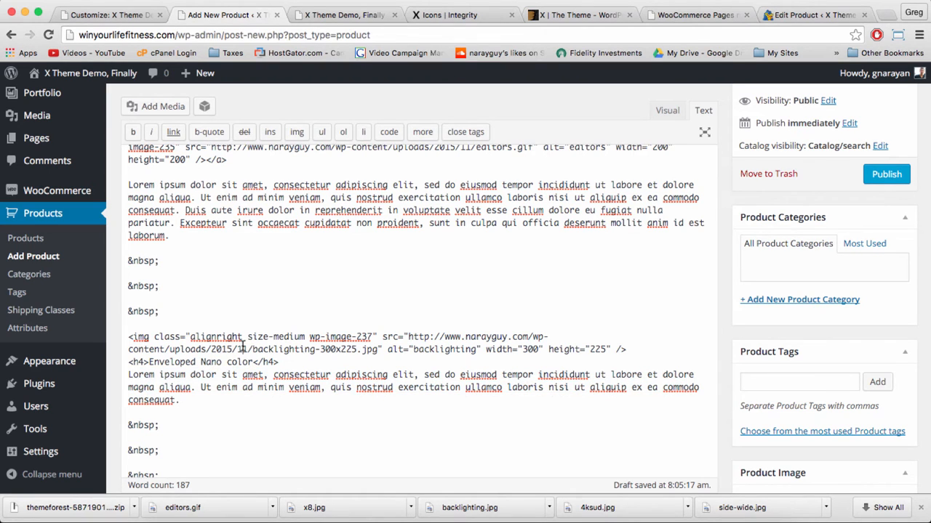
pyautogui.moveTo(128, 338); pyautogui.dragTo(376, 349)
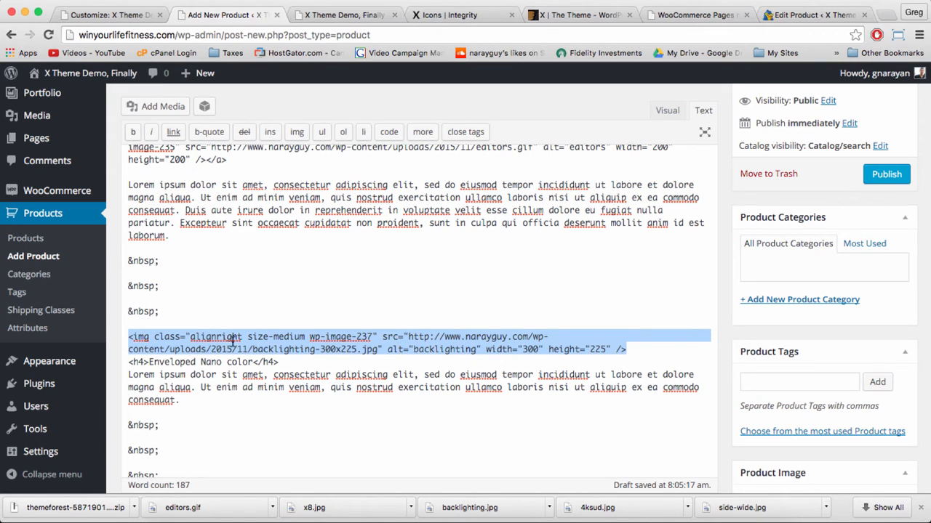
pyautogui.click(493, 343)
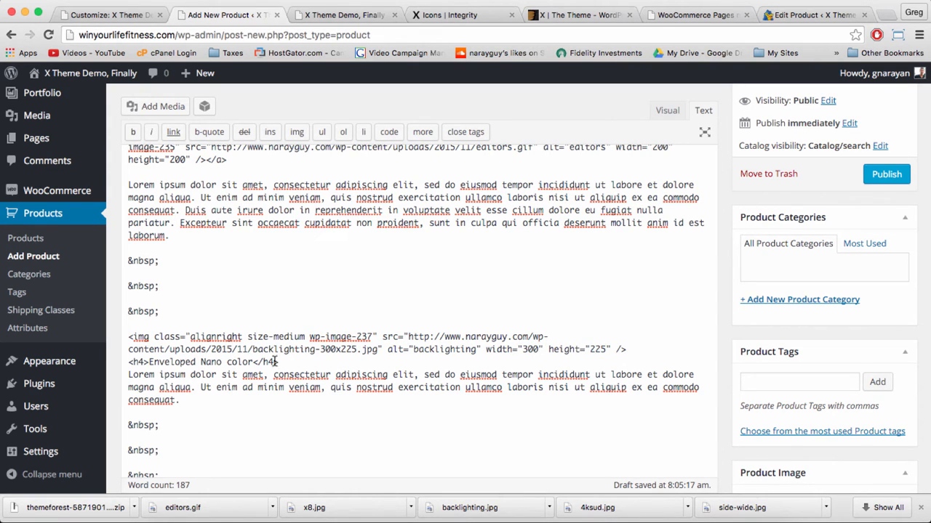
pyautogui.scroll(-3)
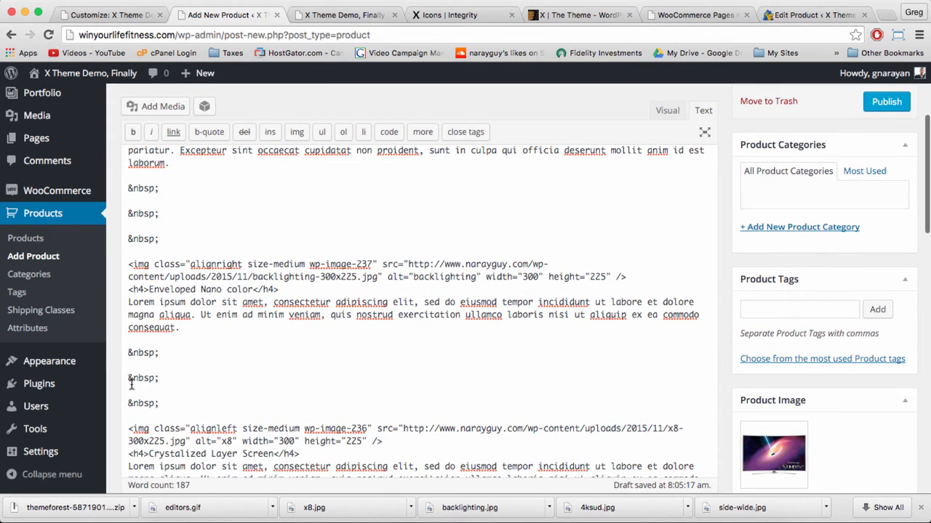
pyautogui.scroll(-3)
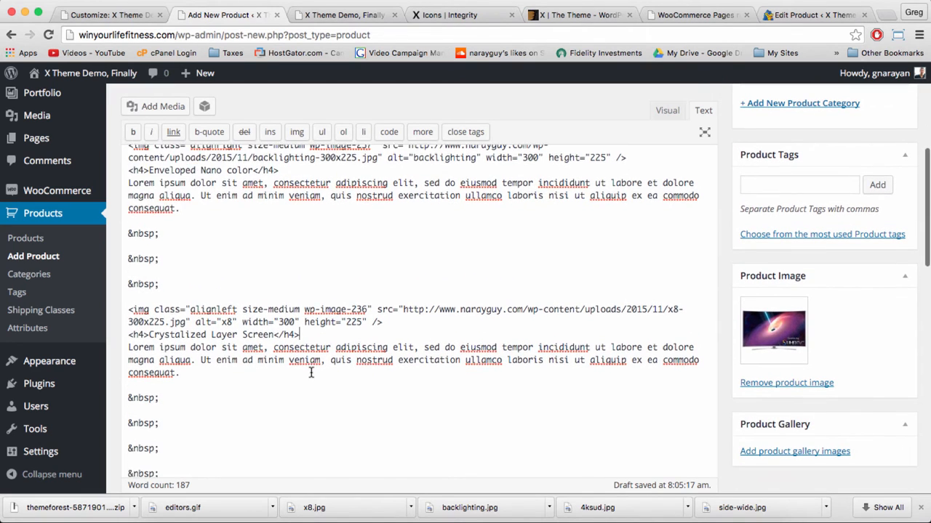
pyautogui.scroll(-3)
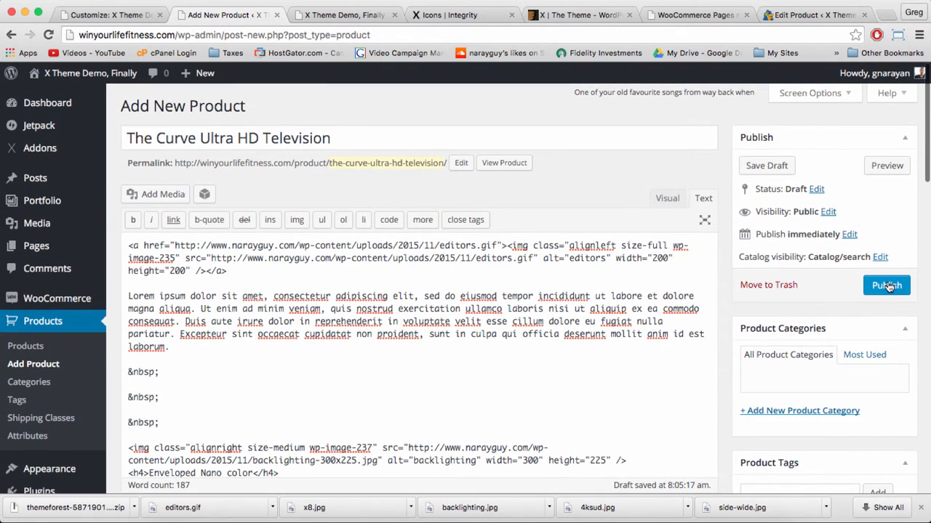
# Step: Publish The Curve Ultra HD Television and view its live product page
pyautogui.click(887, 285)
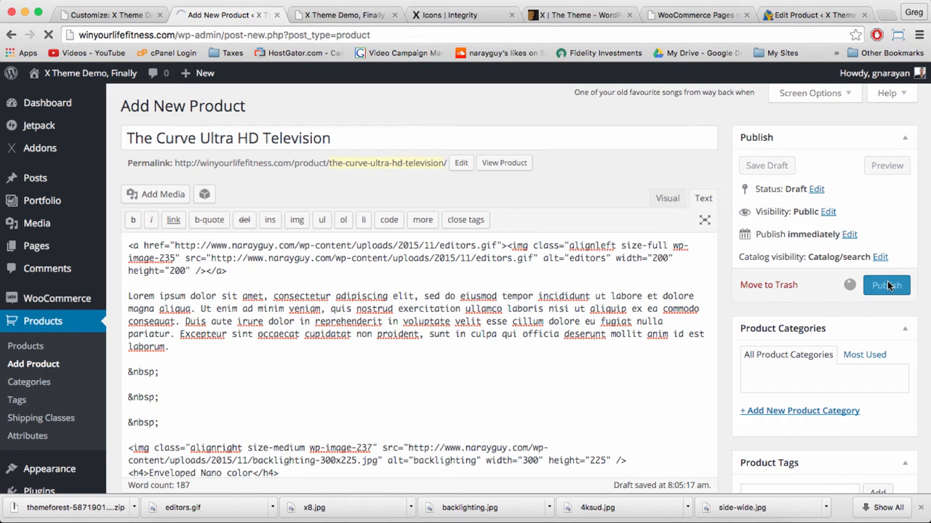
pyautogui.click(886, 285)
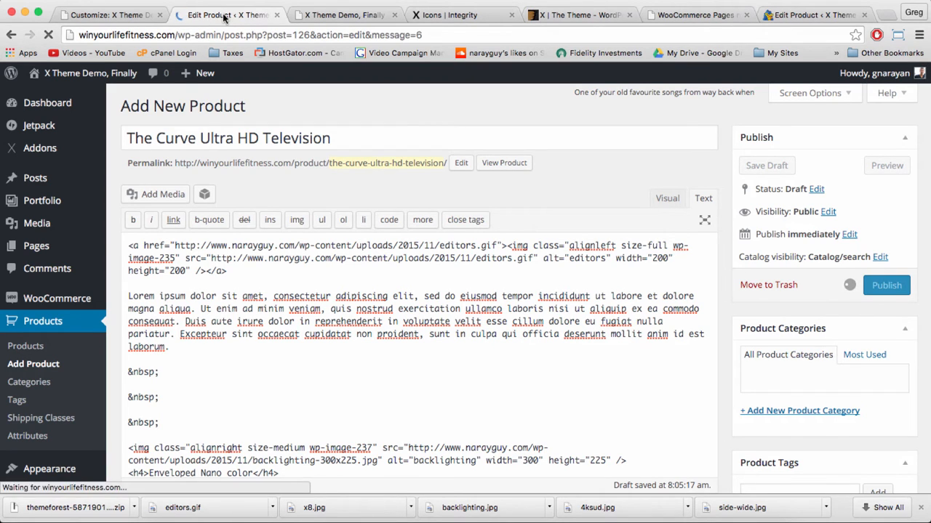
pyautogui.click(885, 285)
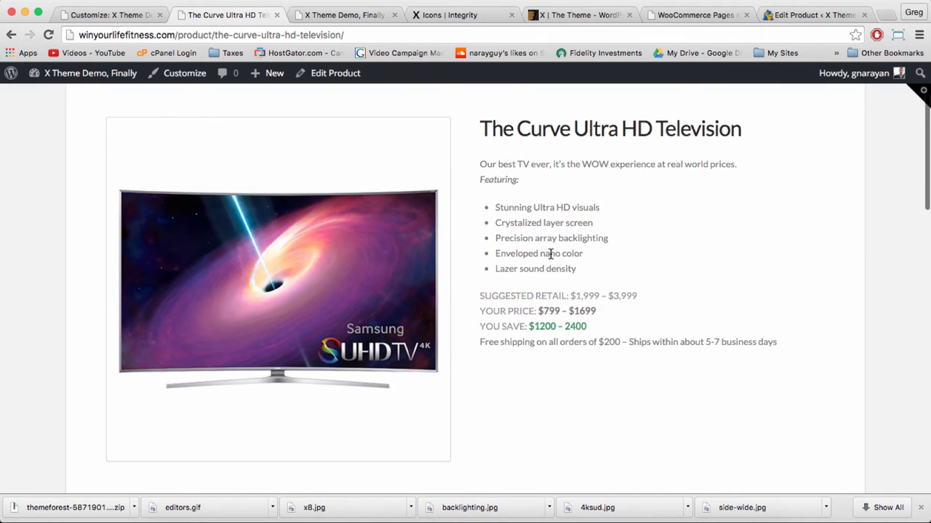
# Step: Review the live product page's image, features and pricing, closing the enlarged image
pyautogui.scroll(-3)
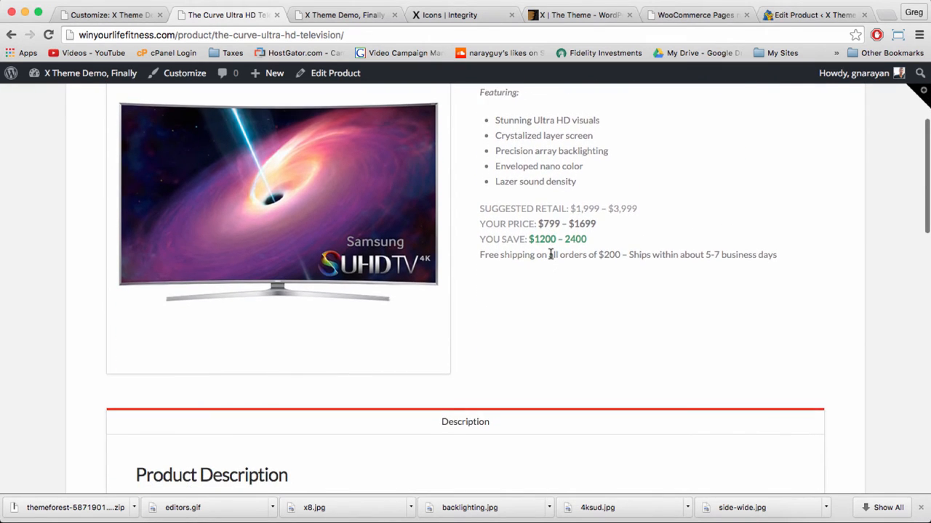
pyautogui.scroll(-3)
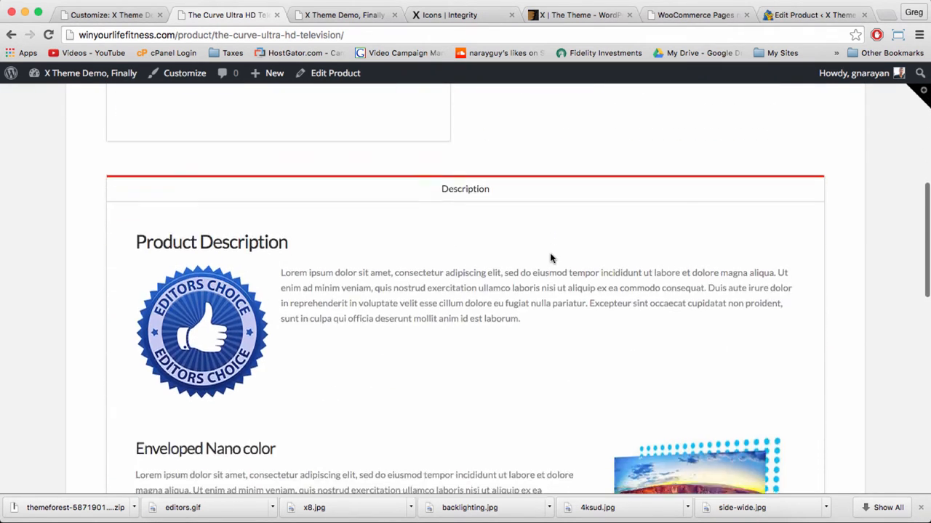
pyautogui.scroll(-3)
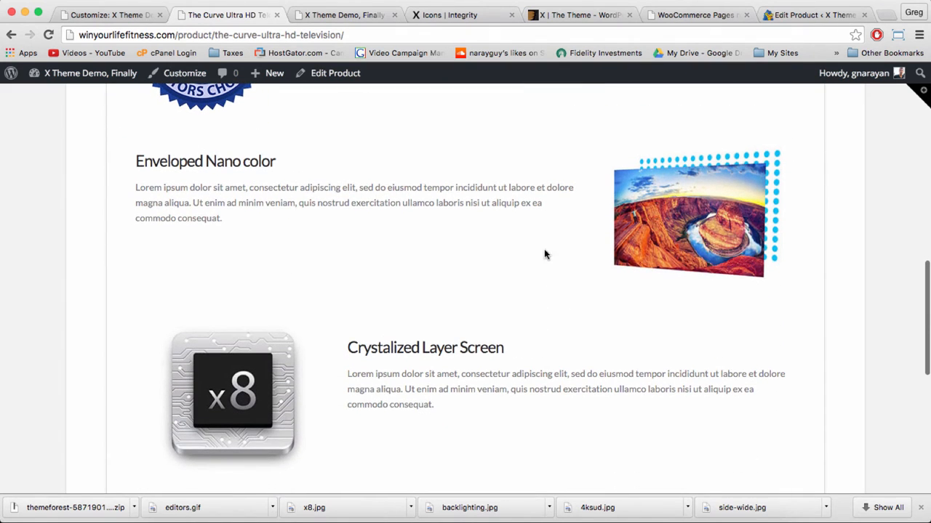
pyautogui.moveTo(701, 242)
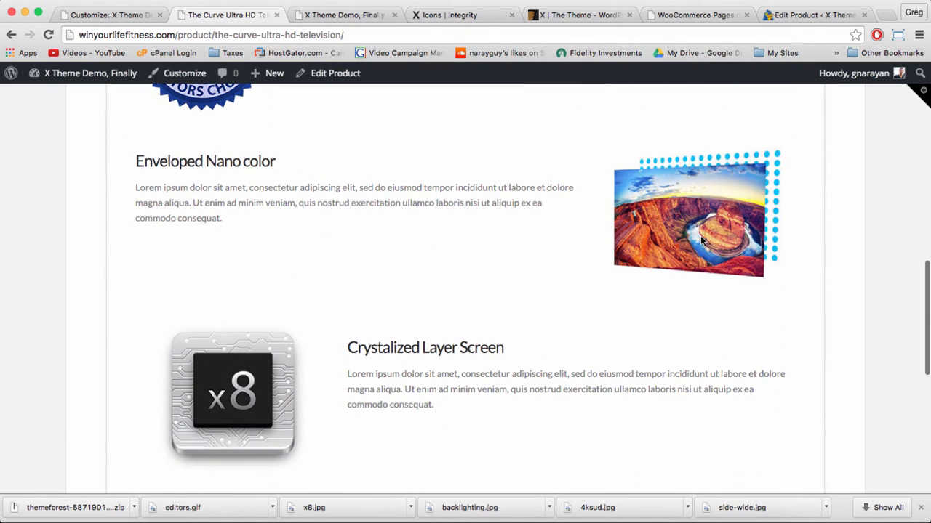
pyautogui.moveTo(305, 314)
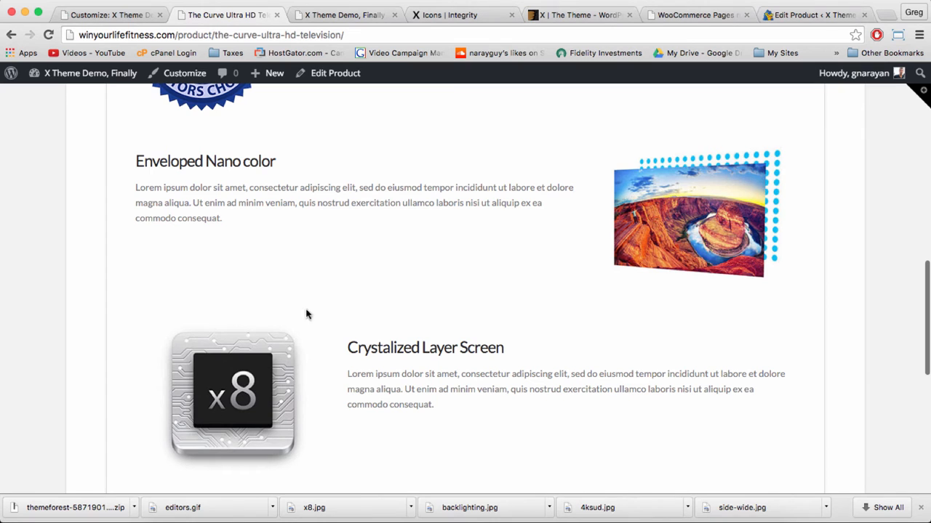
pyautogui.scroll(-3)
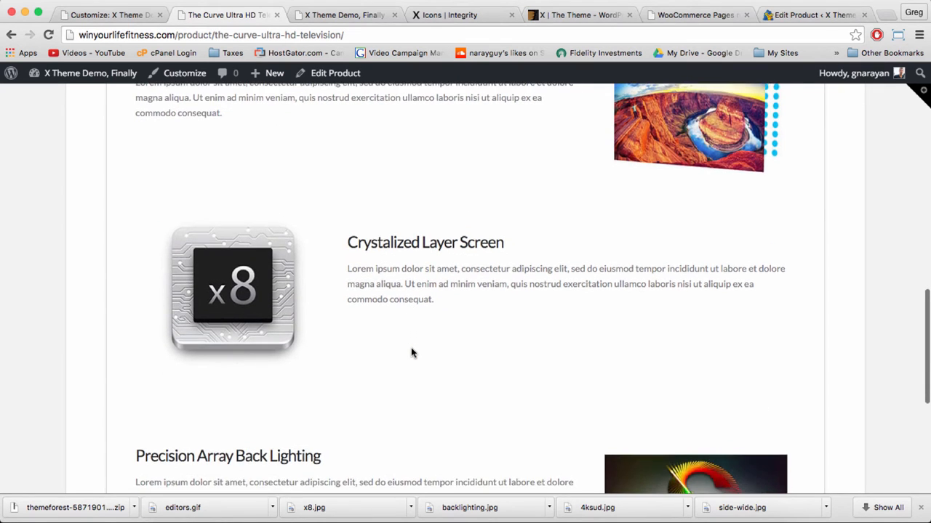
pyautogui.scroll(-3)
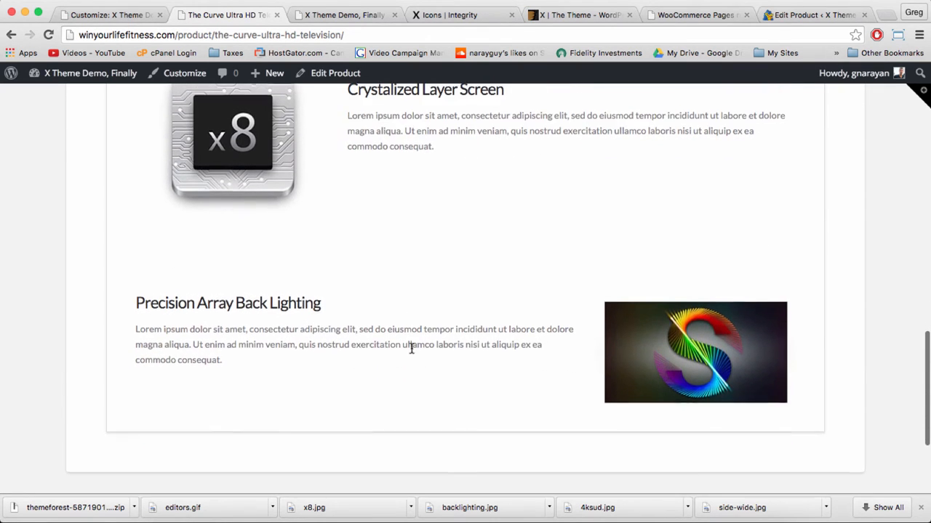
pyautogui.scroll(-3)
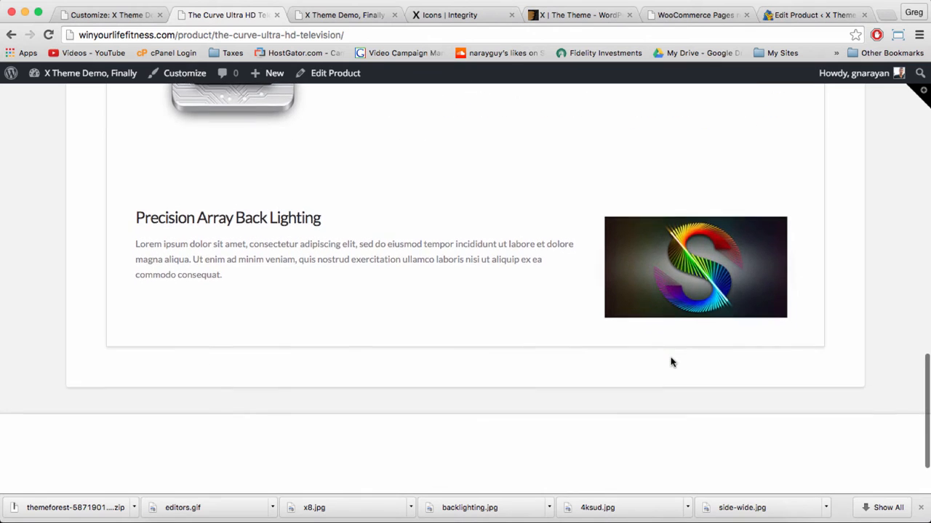
pyautogui.scroll(3)
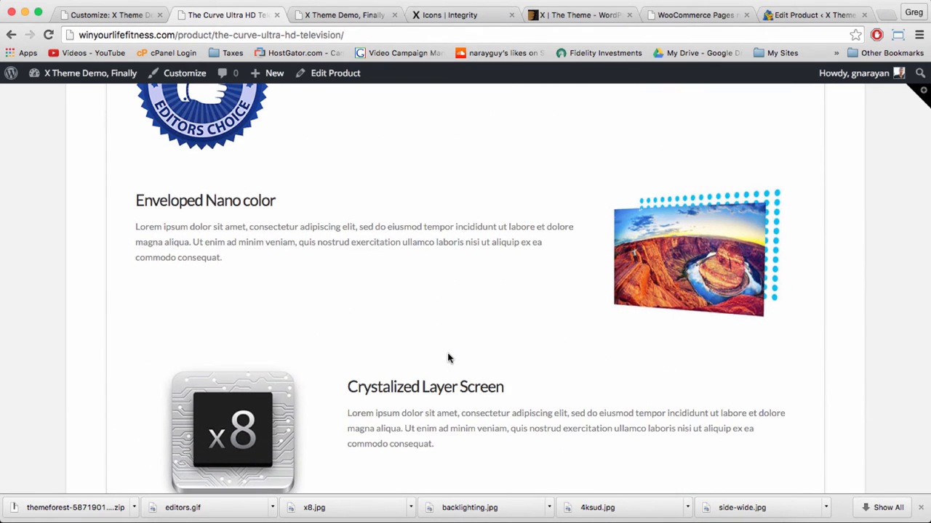
pyautogui.scroll(3)
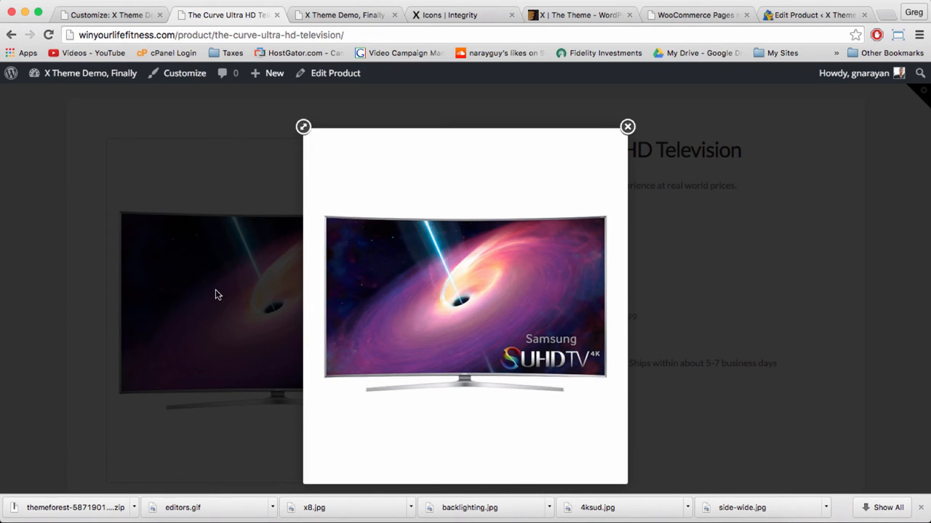
pyautogui.click(626, 126)
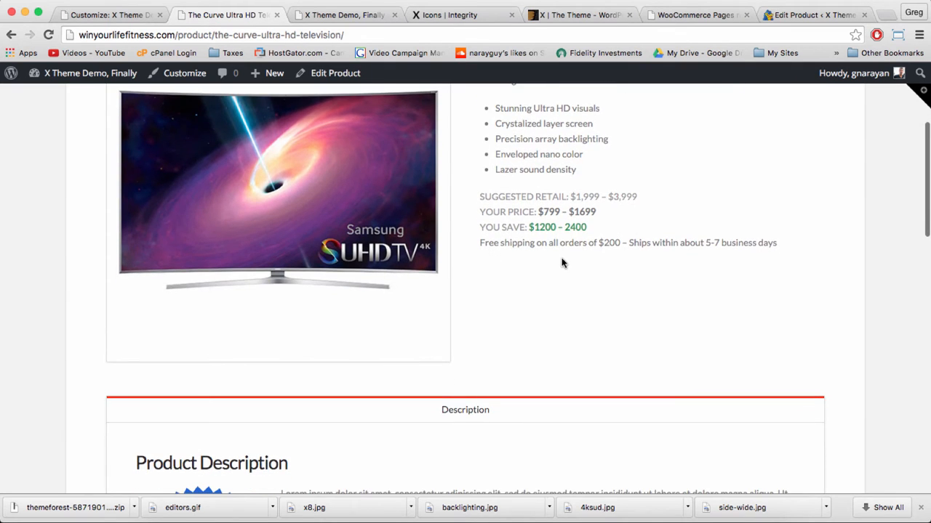
pyautogui.scroll(-3)
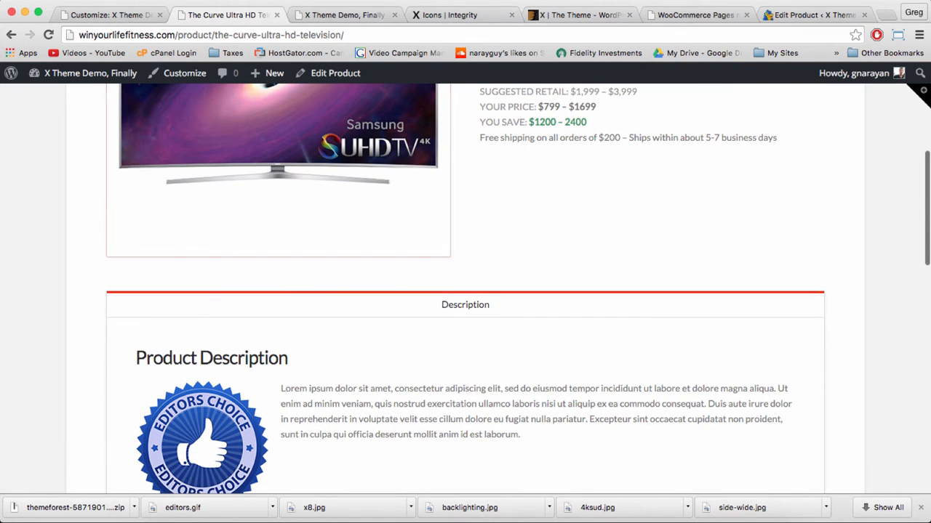
pyautogui.scroll(3)
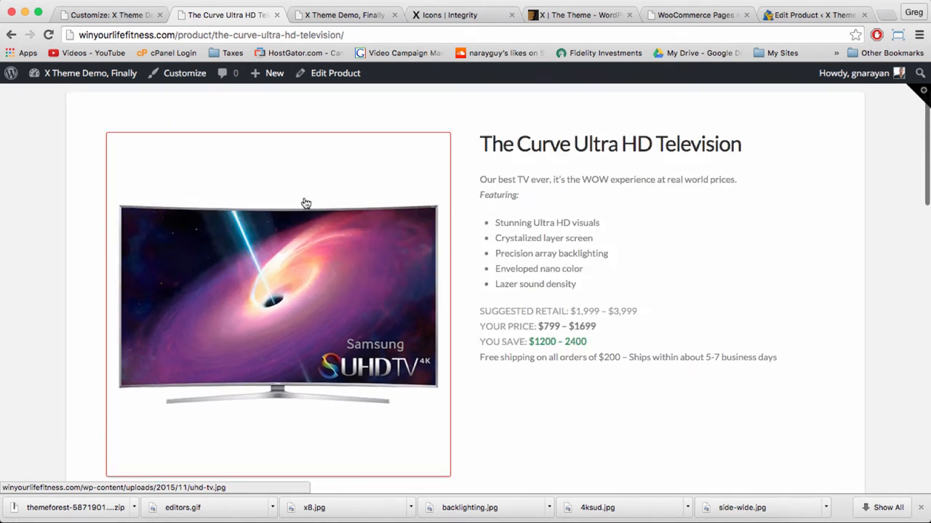
# Step: Return to the product page tab and open it with Edit Product in the admin bar
pyautogui.click(342, 14)
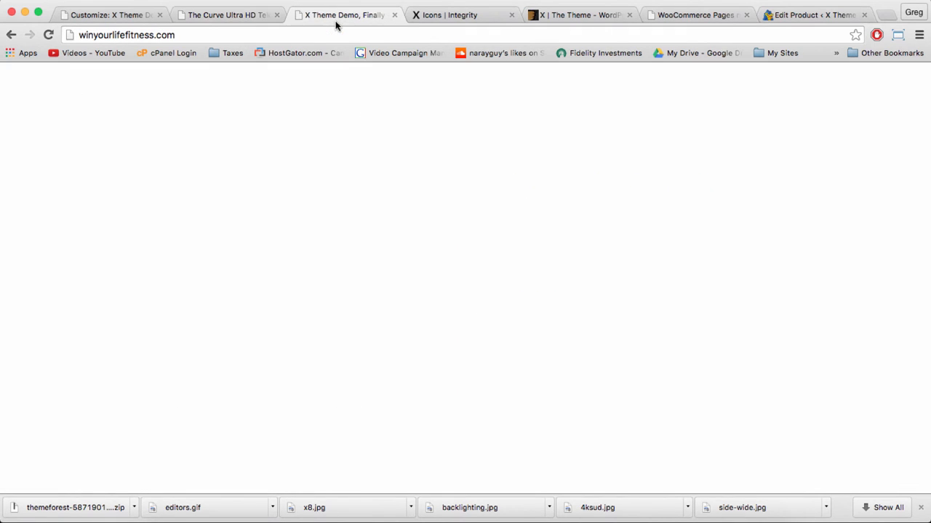
pyautogui.click(226, 15)
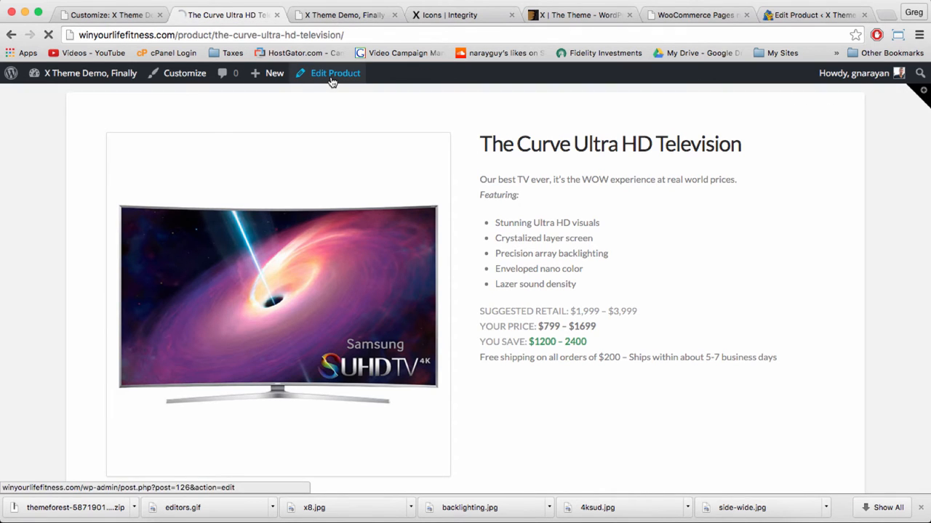
pyautogui.click(334, 73)
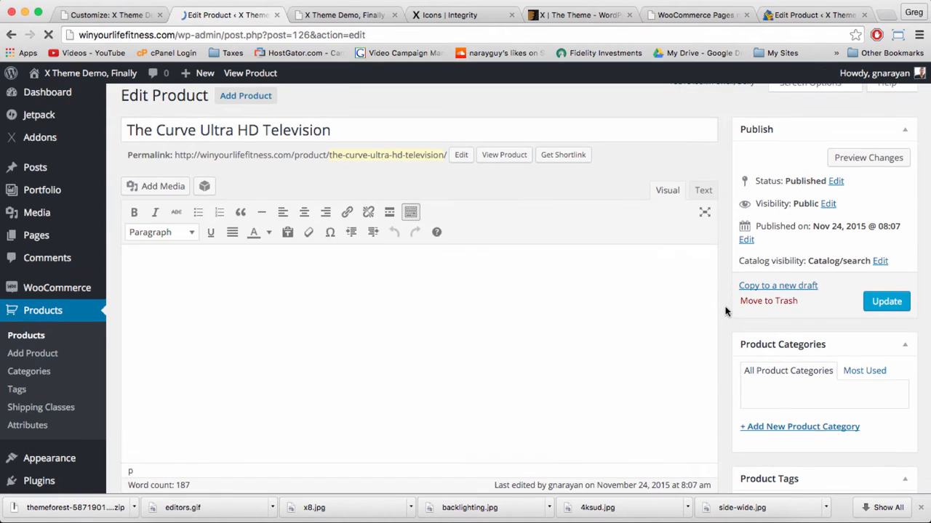
# Step: Enter 899 as the regular price in Product Data
pyautogui.scroll(-3)
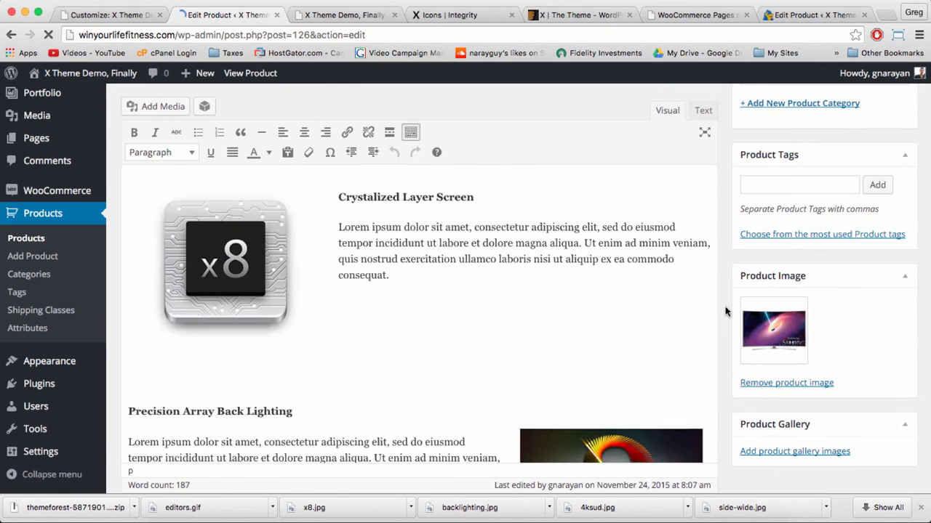
pyautogui.scroll(-3)
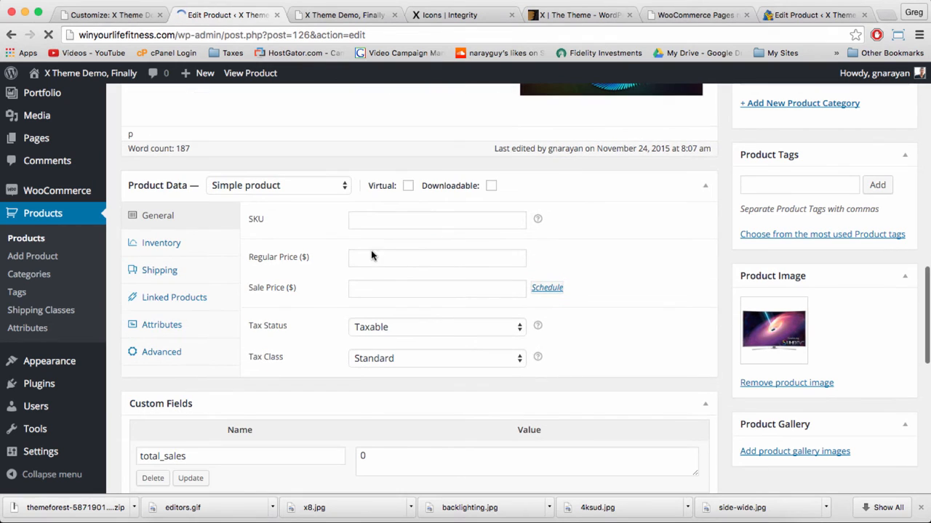
pyautogui.click(436, 259)
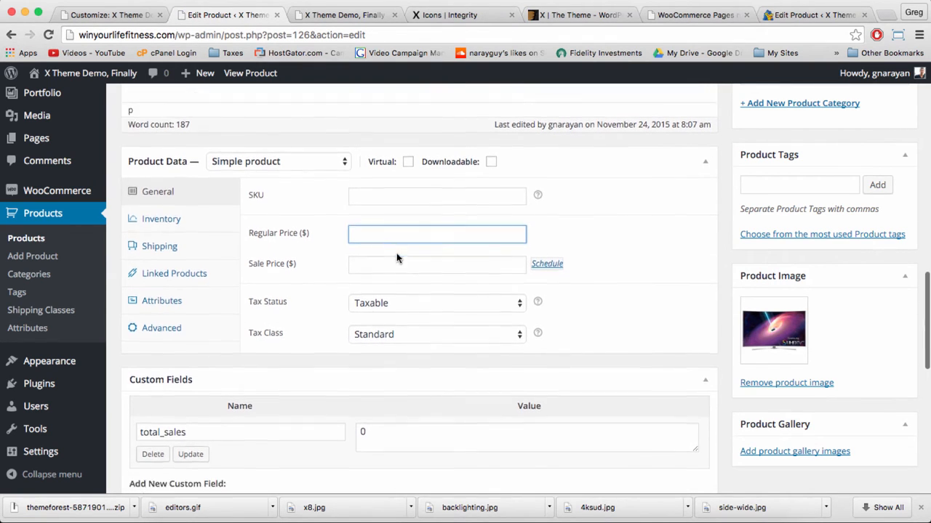
pyautogui.write('899')
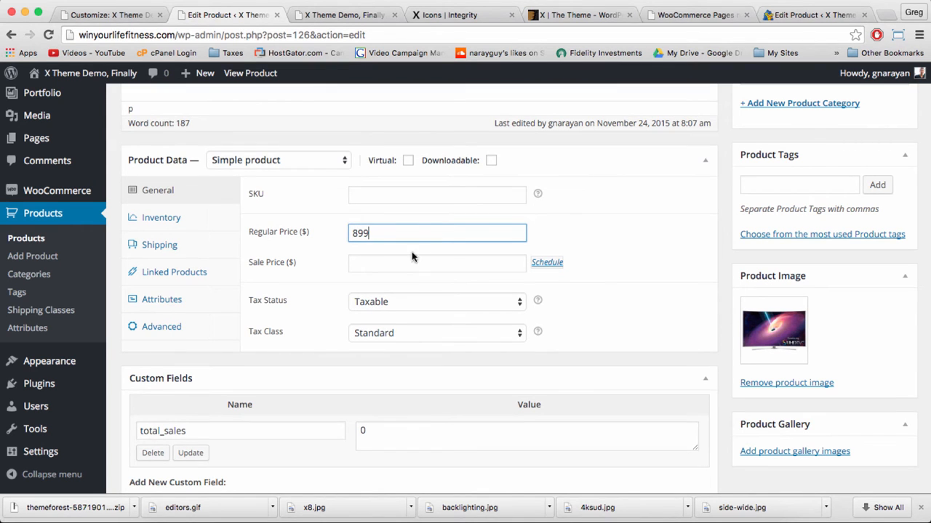
pyautogui.scroll(-3)
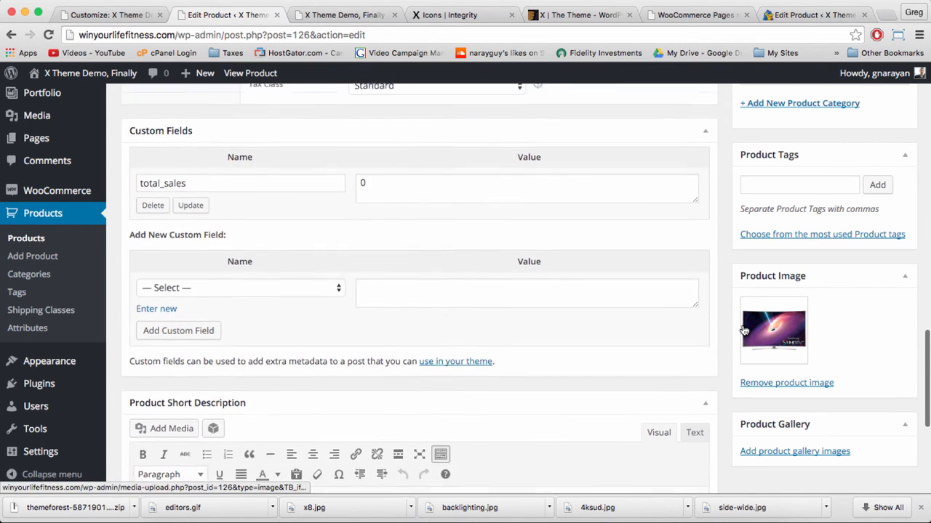
# Step: Add sideview-tv, standing, side-wide, product-front and another TV photo to the product gallery
pyautogui.click(794, 450)
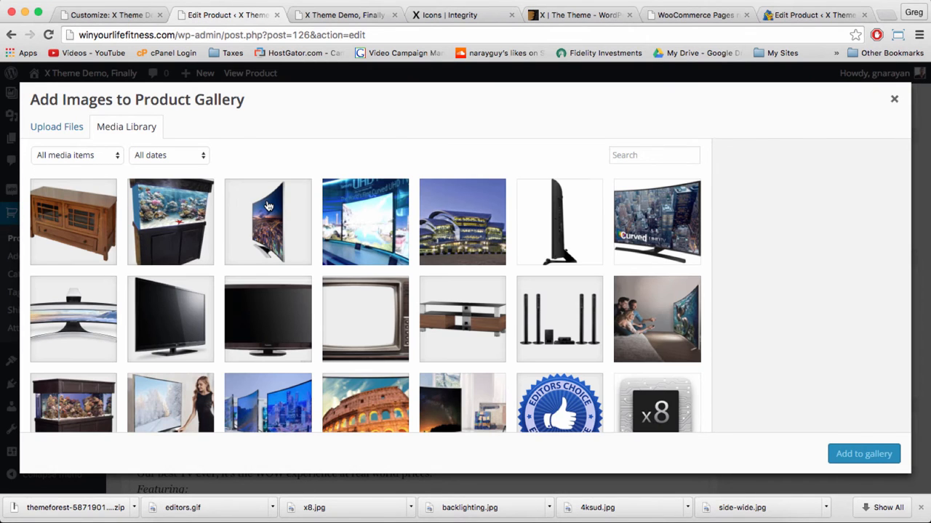
pyautogui.click(268, 221)
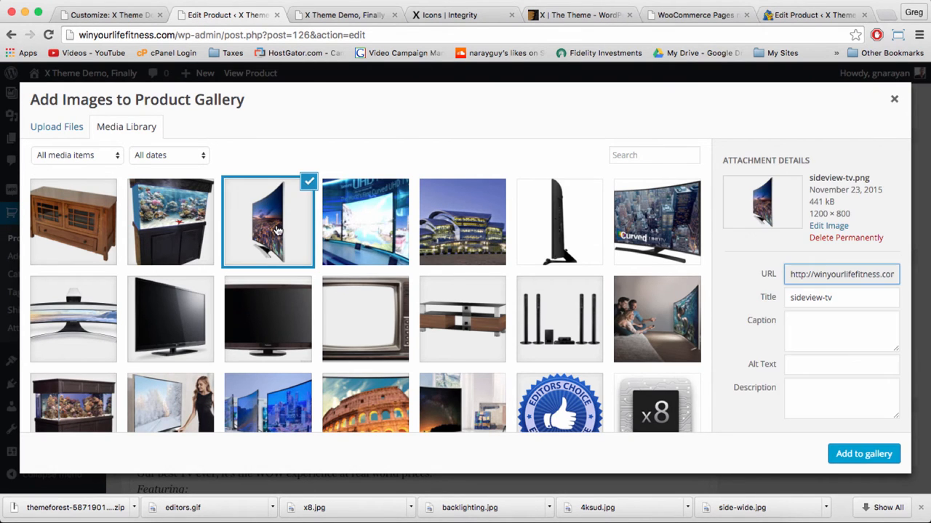
pyautogui.click(558, 221)
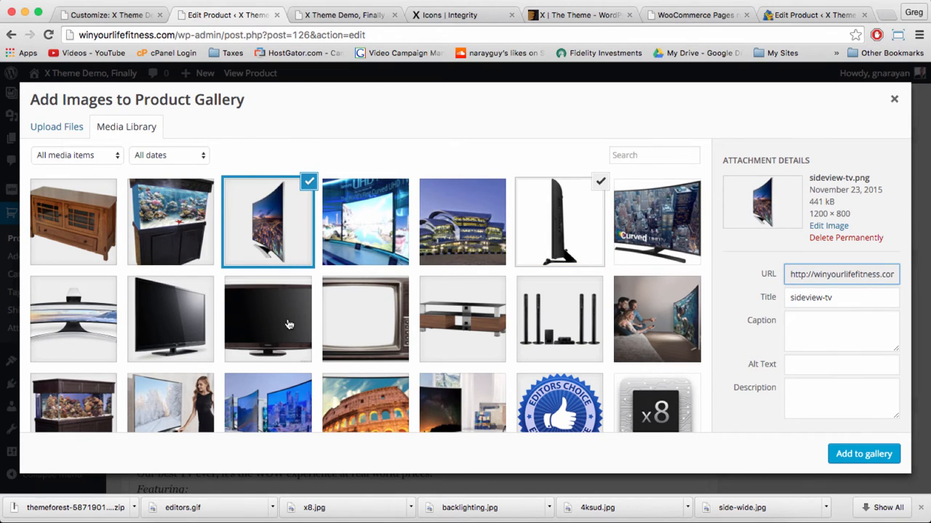
pyautogui.moveTo(423, 321)
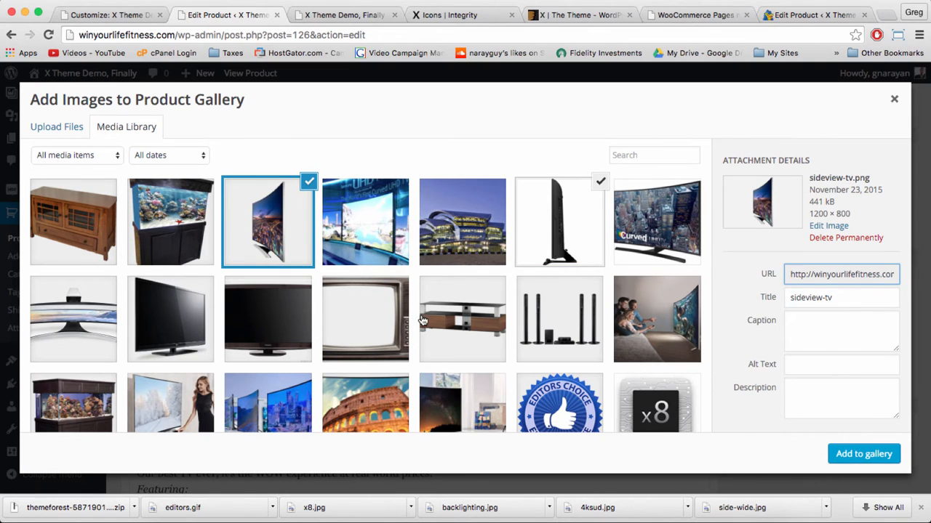
pyautogui.moveTo(383, 331)
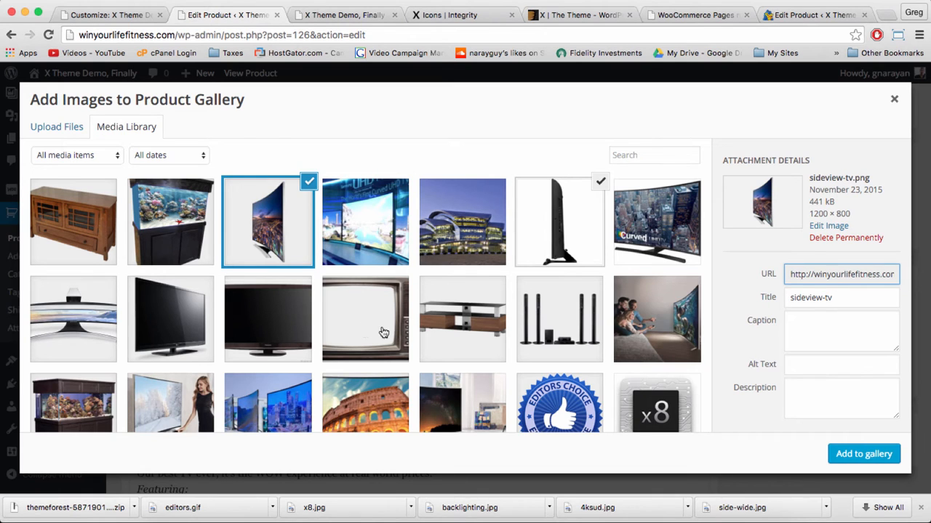
pyautogui.moveTo(163, 301)
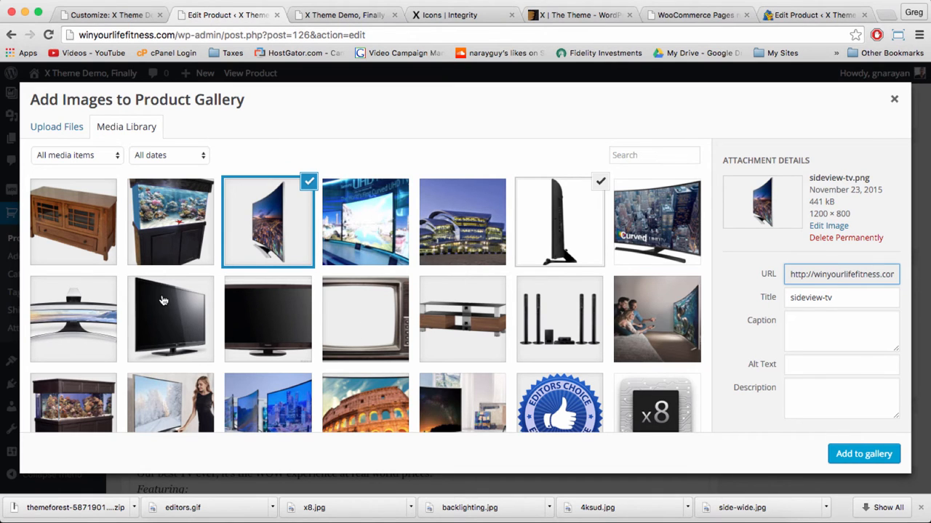
pyautogui.scroll(-3)
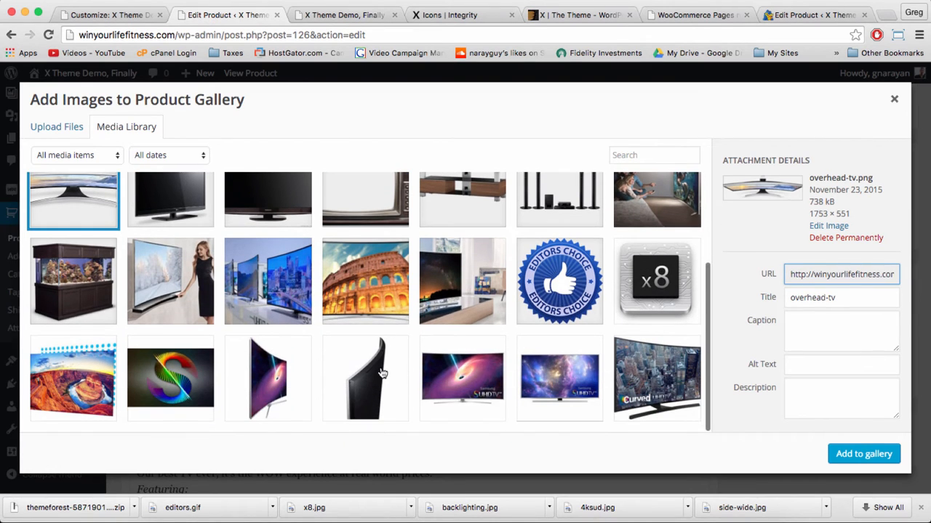
pyautogui.click(267, 378)
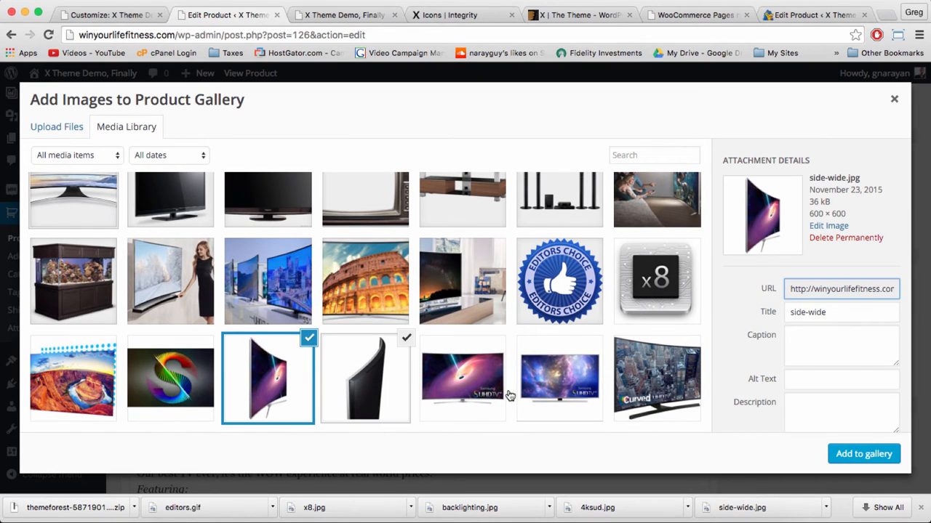
pyautogui.click(657, 378)
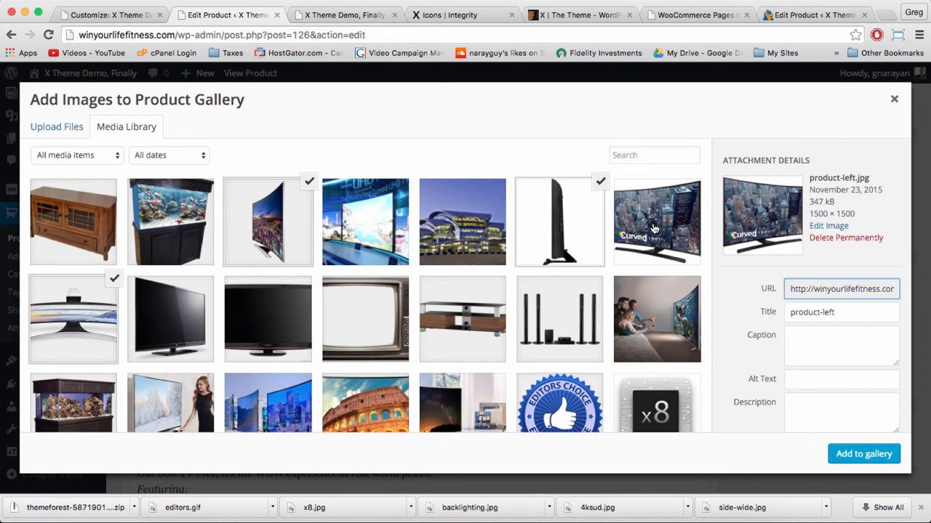
pyautogui.click(657, 221)
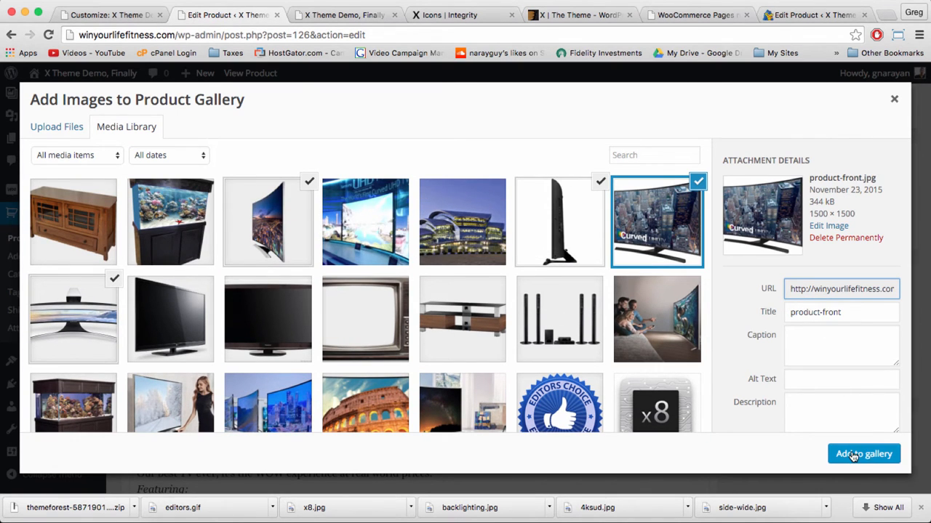
pyautogui.click(863, 454)
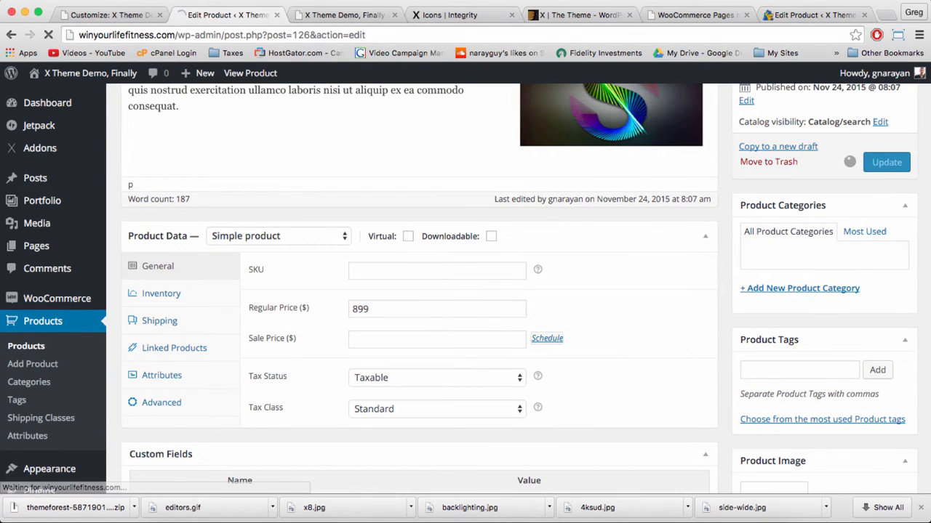
# Step: Add a new product category named Televisions and update the television product
pyautogui.click(885, 161)
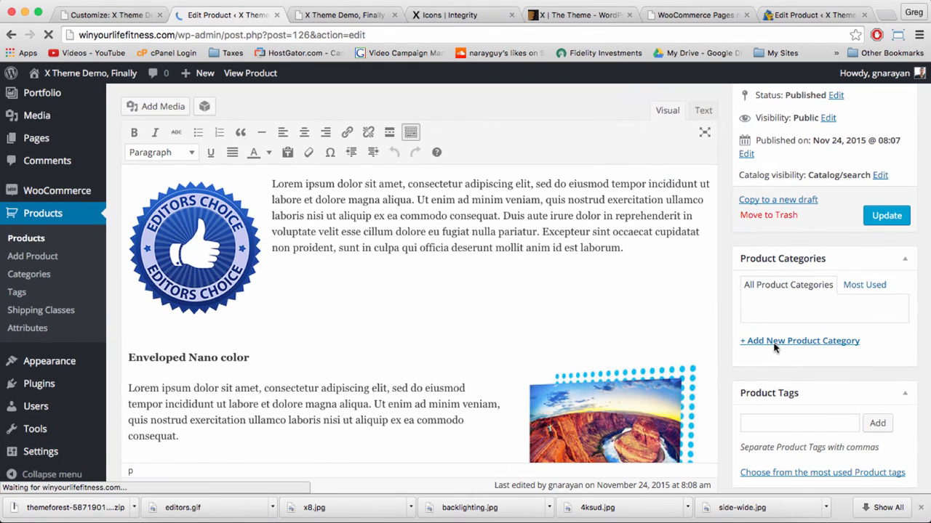
pyautogui.click(800, 340)
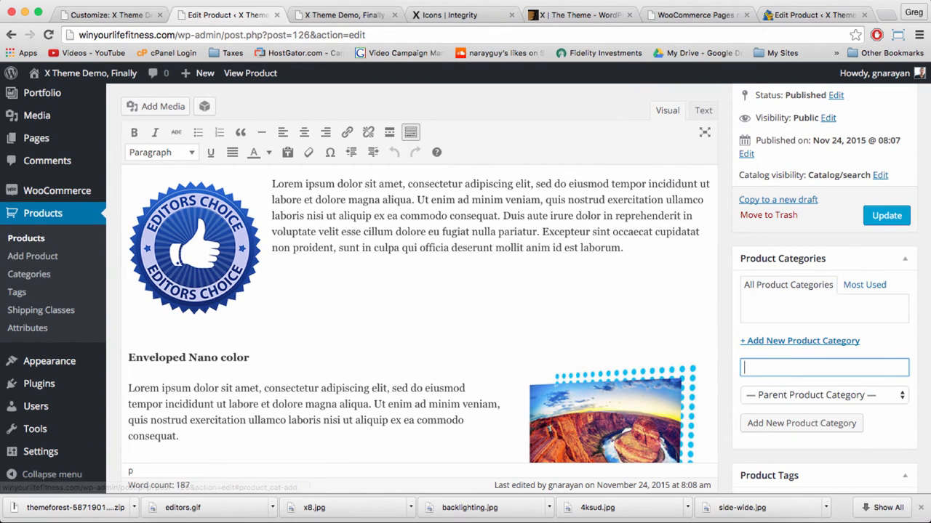
pyautogui.write('Televi')
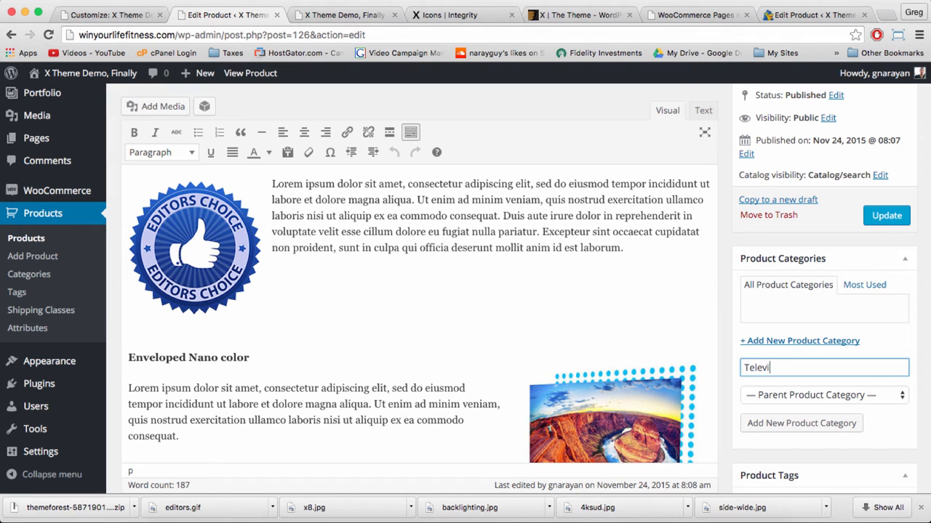
pyautogui.click(885, 215)
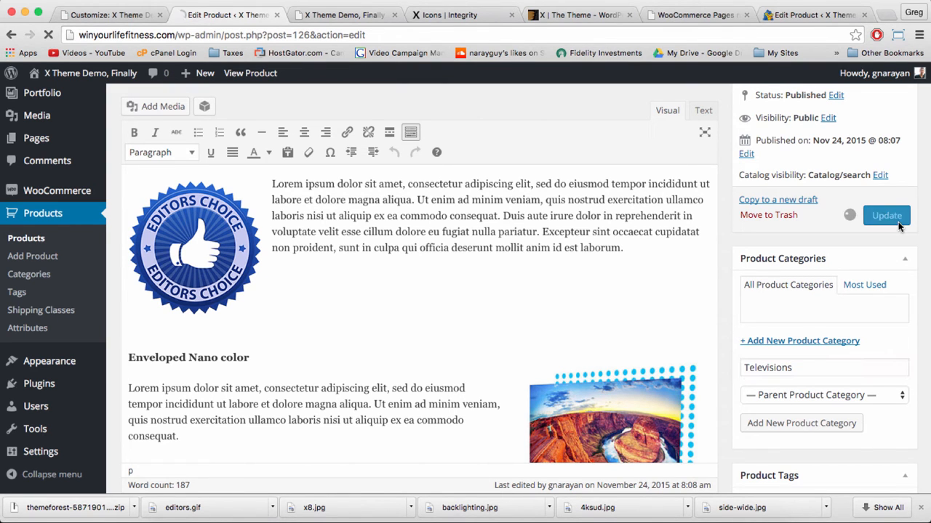
pyautogui.click(342, 14)
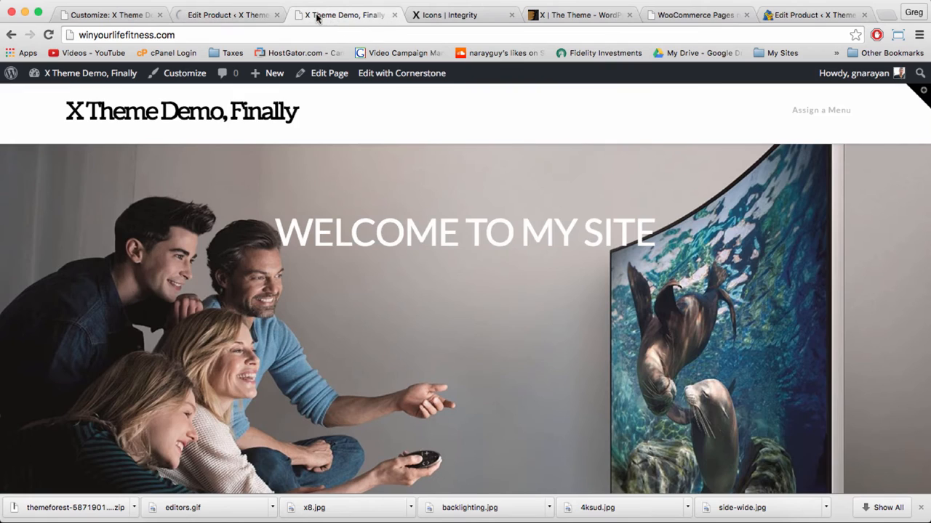
pyautogui.click(225, 15)
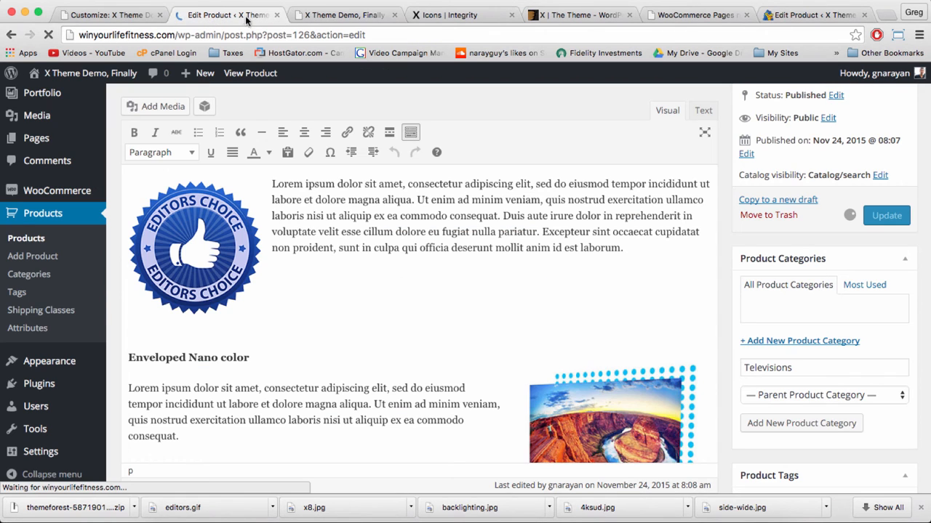
pyautogui.click(886, 215)
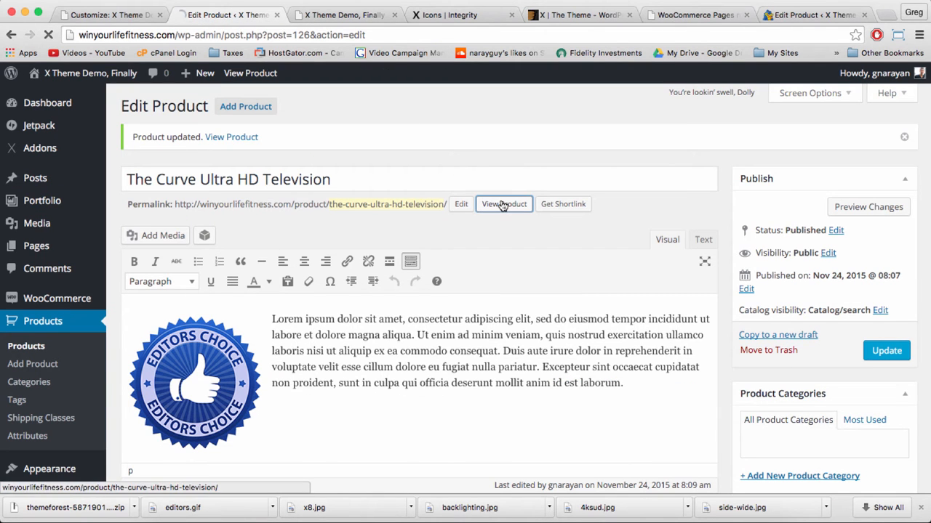
pyautogui.click(503, 204)
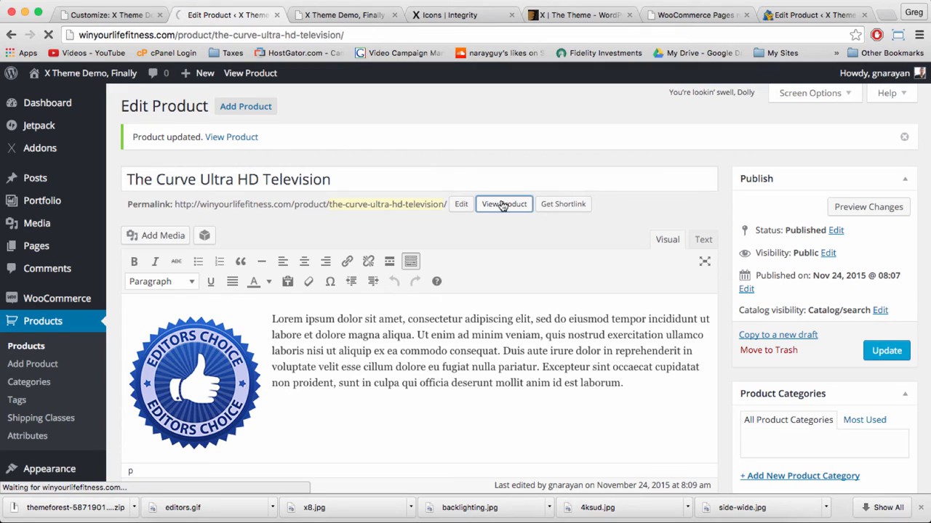
pyautogui.click(503, 204)
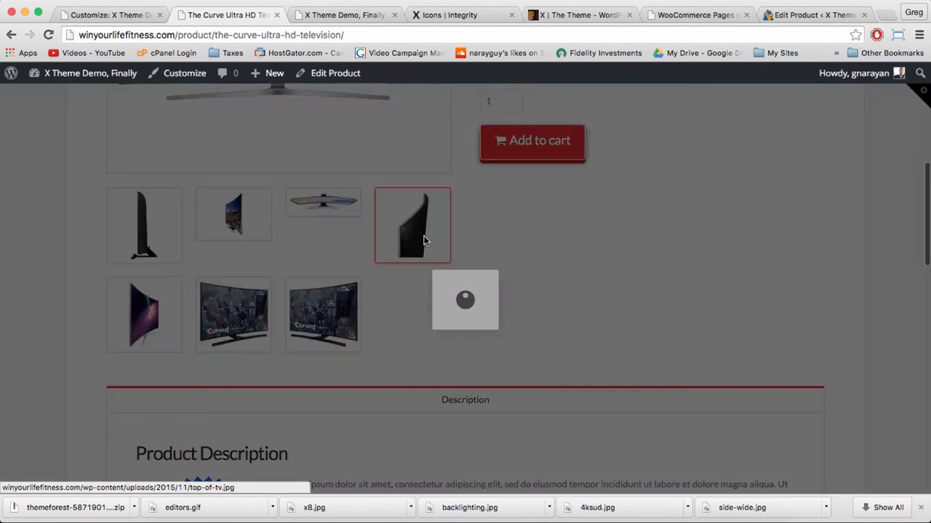
pyautogui.click(413, 225)
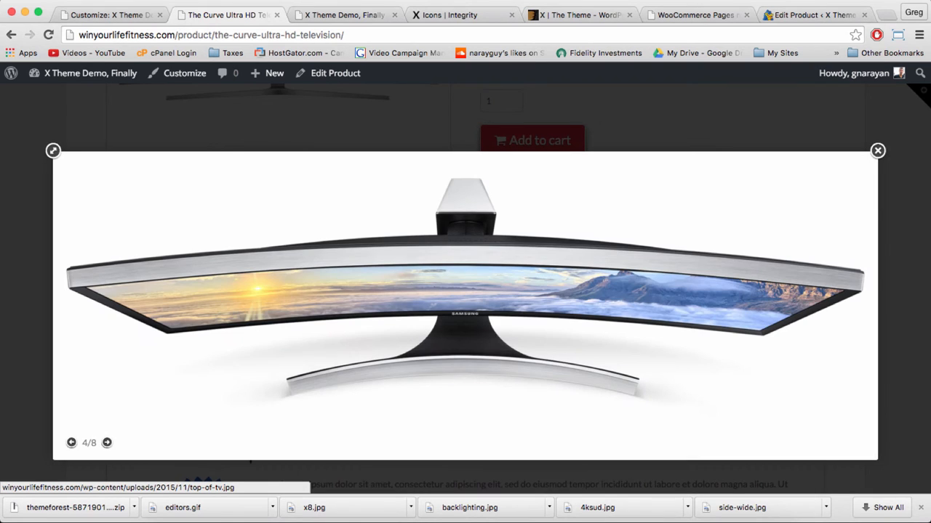
pyautogui.click(70, 442)
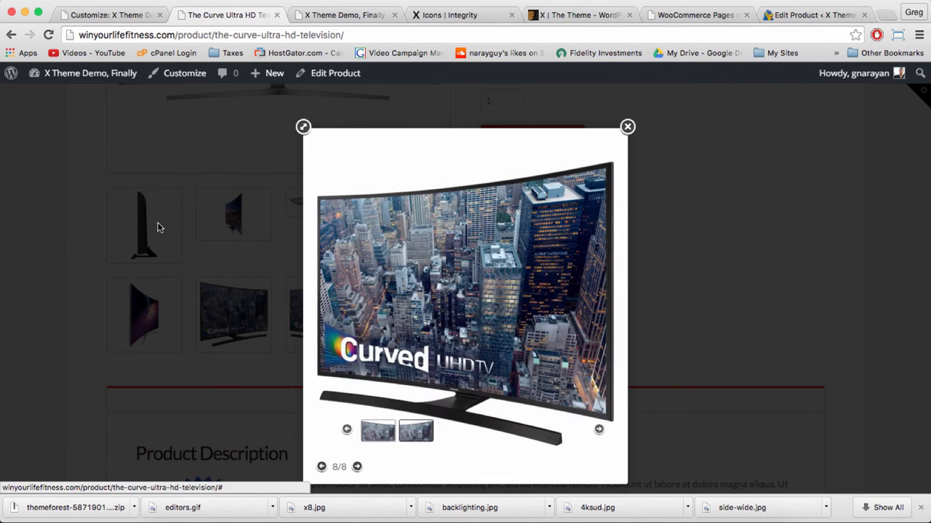
pyautogui.click(627, 126)
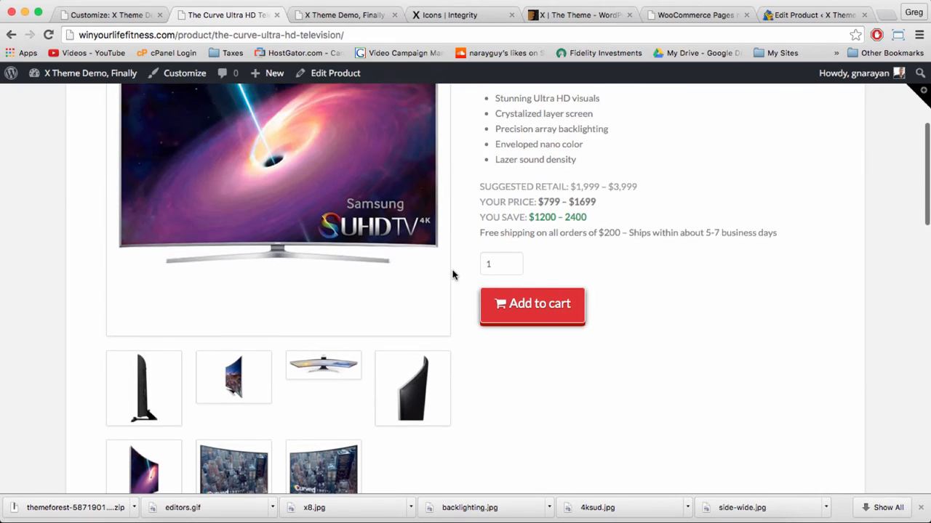
pyautogui.scroll(-3)
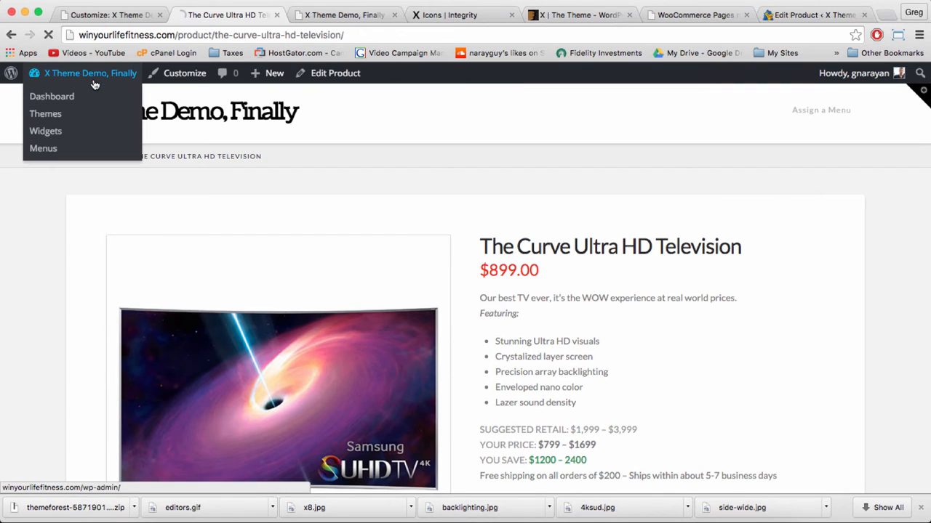
# Step: Go from the dashboard to WooCommerce Settings and show the Checkout settings
pyautogui.click(52, 96)
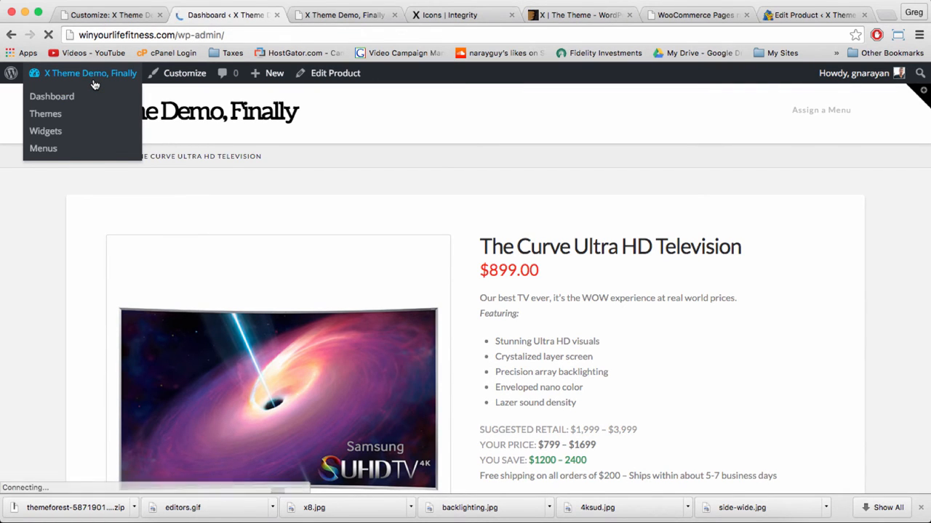
pyautogui.click(52, 96)
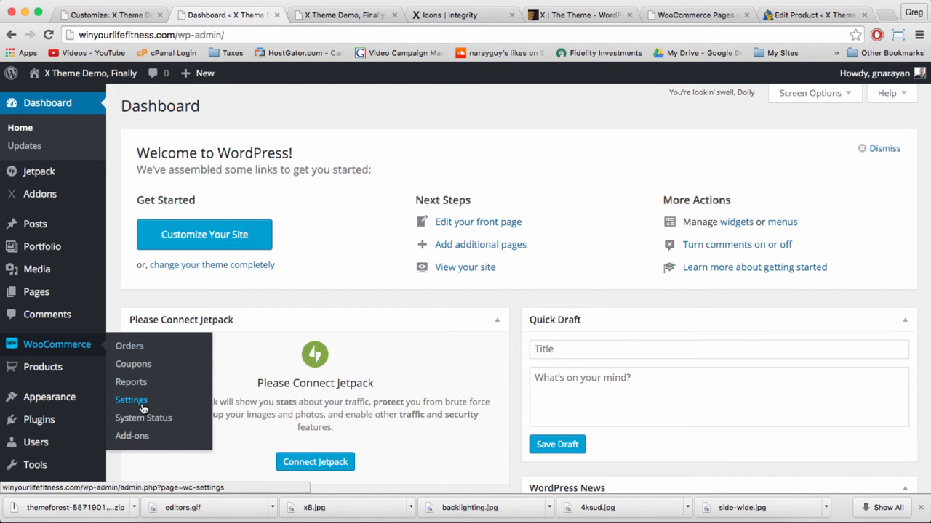
pyautogui.click(131, 400)
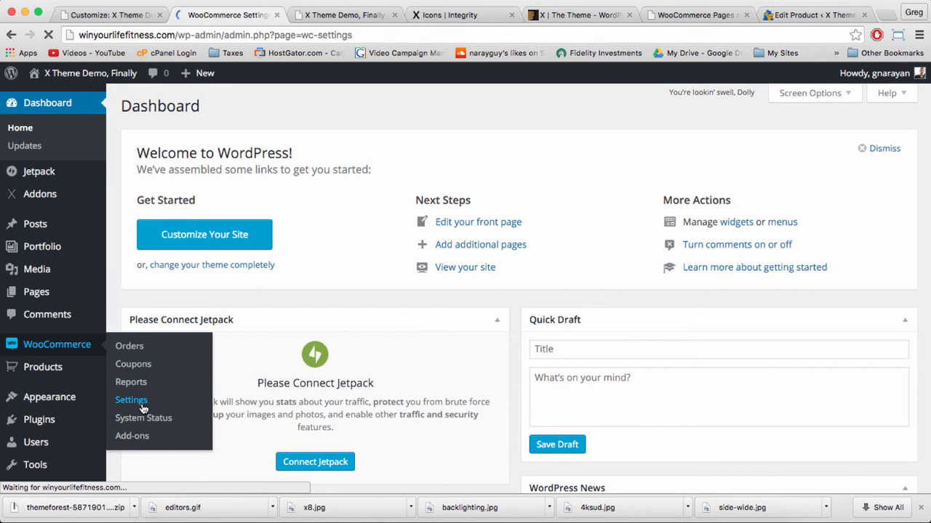
pyautogui.click(130, 400)
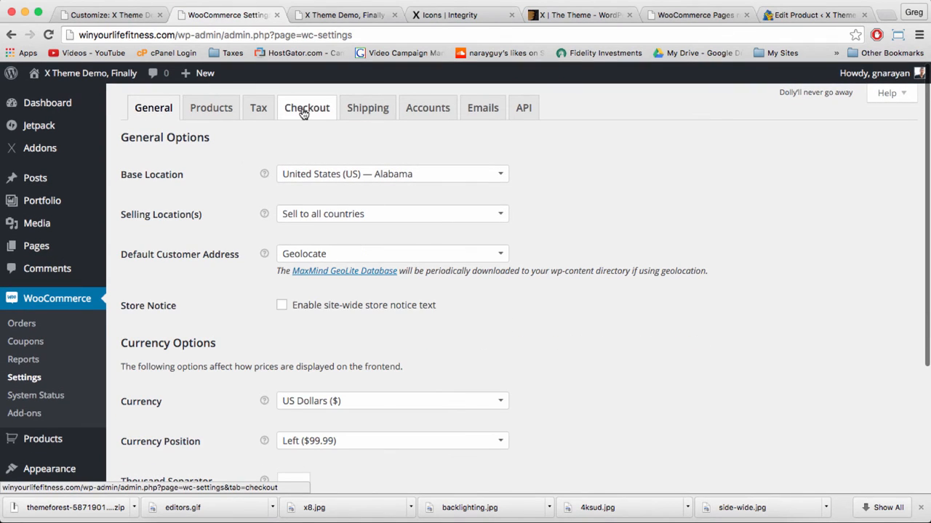
pyautogui.click(305, 107)
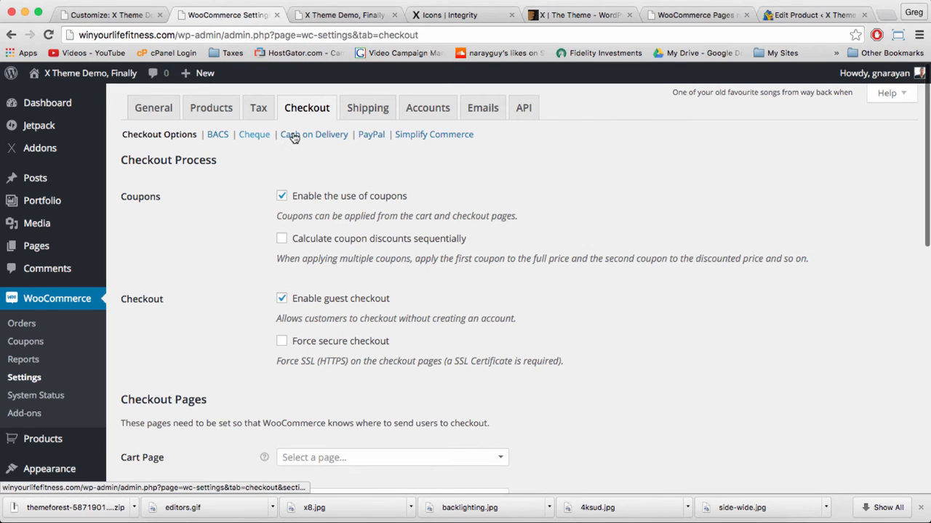
pyautogui.moveTo(314, 133)
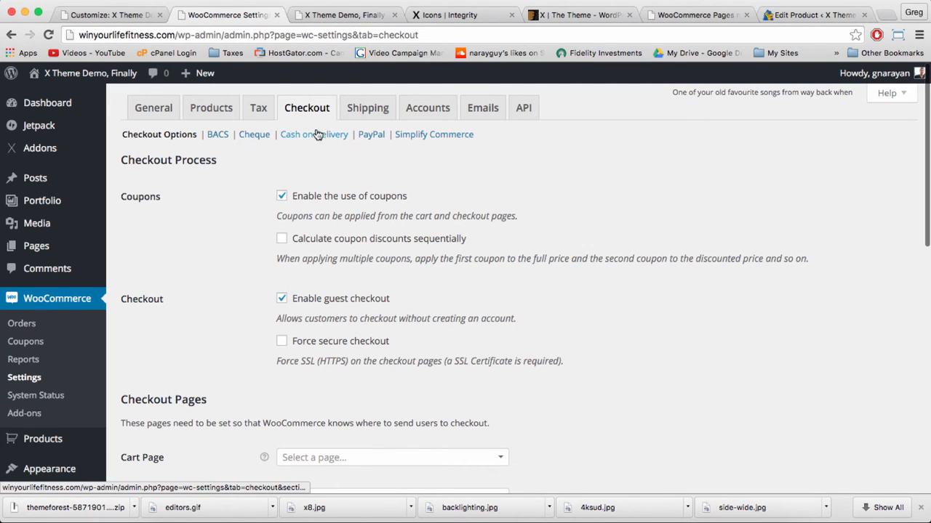
pyautogui.moveTo(371, 138)
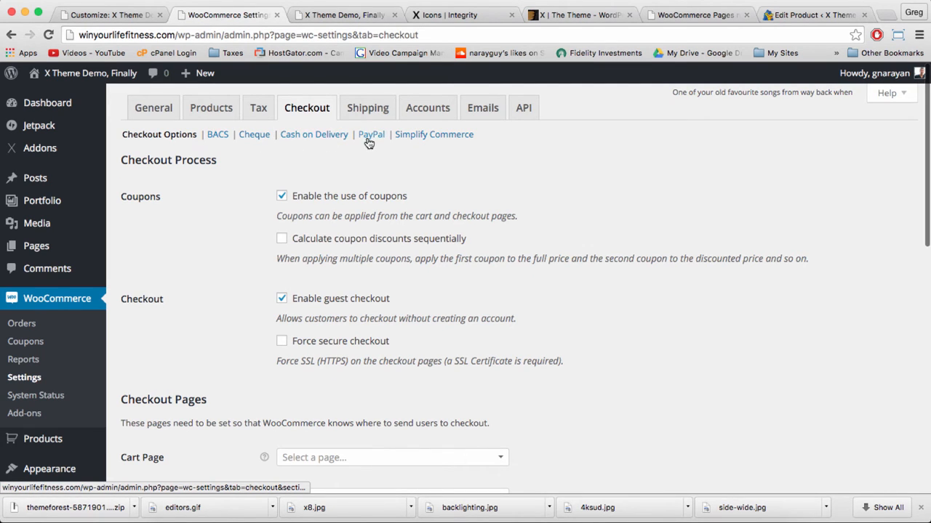
# Step: Review the PayPal checkout settings, including the receiver email and advanced options
pyautogui.click(370, 134)
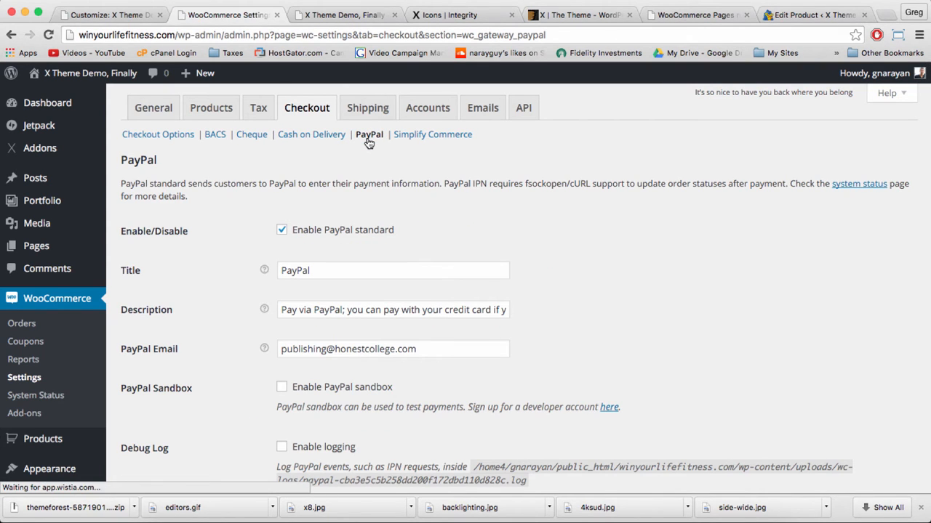
pyautogui.scroll(-3)
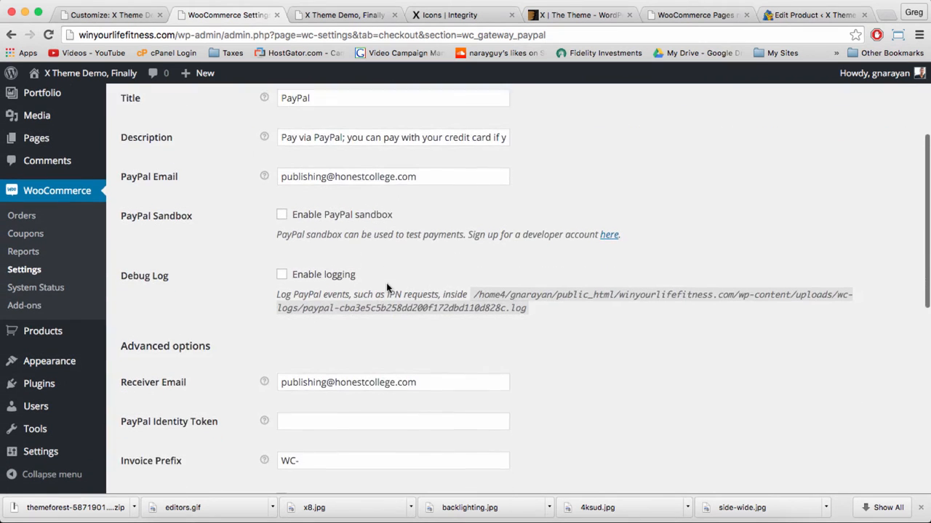
pyautogui.scroll(-3)
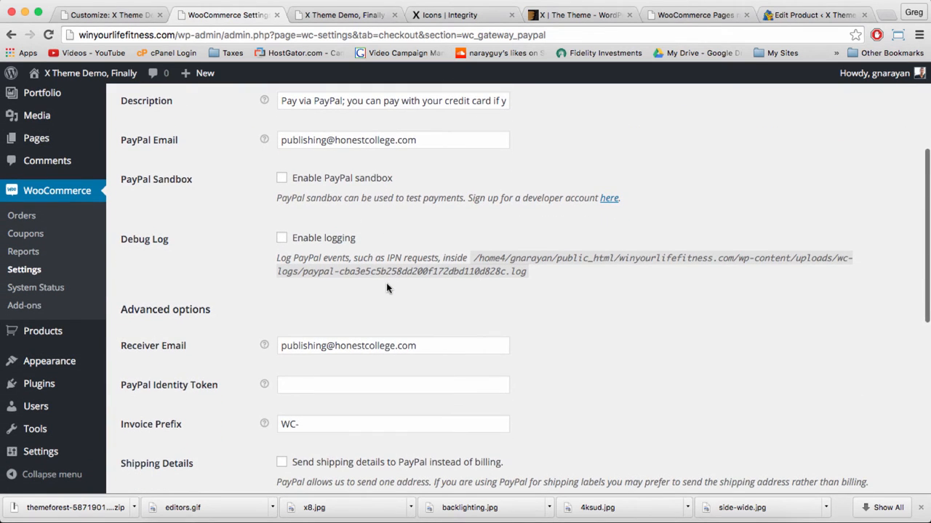
pyautogui.scroll(-3)
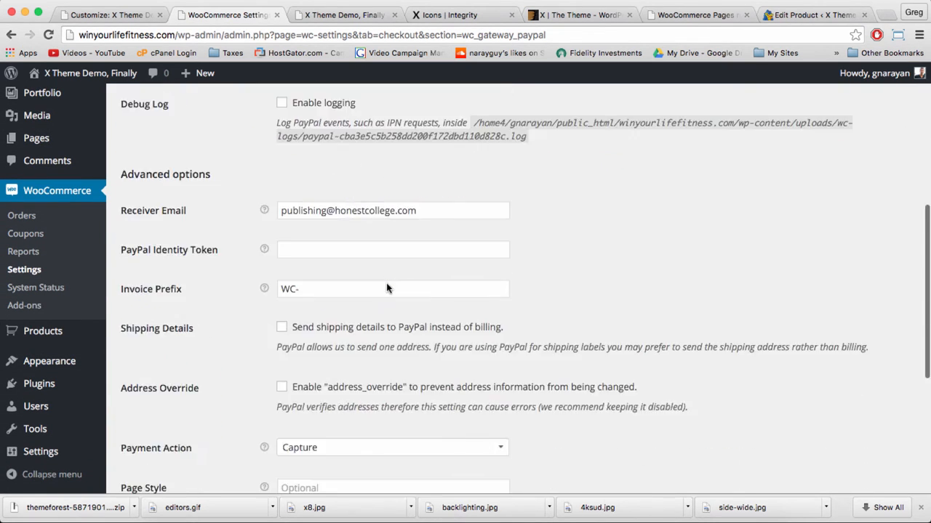
pyautogui.scroll(-3)
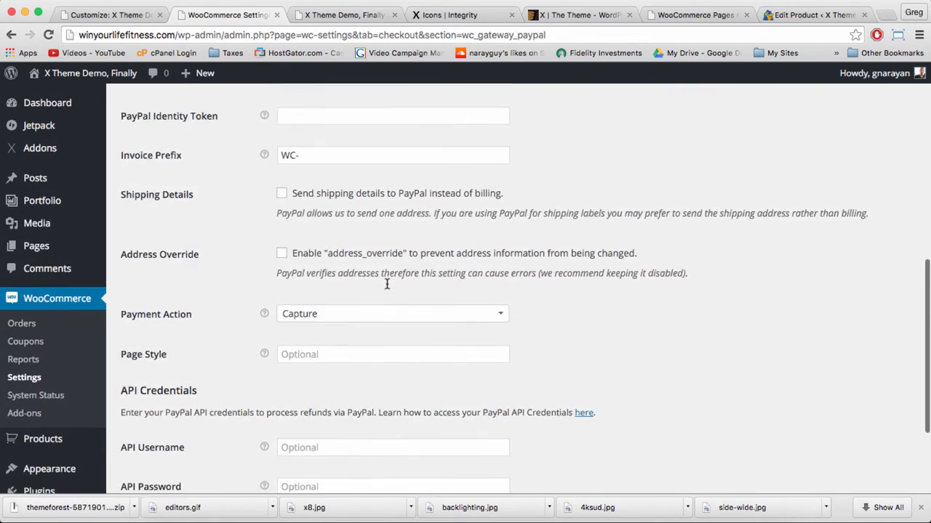
pyautogui.scroll(3)
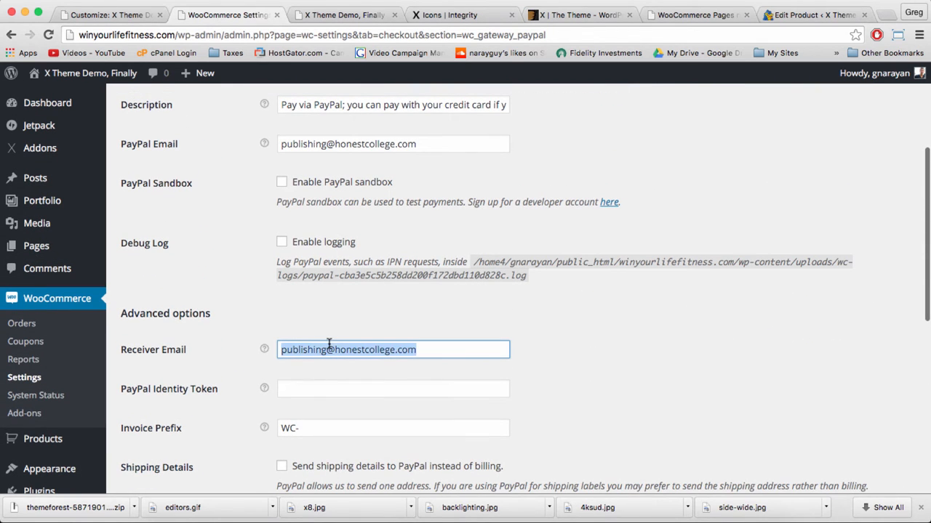
pyautogui.moveTo(246, 349)
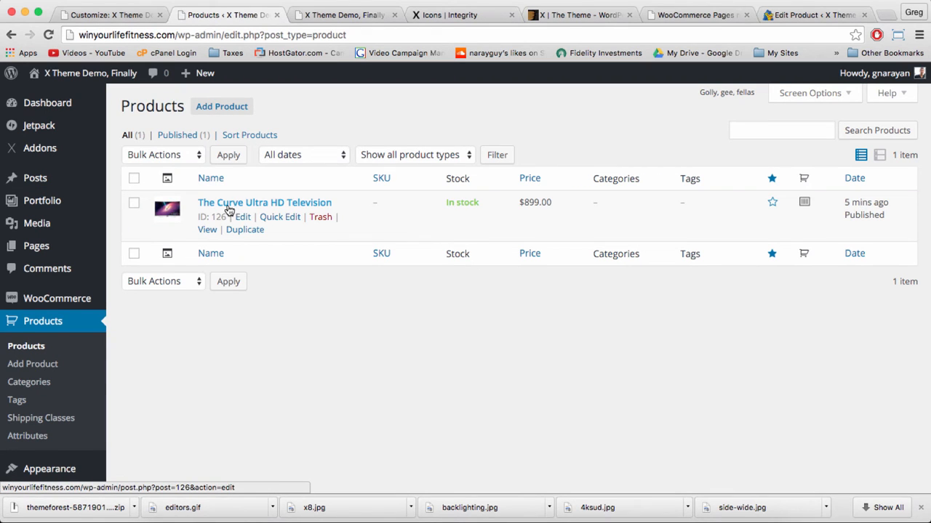
pyautogui.moveTo(206, 230)
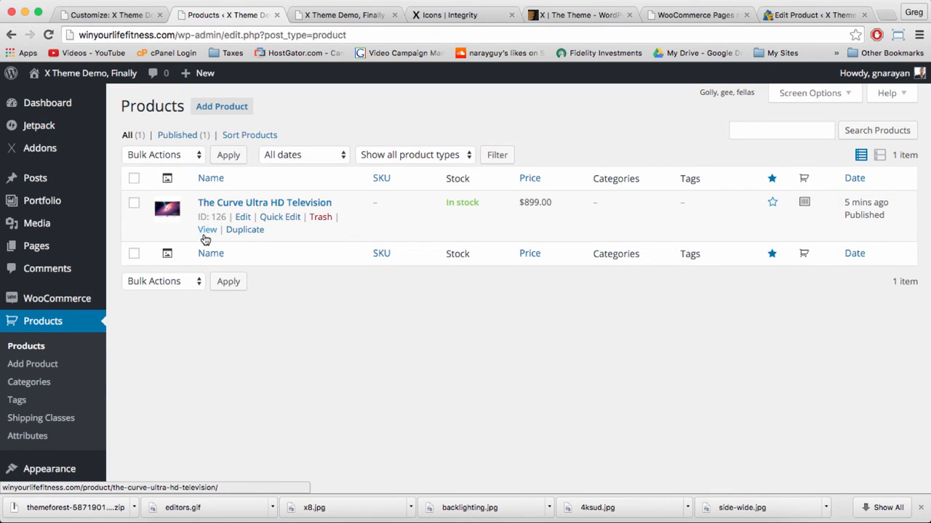
# Step: View the Curve Ultra HD Television product page and copy its web address
pyautogui.click(207, 229)
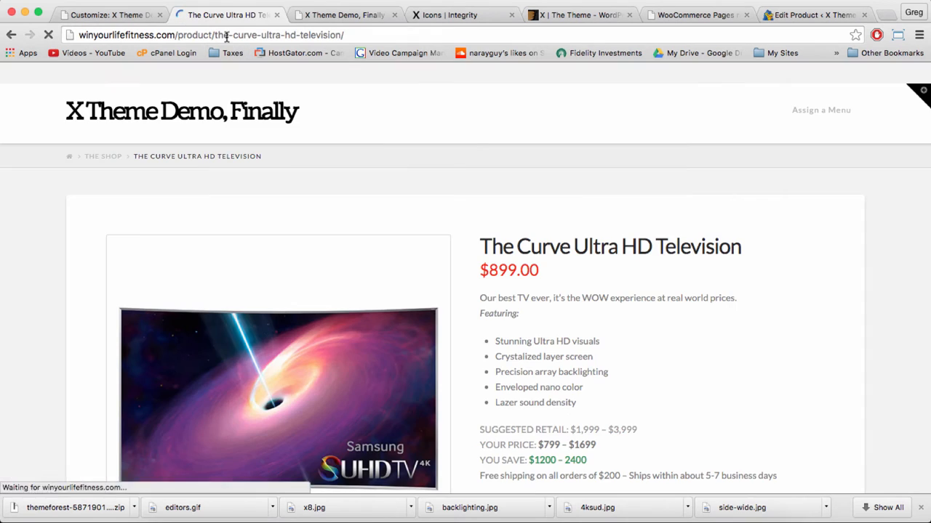
pyautogui.click(211, 35)
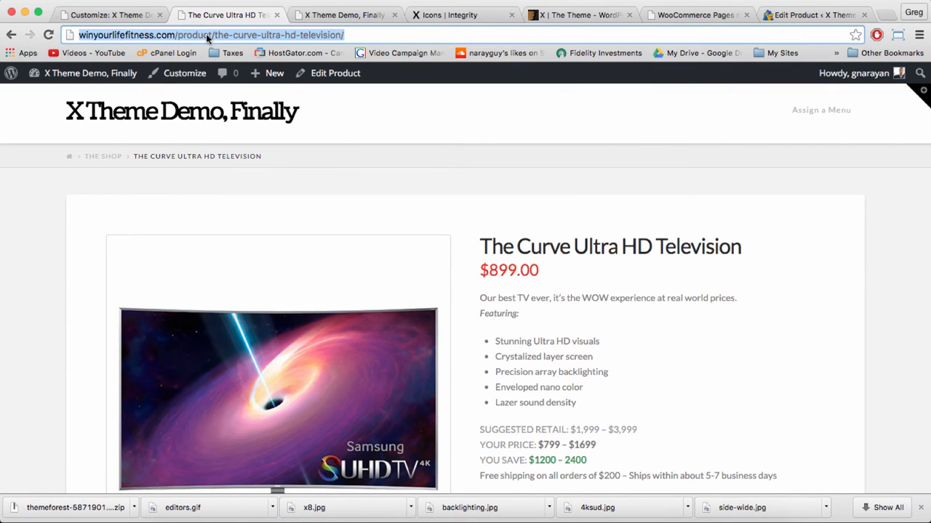
pyautogui.rightClick(211, 34)
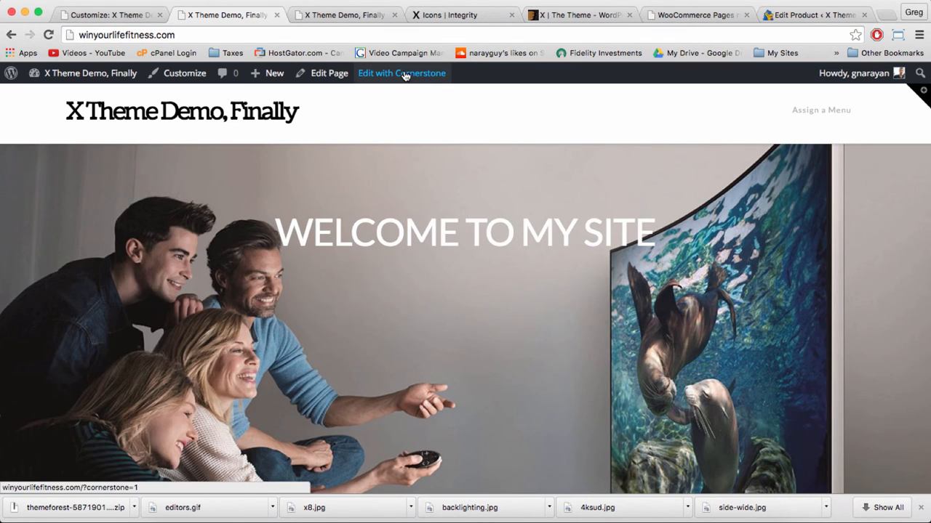
# Step: Load the home page in the Cornerstone builder and locate the block grid
pyautogui.click(401, 73)
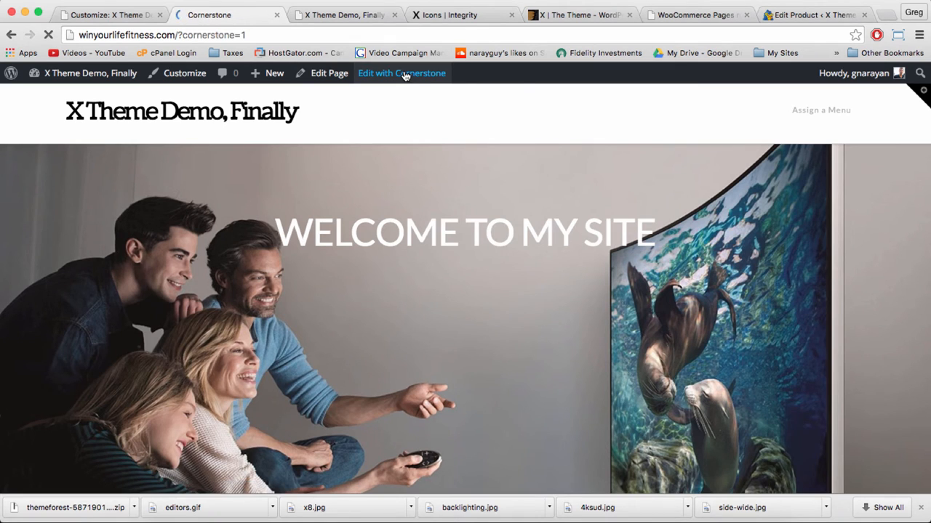
pyautogui.click(402, 73)
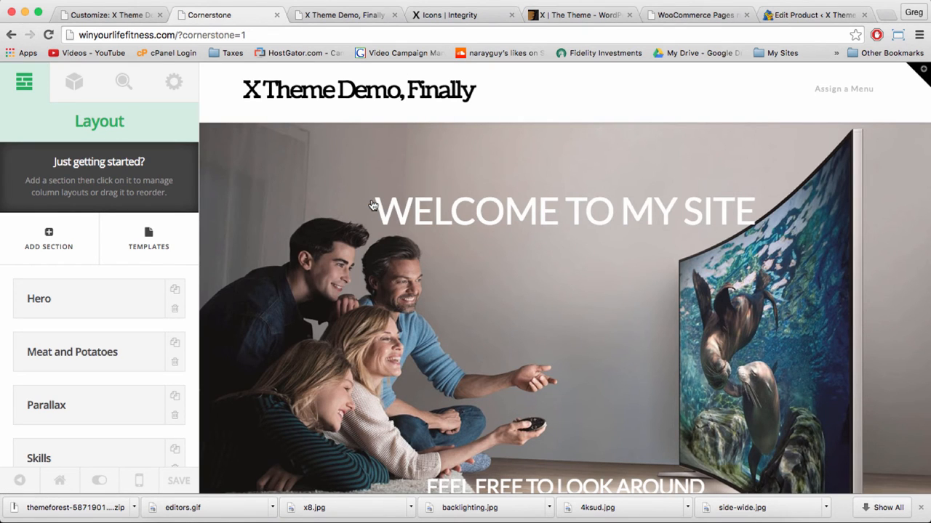
pyautogui.scroll(-3)
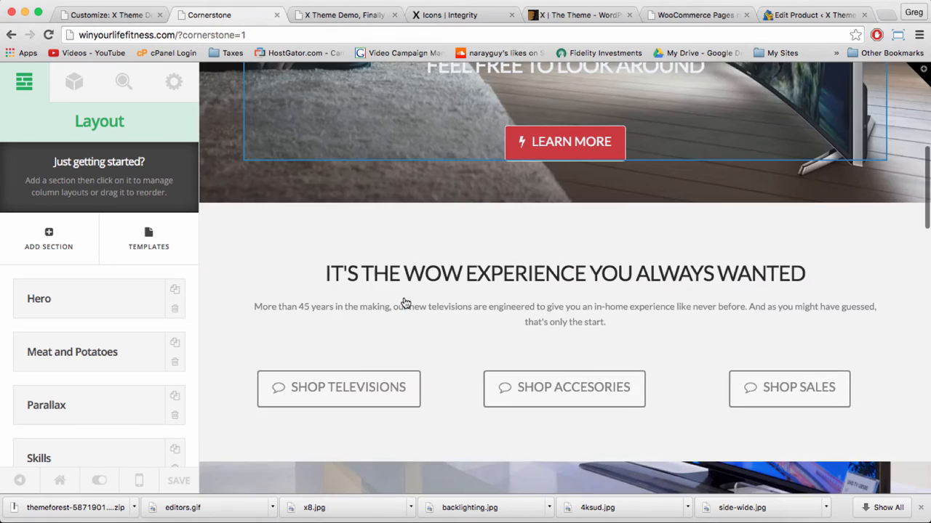
pyautogui.scroll(-3)
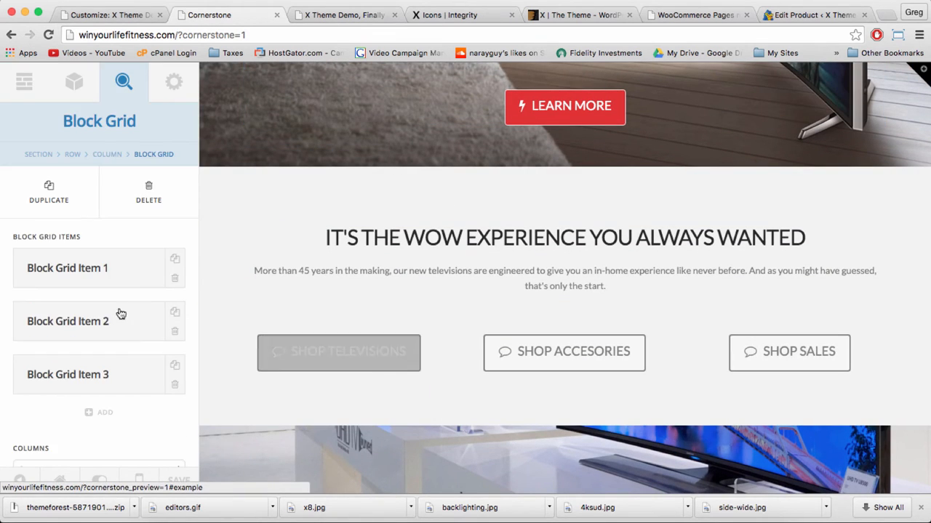
# Step: Set Block Grid Item 1's Shop Televisions button href to the copied product URL
pyautogui.click(67, 267)
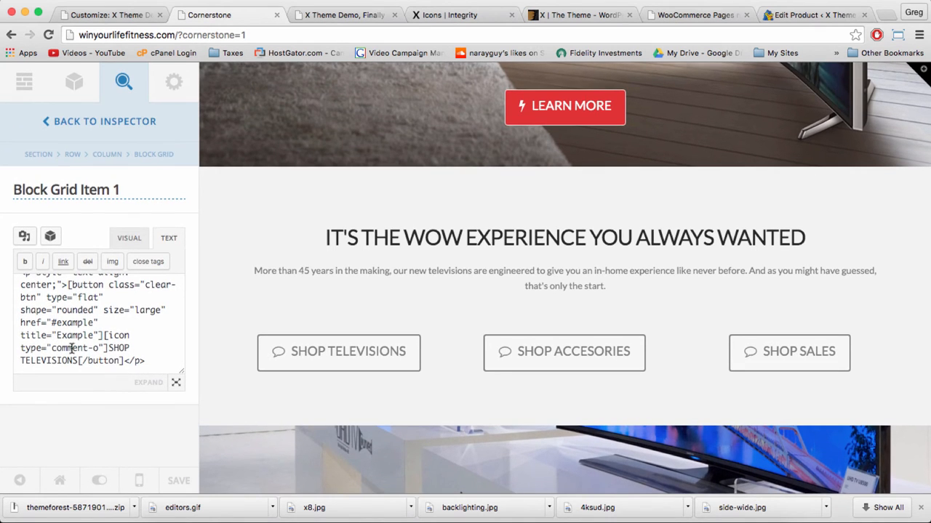
pyautogui.doubleClick(74, 323)
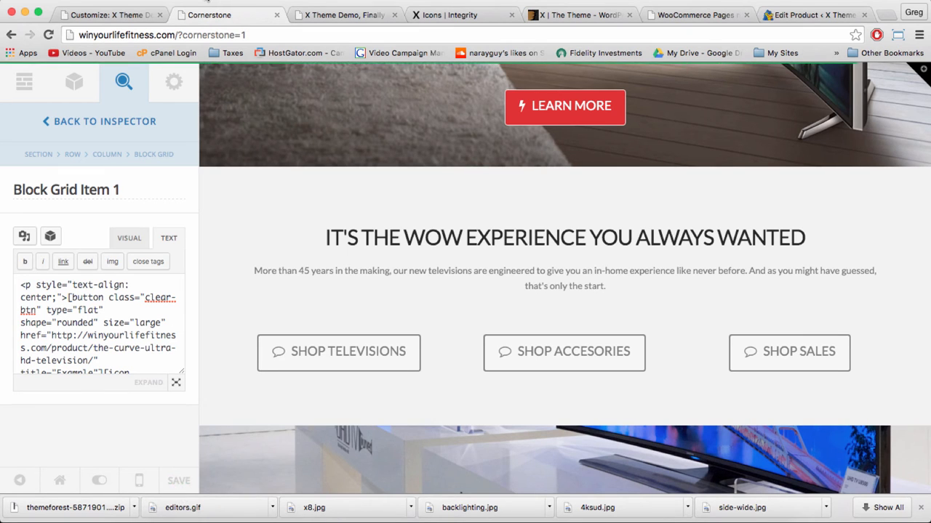
pyautogui.click(61, 479)
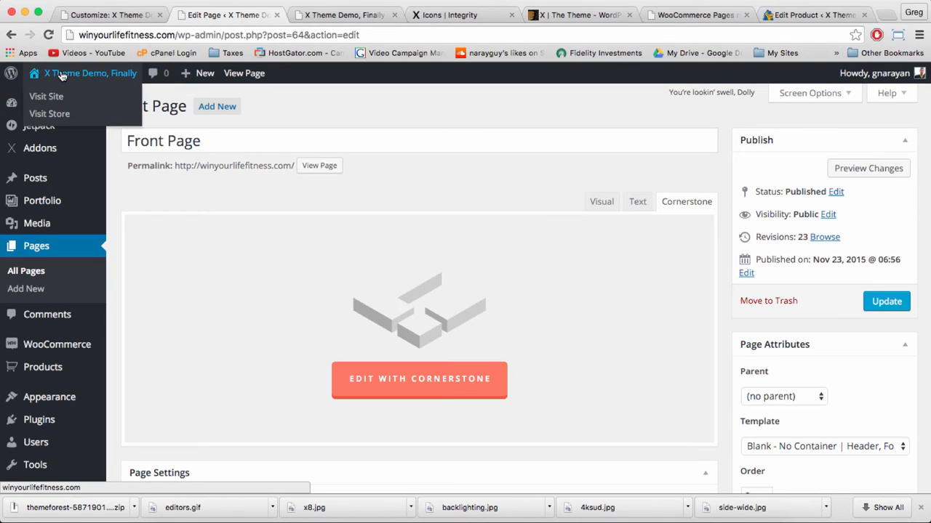
pyautogui.moveTo(50, 397)
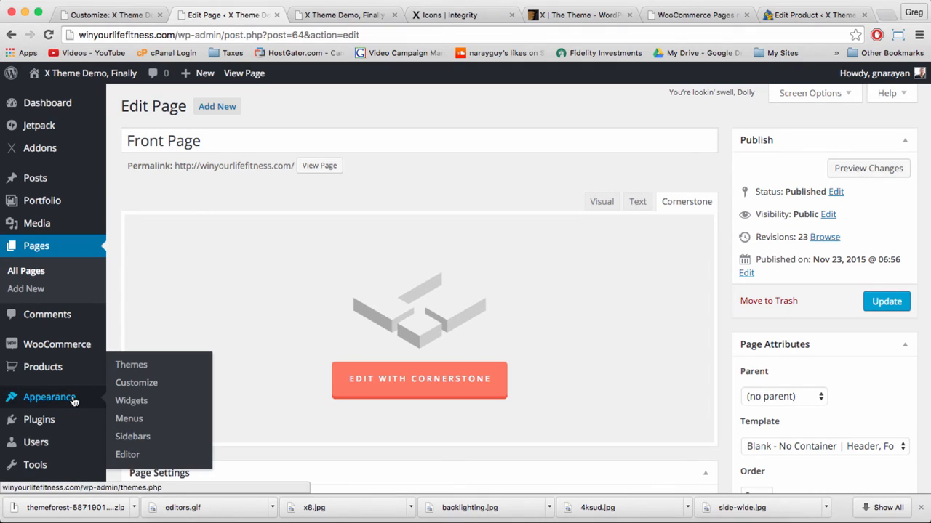
# Step: In Appearance > Menus, create a new menu named Main Menu
pyautogui.click(128, 419)
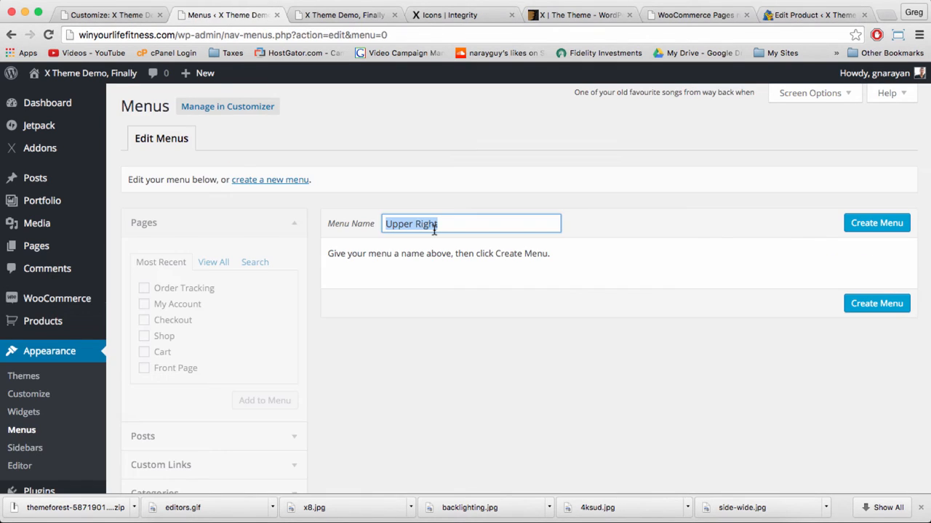
pyautogui.write('M')
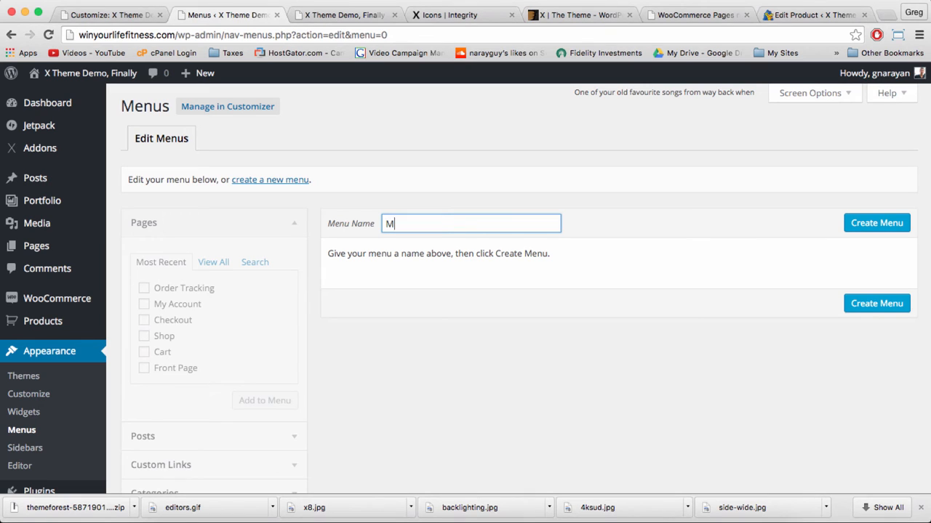
pyautogui.write('ain Menu')
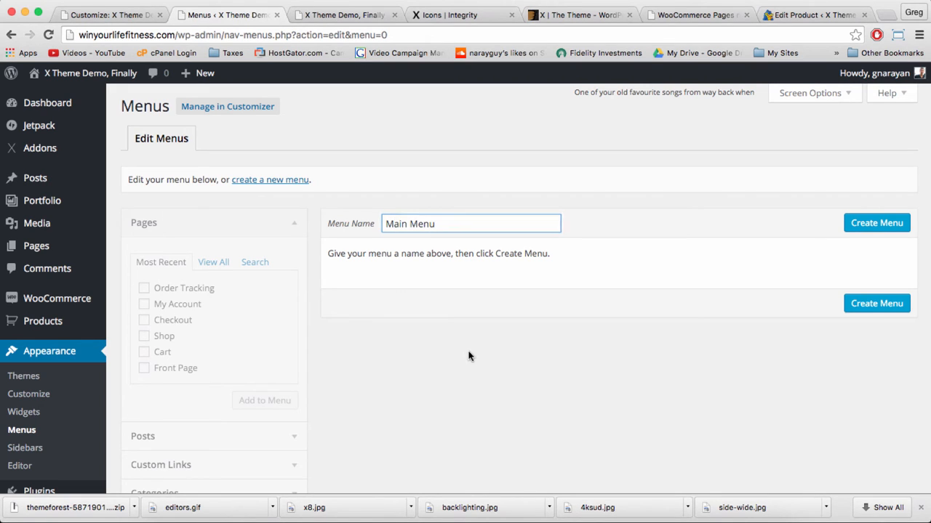
pyautogui.click(875, 224)
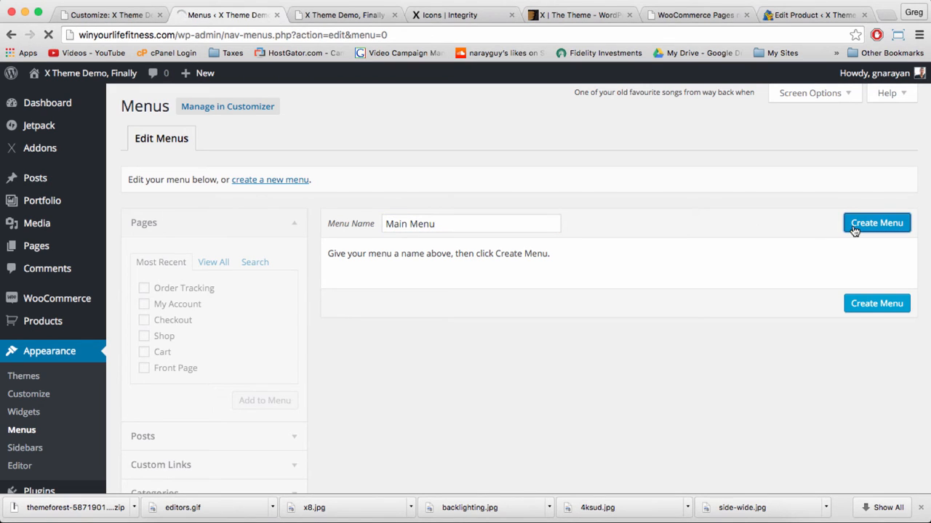
# Step: Add the Shop page from View All to Main Menu
pyautogui.click(875, 224)
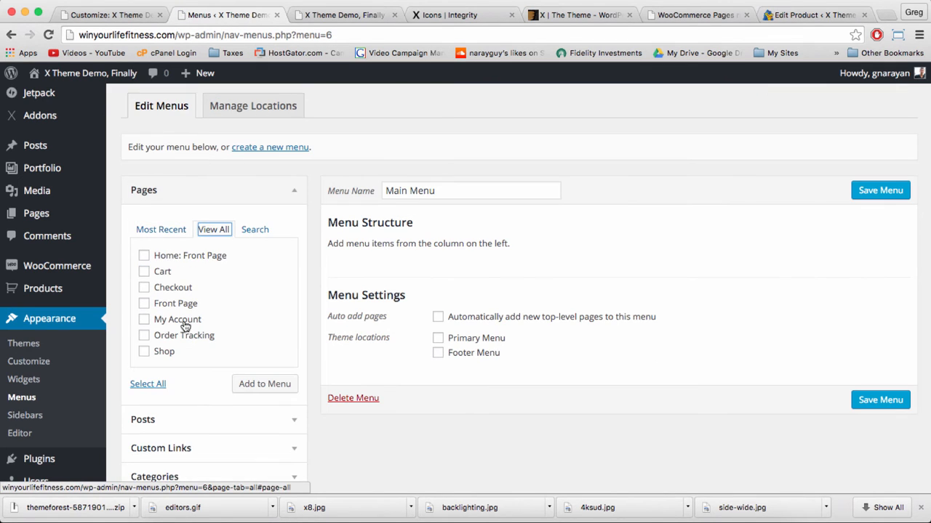
pyautogui.click(144, 350)
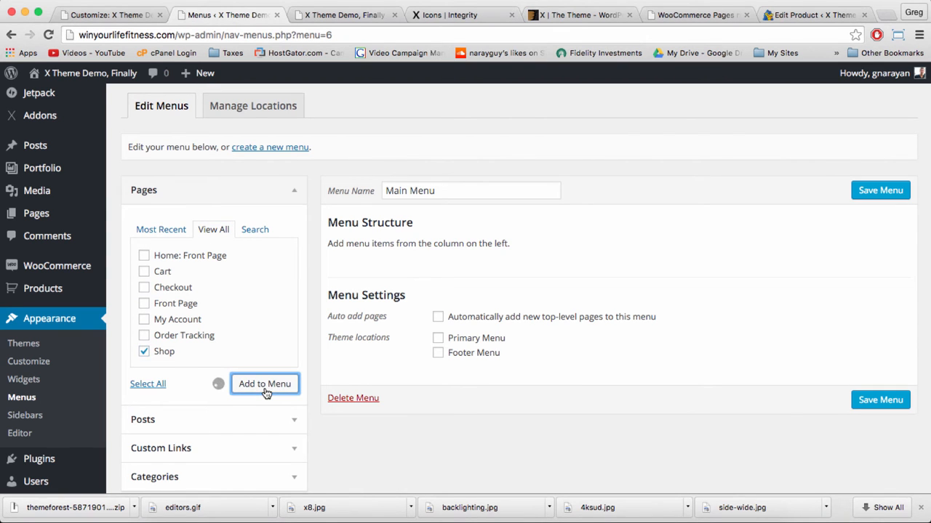
pyautogui.click(265, 384)
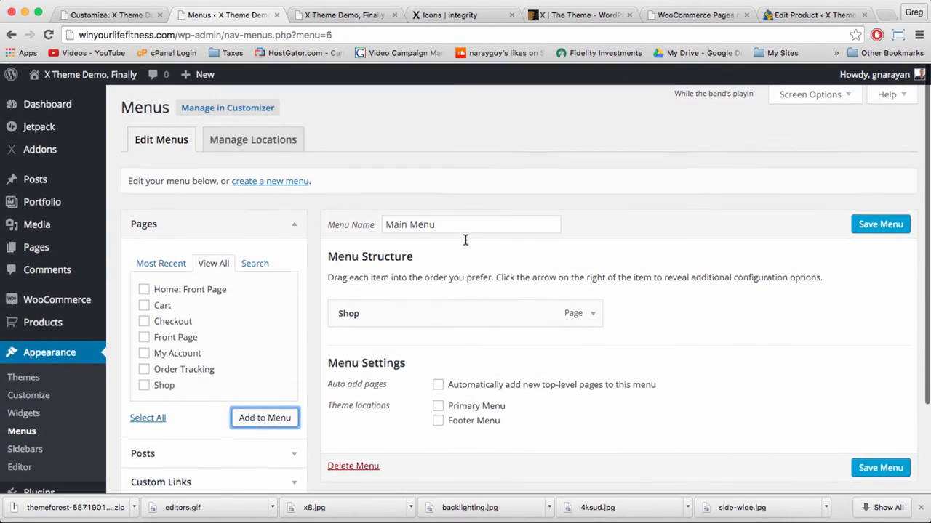
pyautogui.click(207, 72)
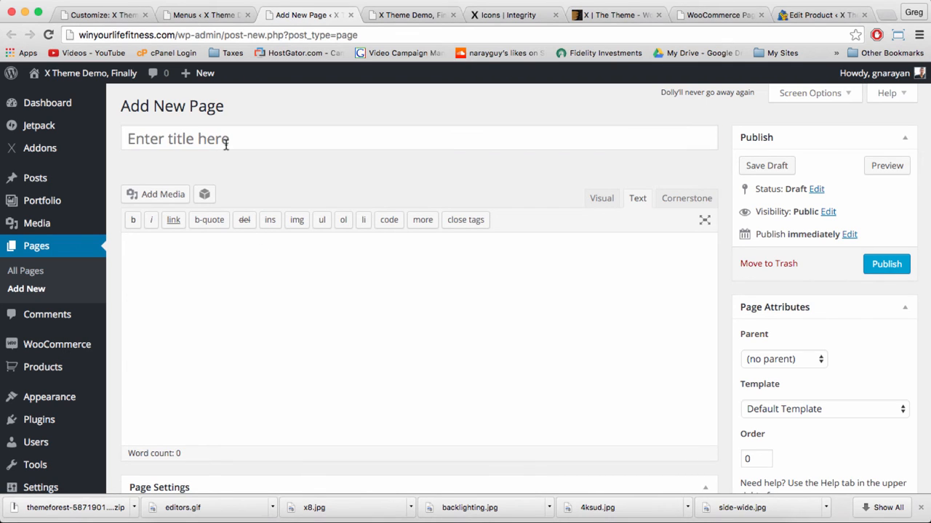
# Step: Publish a page titled About using the Blank - No Container with header and footer template
pyautogui.write('About')
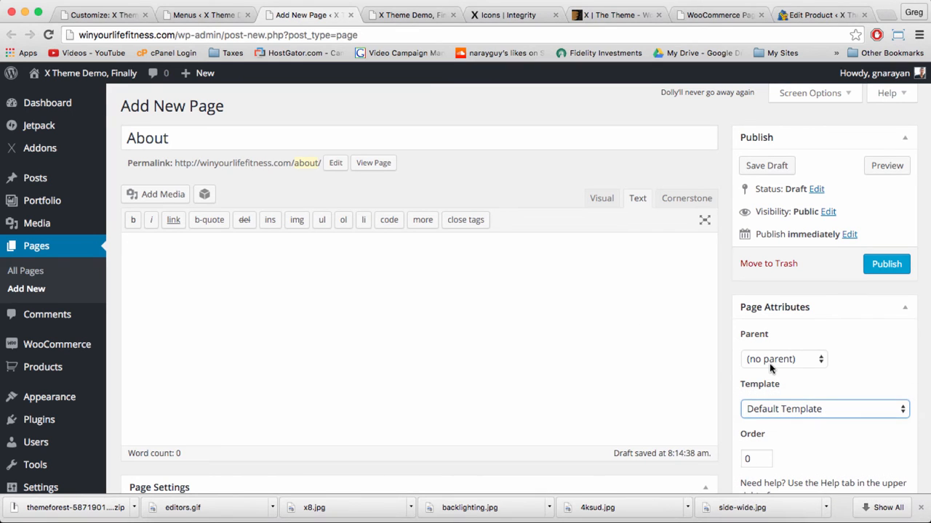
pyautogui.click(825, 409)
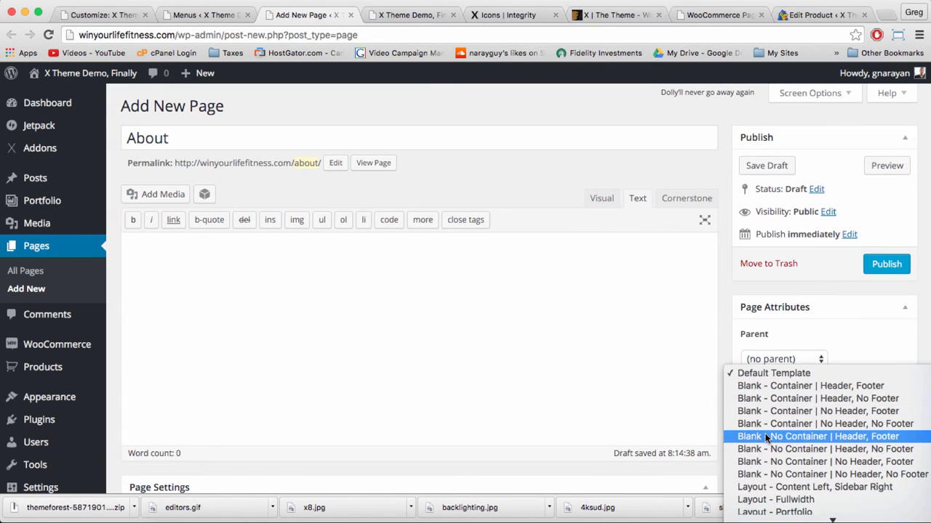
pyautogui.click(817, 436)
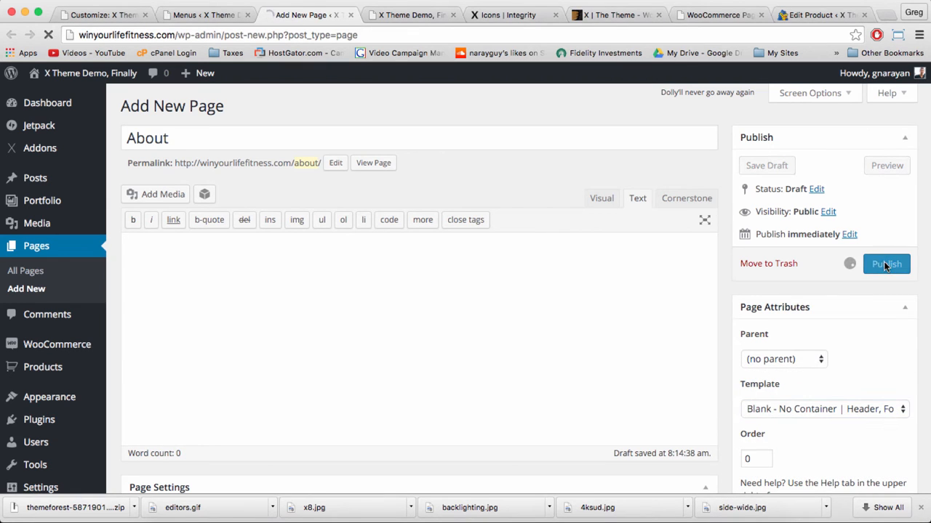
pyautogui.click(886, 263)
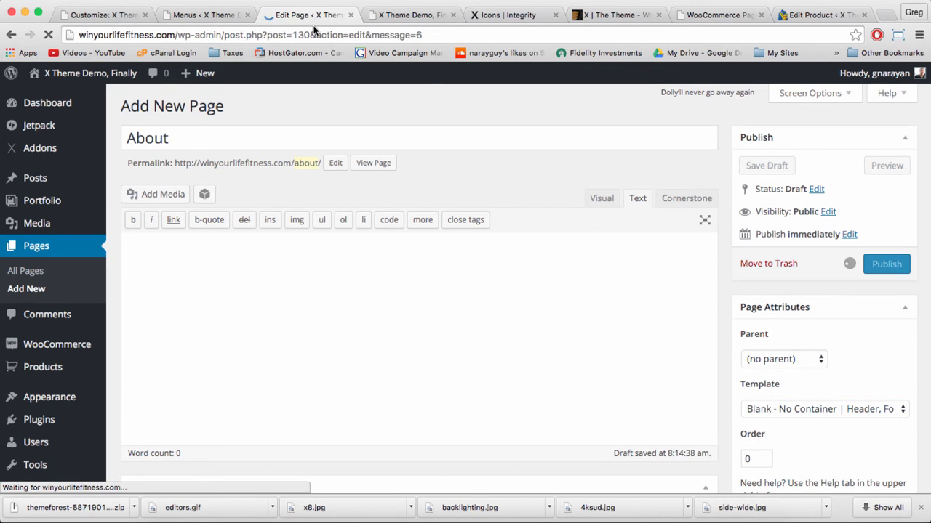
pyautogui.click(887, 263)
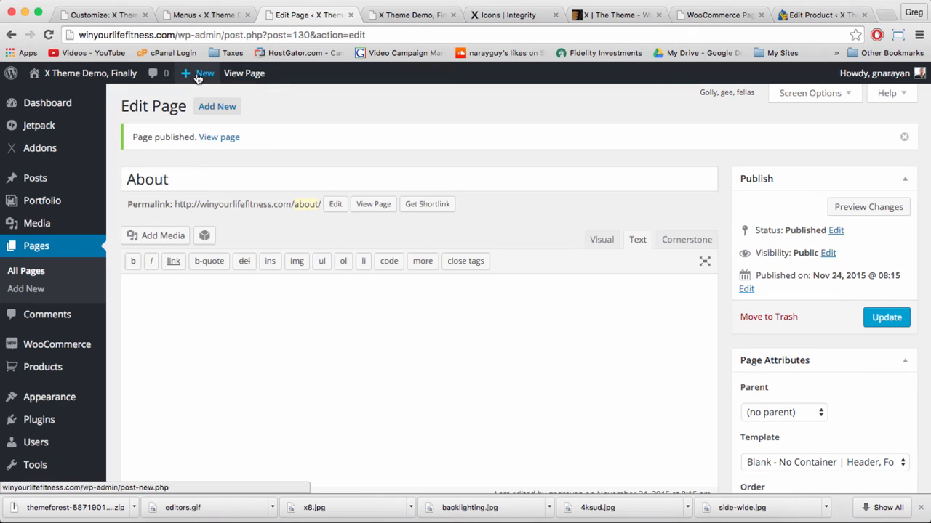
# Step: Create and publish a Reviews page with the same blank no-container template
pyautogui.click(205, 73)
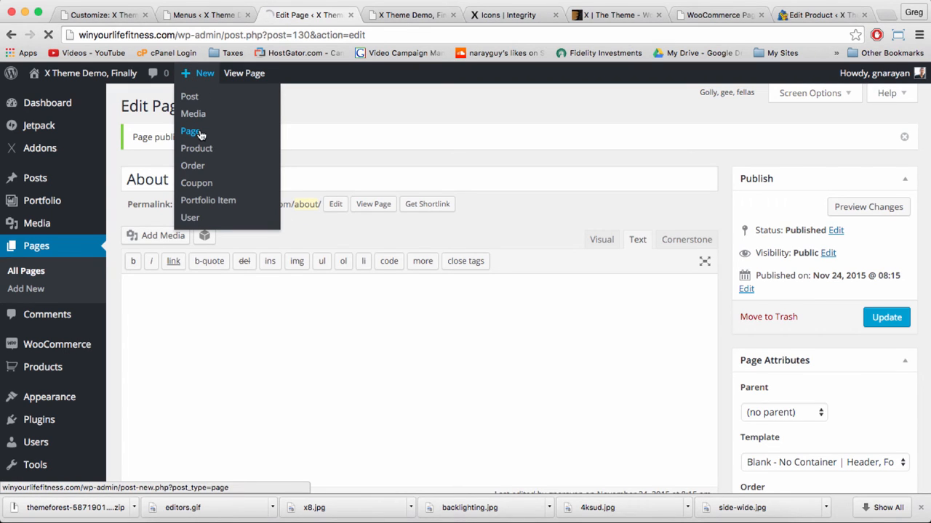
pyautogui.click(189, 131)
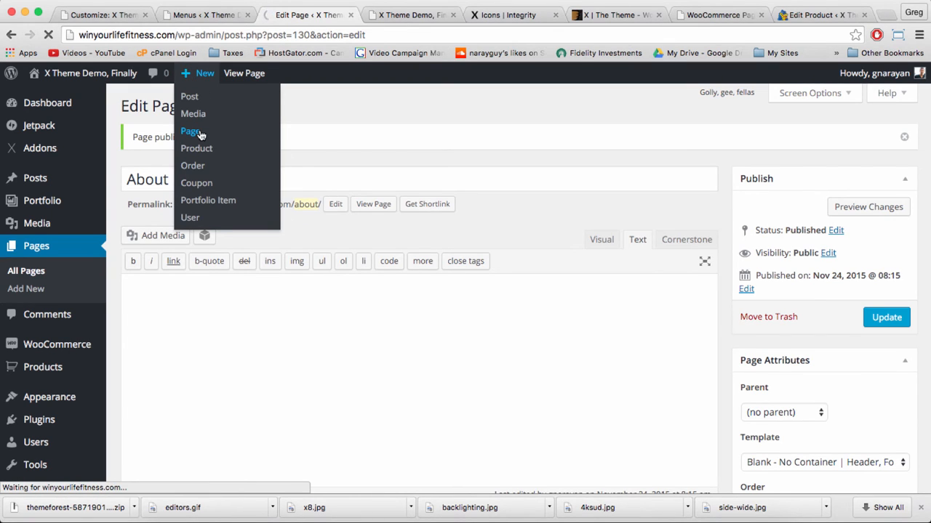
pyautogui.click(189, 130)
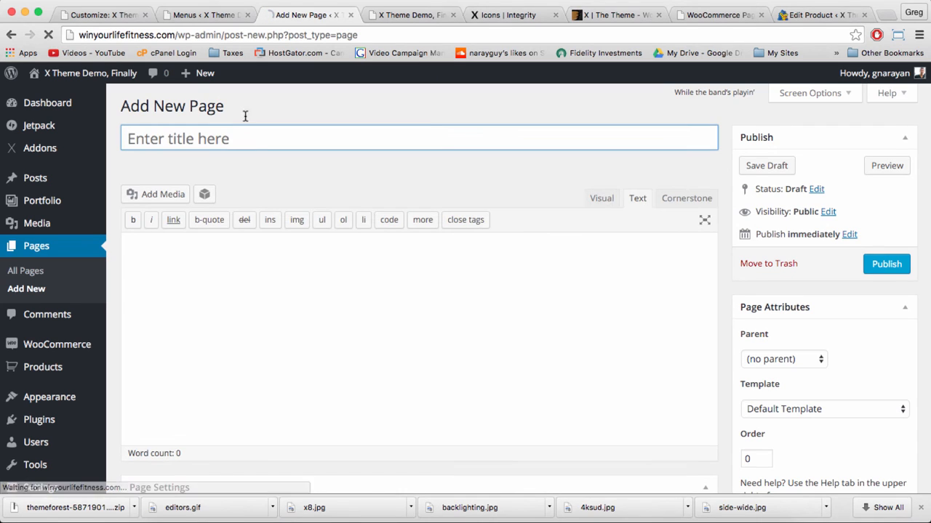
pyautogui.write('e')
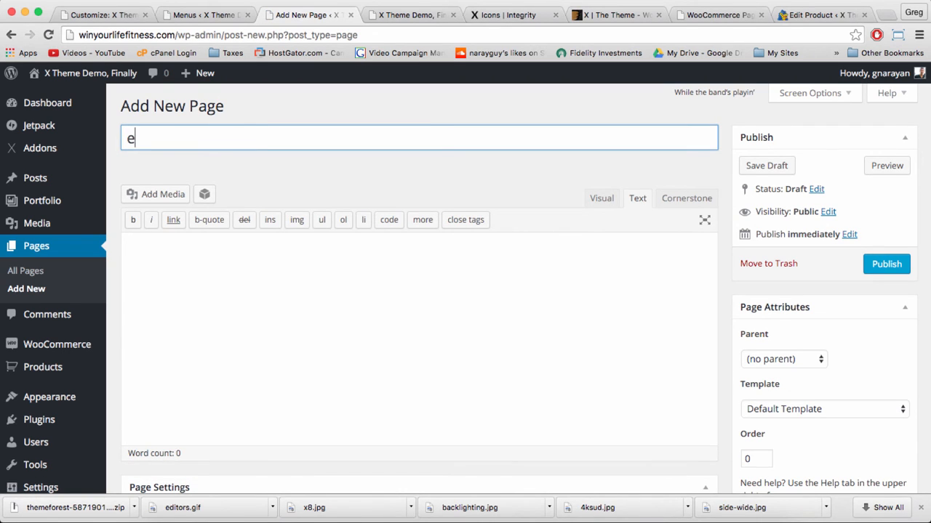
pyautogui.write('Reviews')
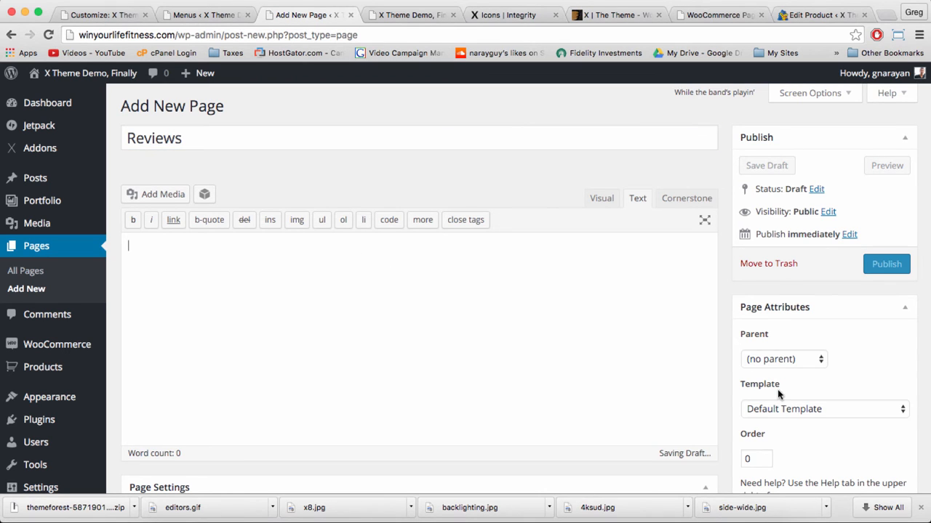
pyautogui.click(823, 409)
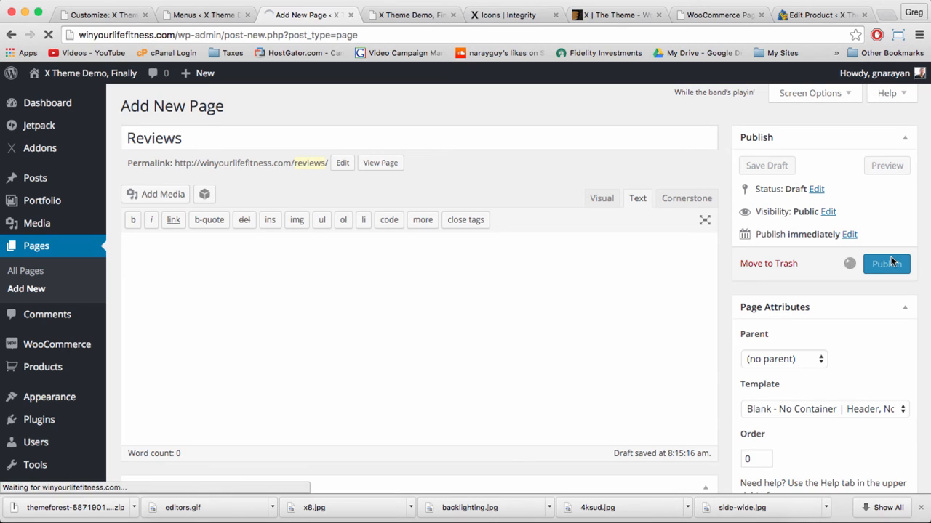
pyautogui.click(203, 15)
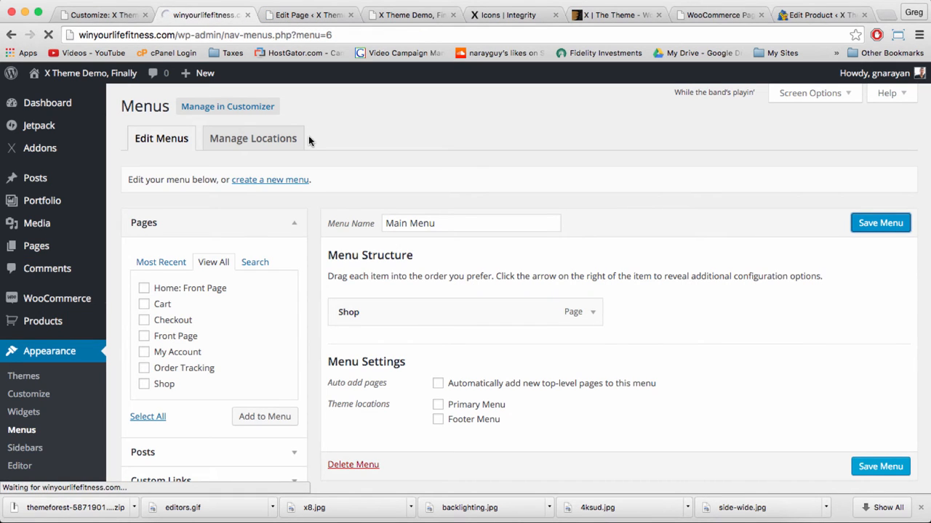
# Step: Add the About and Reviews pages to Main Menu
pyautogui.click(880, 222)
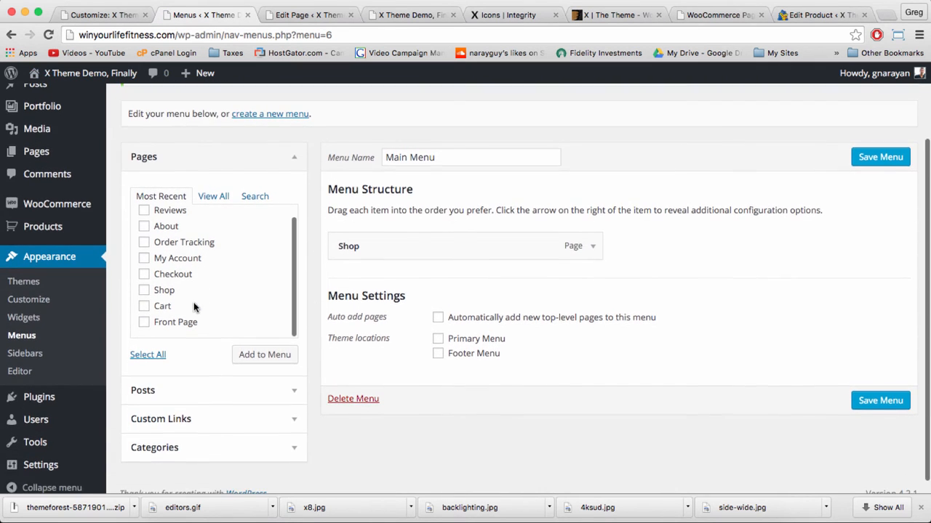
pyautogui.click(212, 195)
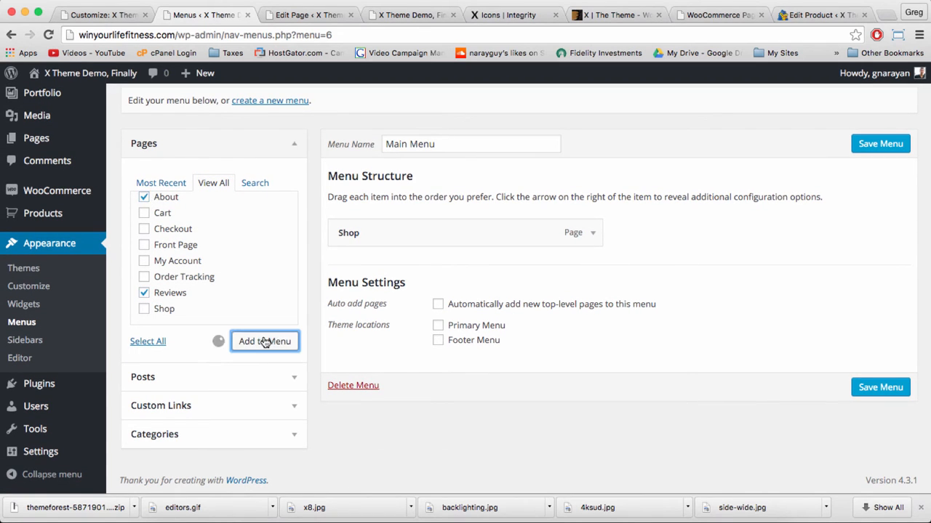
pyautogui.click(264, 340)
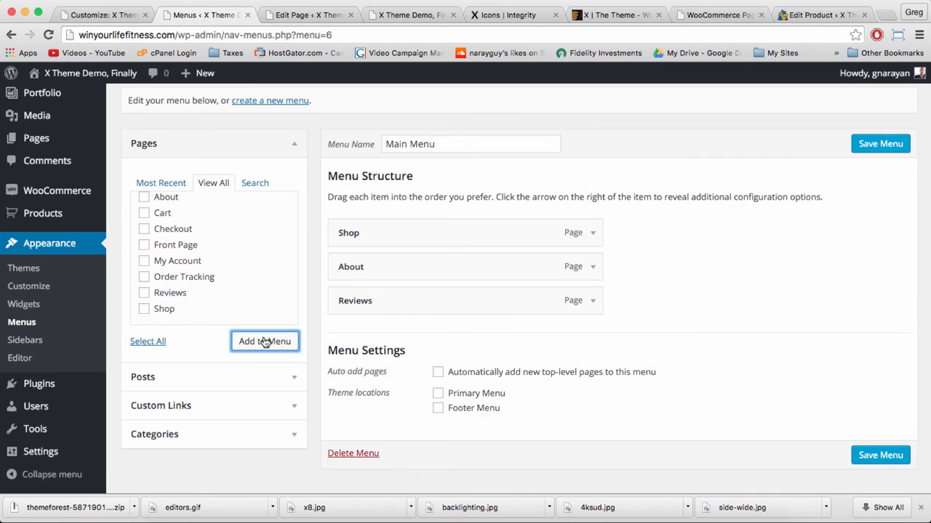
pyautogui.moveTo(145, 215)
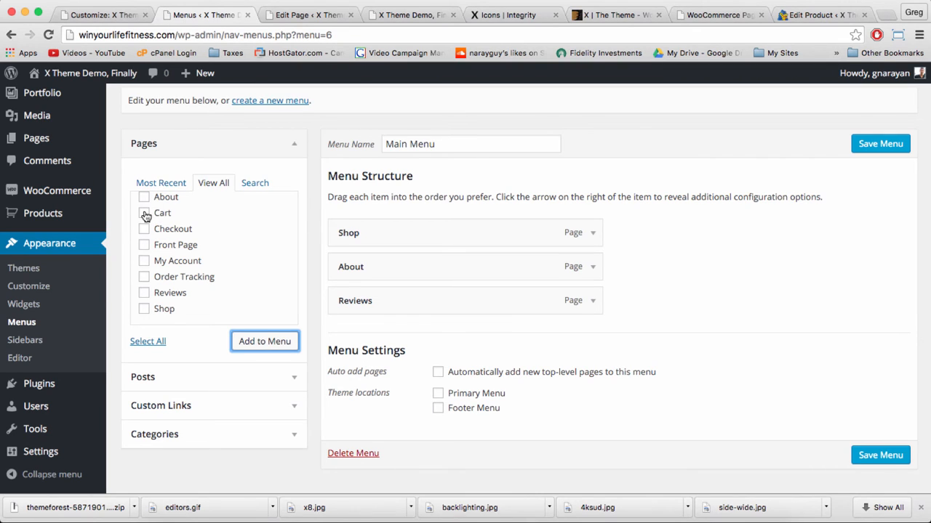
# Step: Add Cart, Checkout and My Account and nest them as sub items under Shop
pyautogui.click(144, 228)
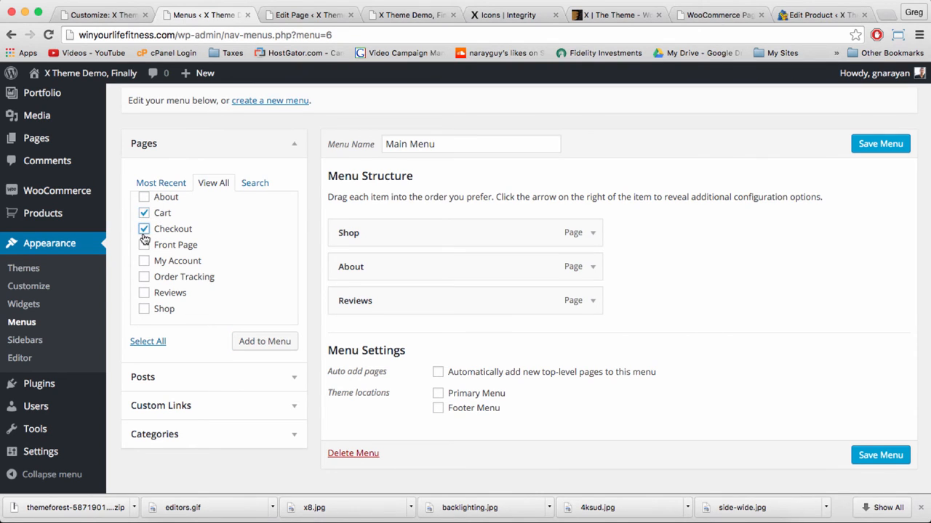
pyautogui.click(144, 260)
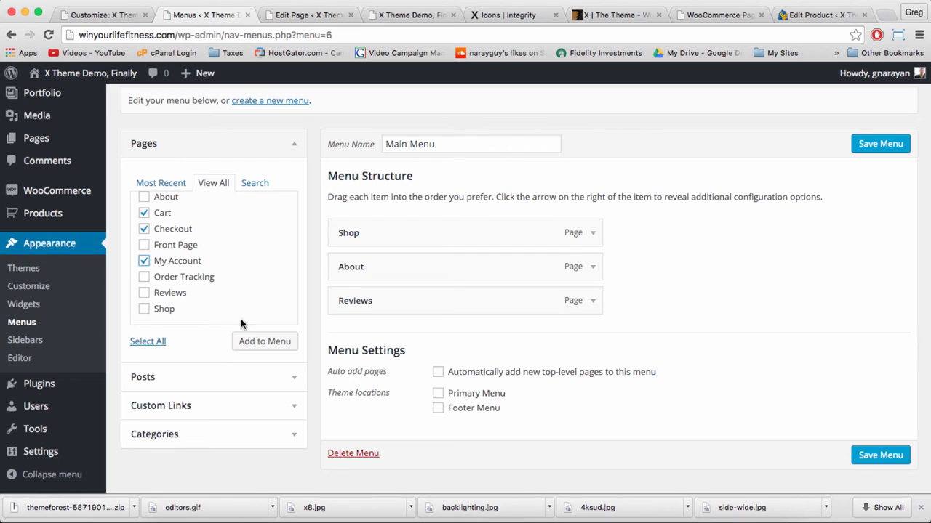
pyautogui.click(264, 341)
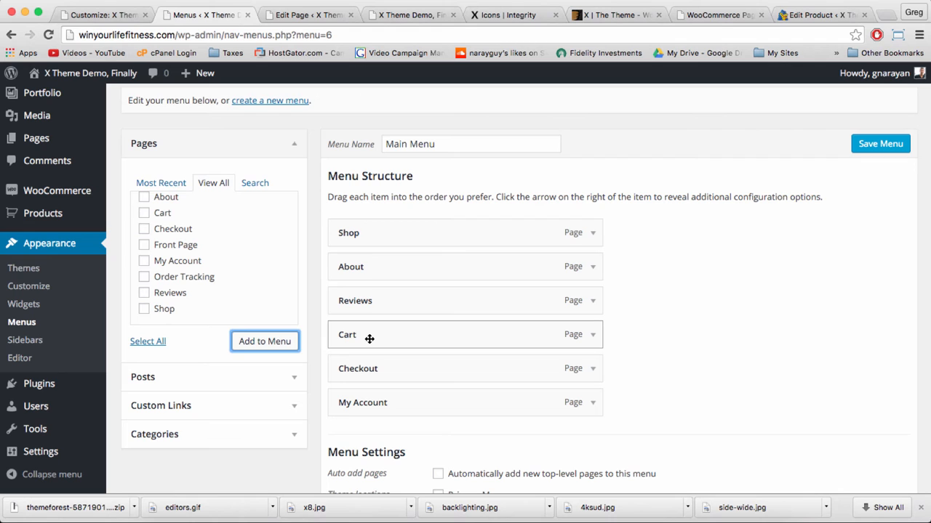
pyautogui.moveTo(369, 334); pyautogui.dragTo(397, 263)
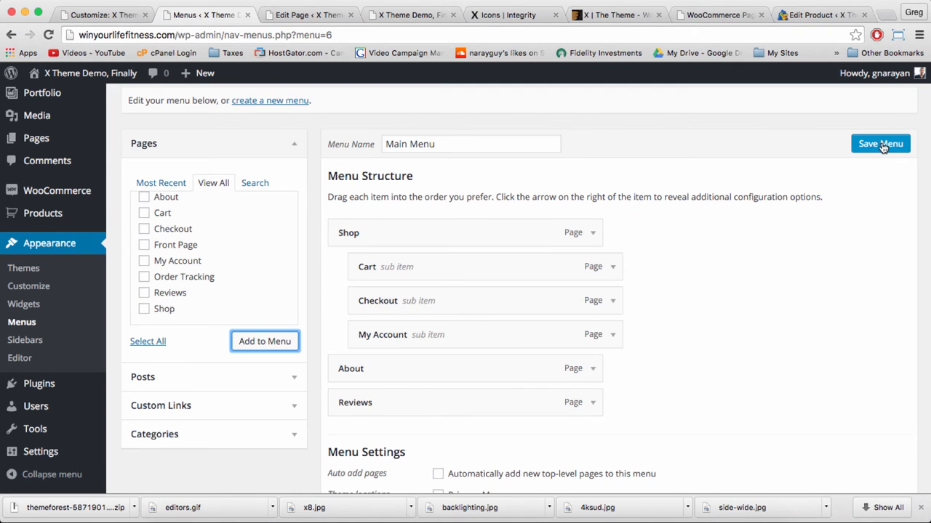
pyautogui.click(880, 144)
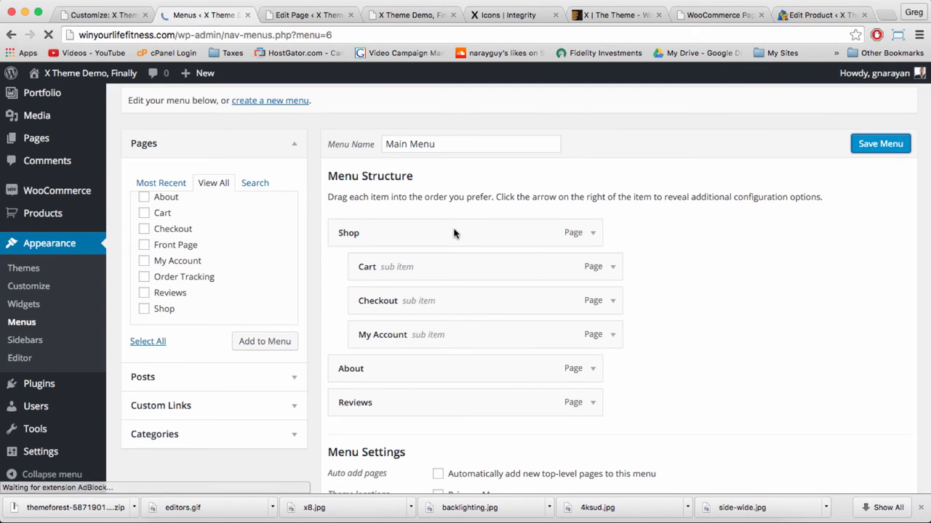
pyautogui.scroll(-3)
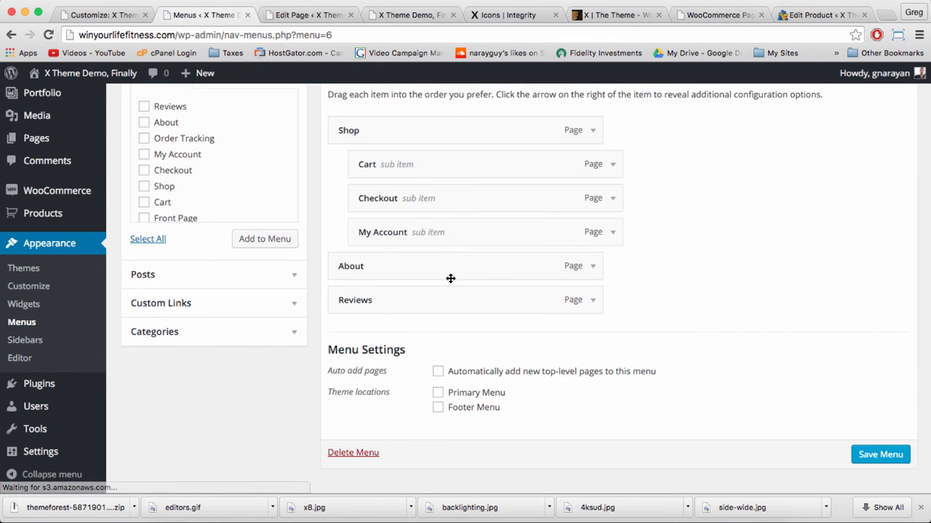
# Step: Assign Main Menu as the Primary Menu, save it, and open the live site in a new tab
pyautogui.click(438, 360)
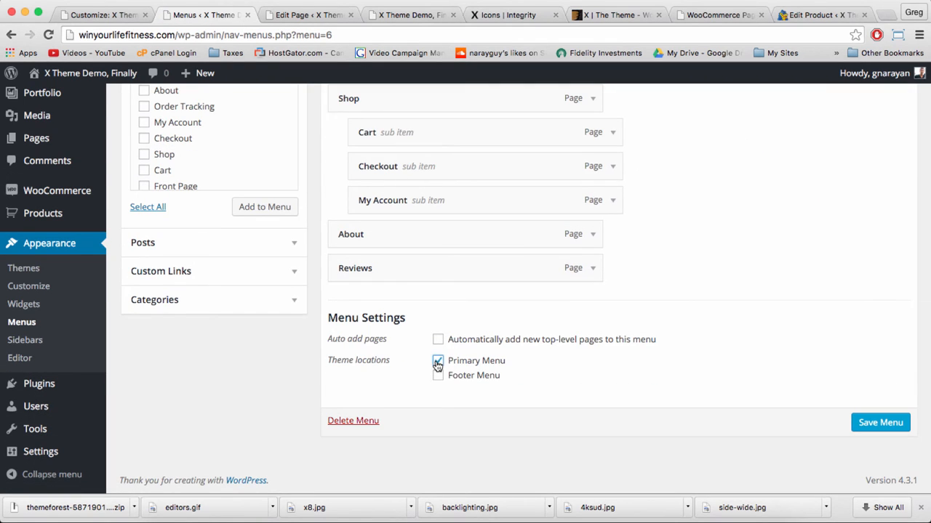
pyautogui.click(438, 376)
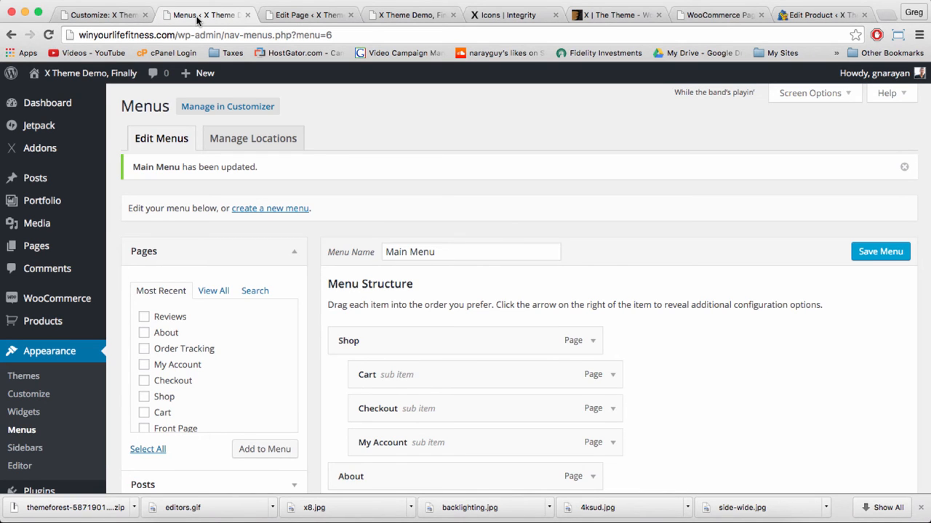
pyautogui.click(90, 72)
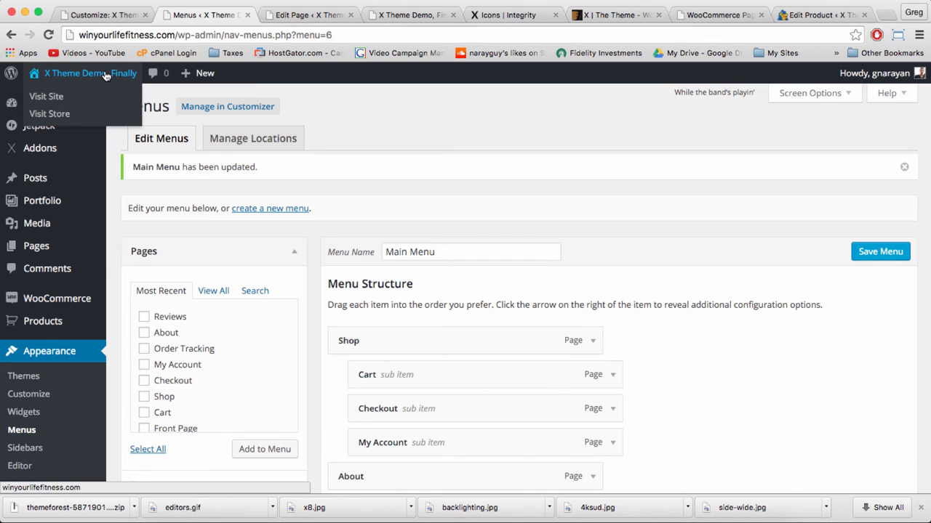
pyautogui.rightClick(73, 73)
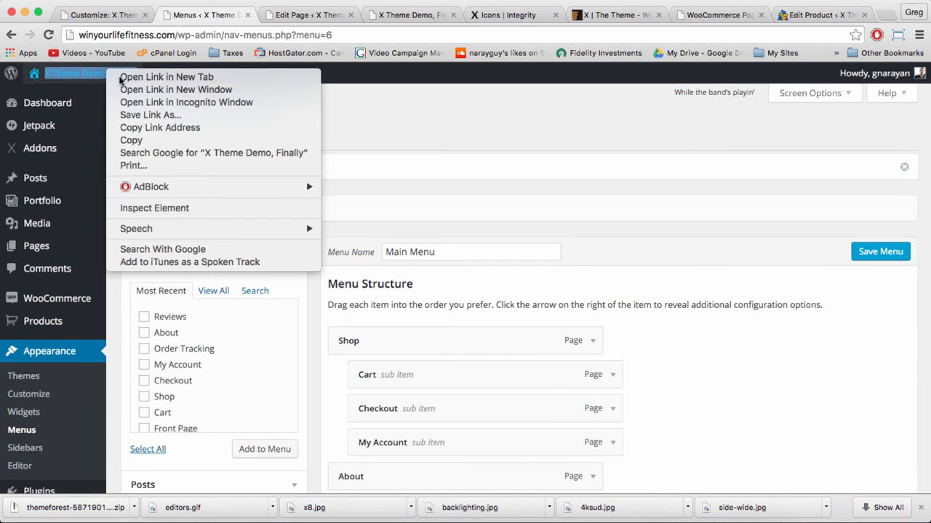
pyautogui.click(166, 76)
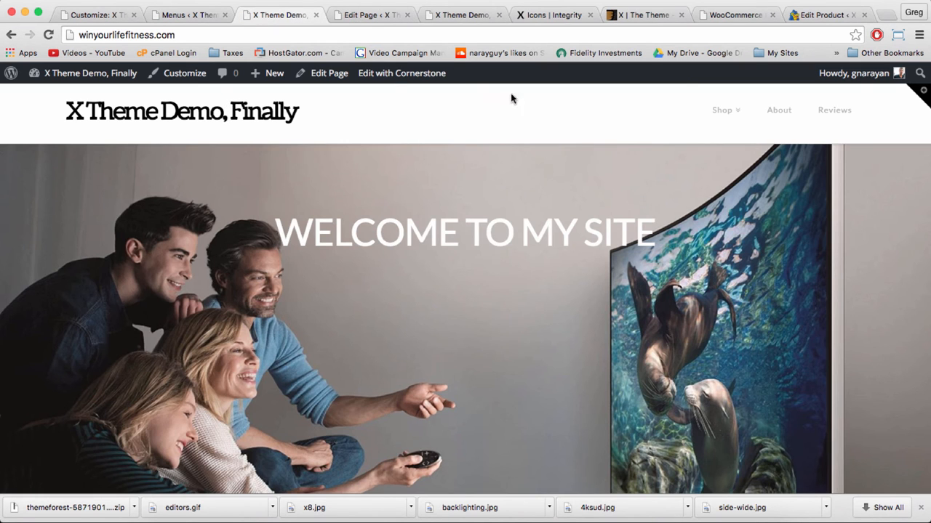
pyautogui.moveTo(582, 117)
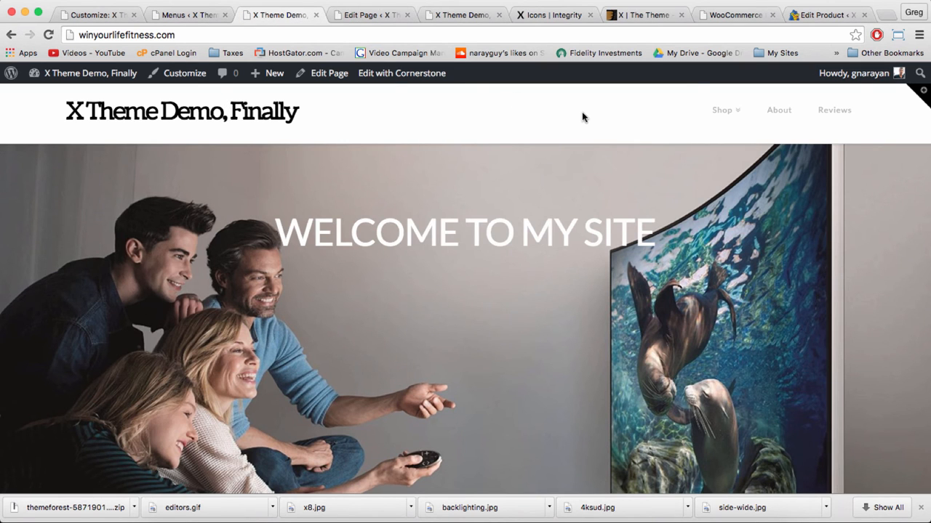
pyautogui.moveTo(724, 110)
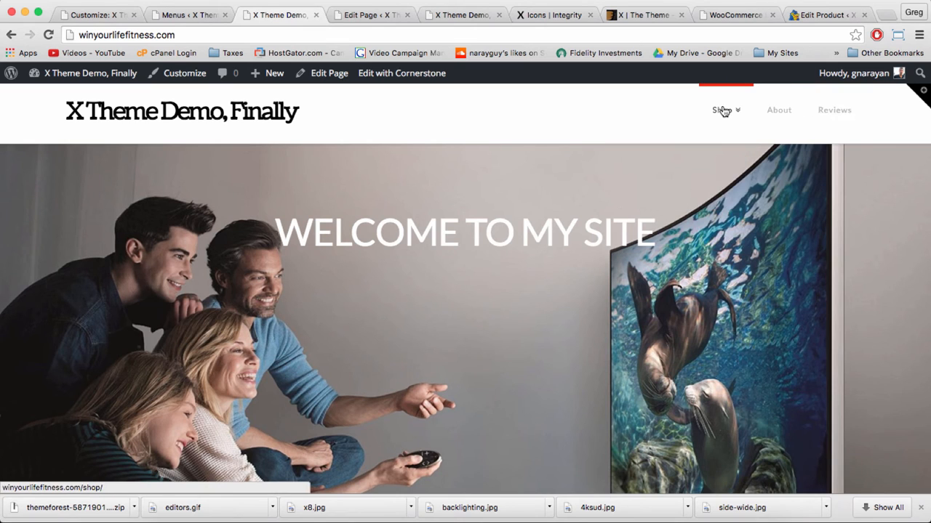
# Step: Browse the live store and bring up The Curve Ultra HD Television page showing $899.00 and Add to cart
pyautogui.scroll(-3)
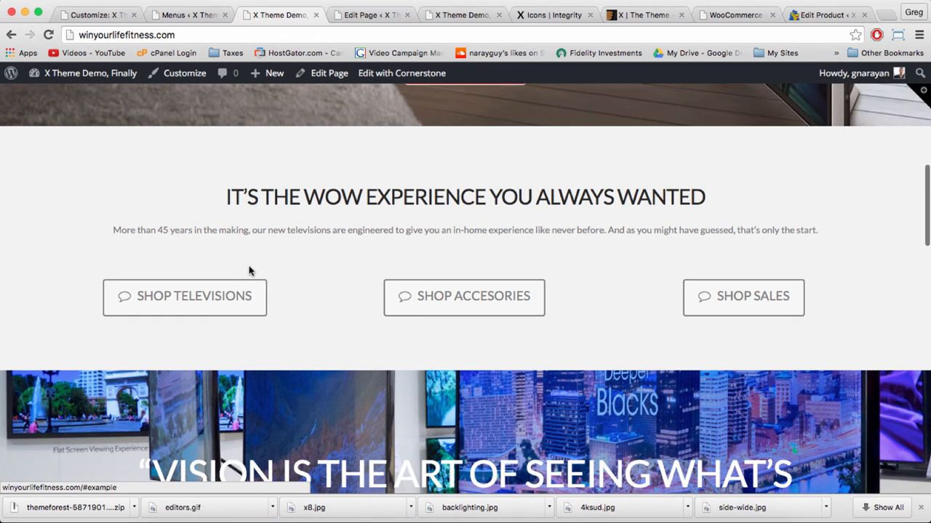
pyautogui.click(185, 297)
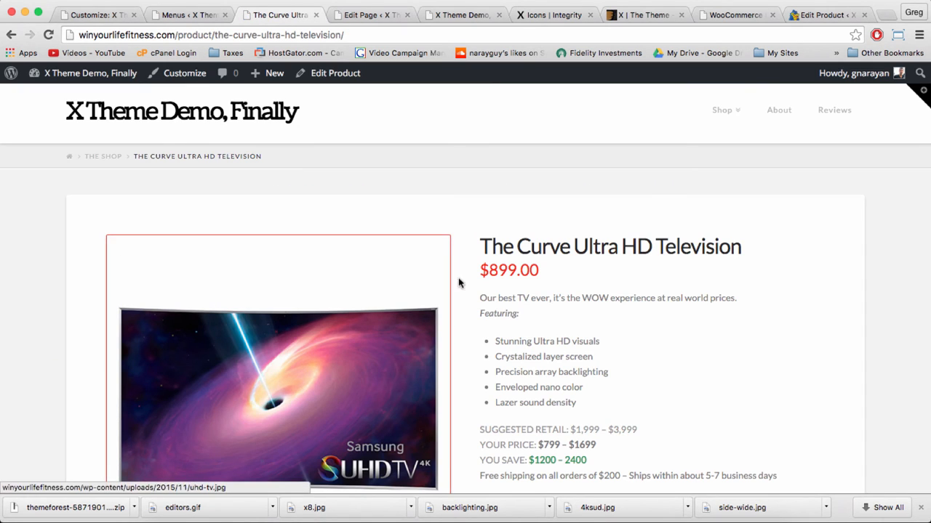
pyautogui.scroll(-3)
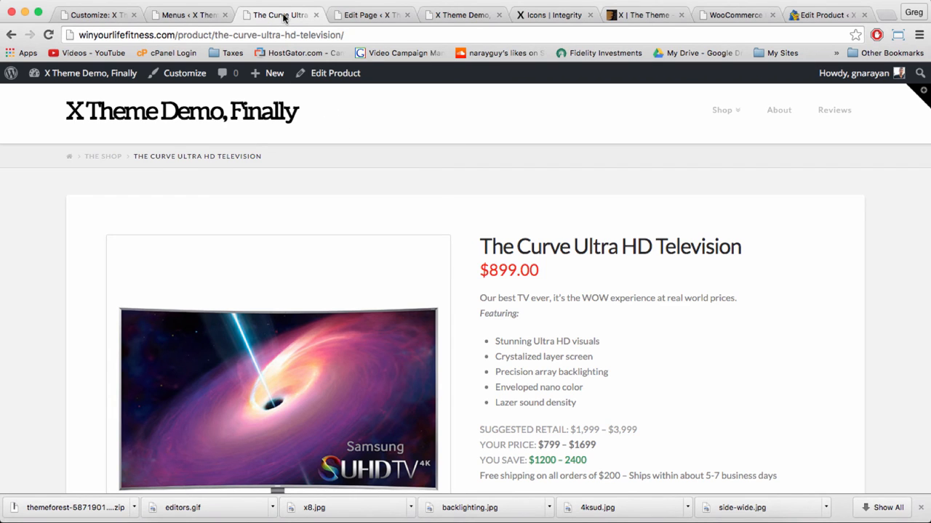
pyautogui.click(273, 72)
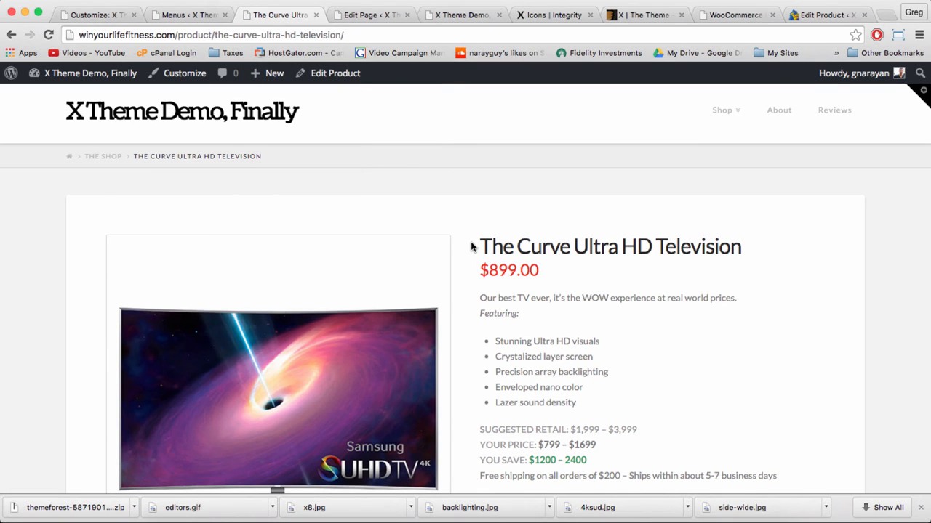
pyautogui.click(273, 73)
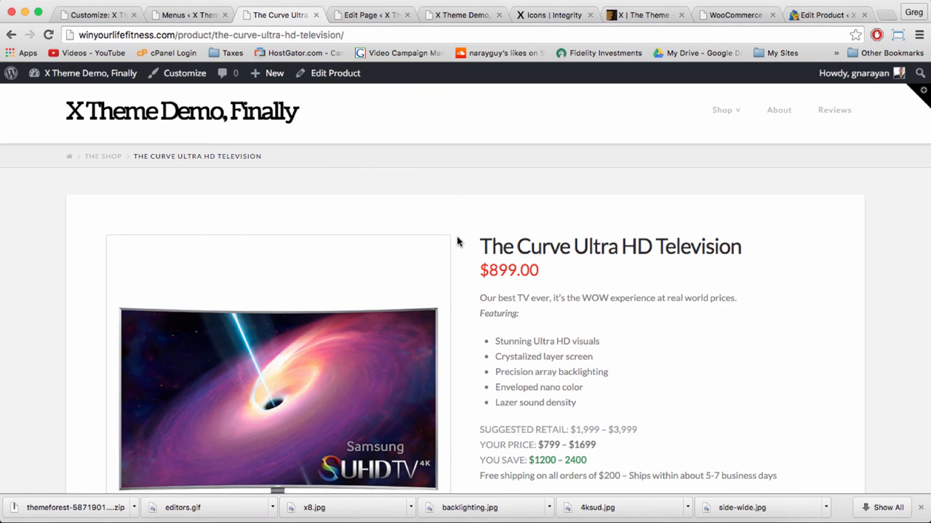
pyautogui.scroll(-3)
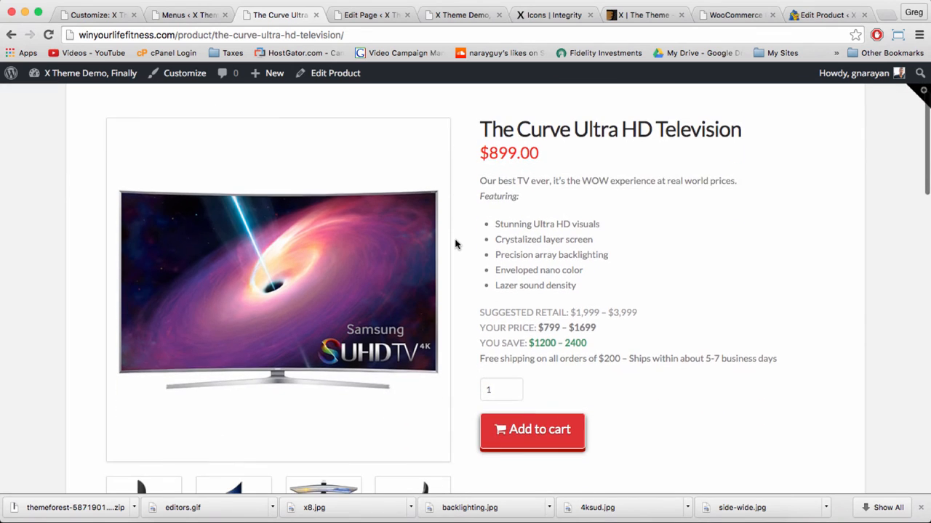
pyautogui.scroll(-3)
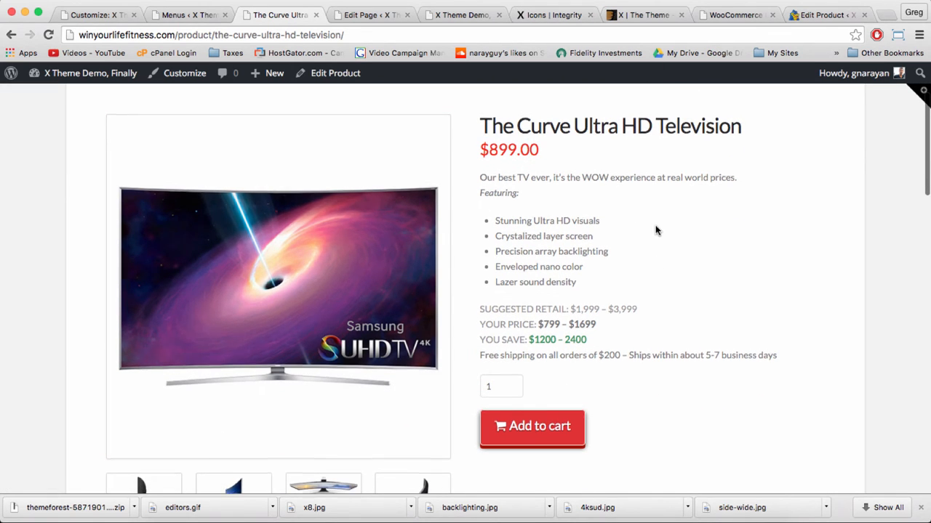
# Step: Create a new product titled 2000s Television and enter its description text
pyautogui.click(273, 73)
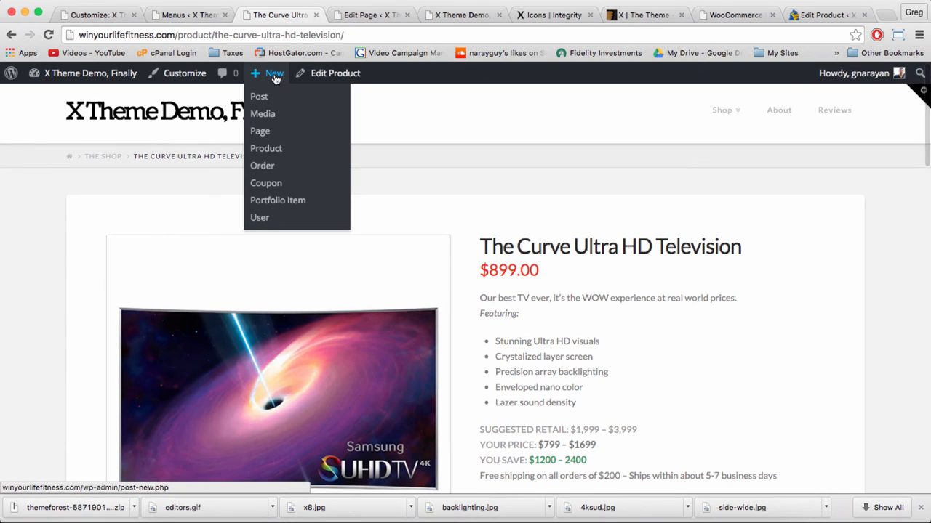
pyautogui.click(265, 149)
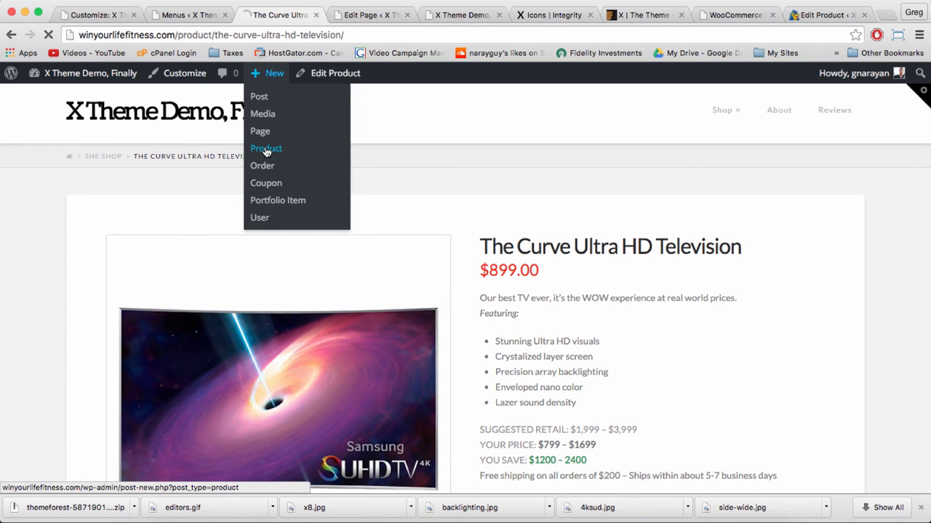
pyautogui.click(265, 148)
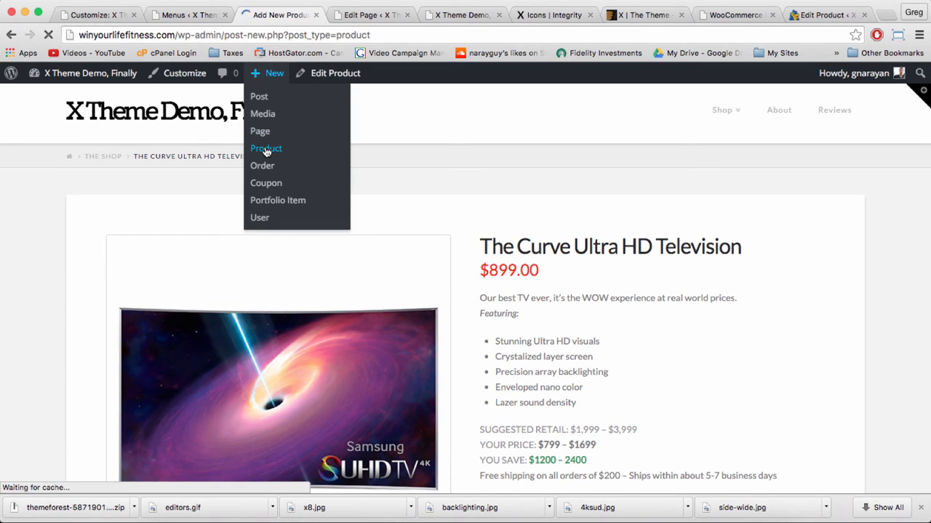
pyautogui.click(266, 148)
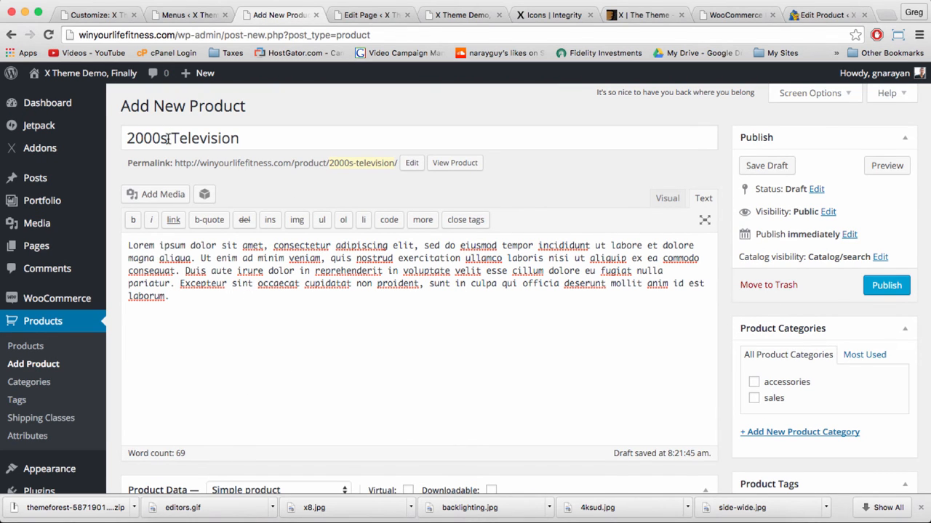
pyautogui.moveTo(340, 271)
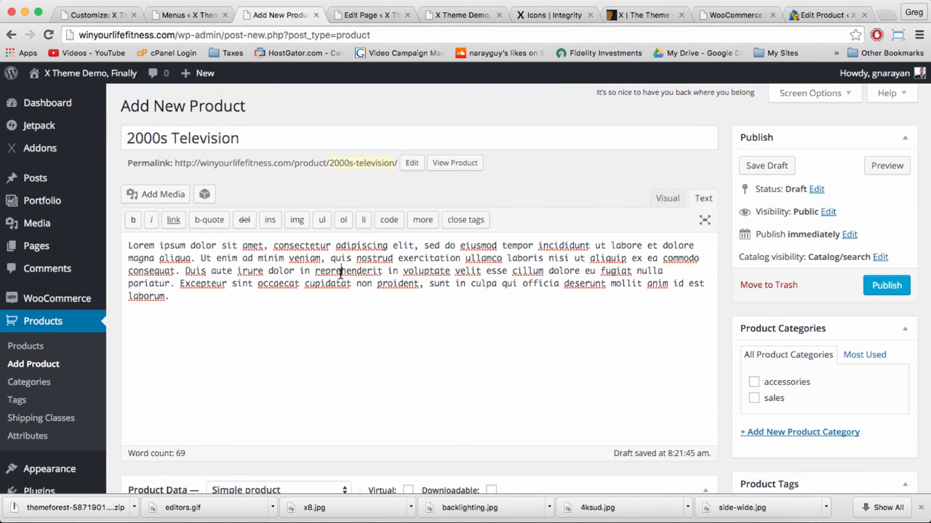
pyautogui.scroll(-3)
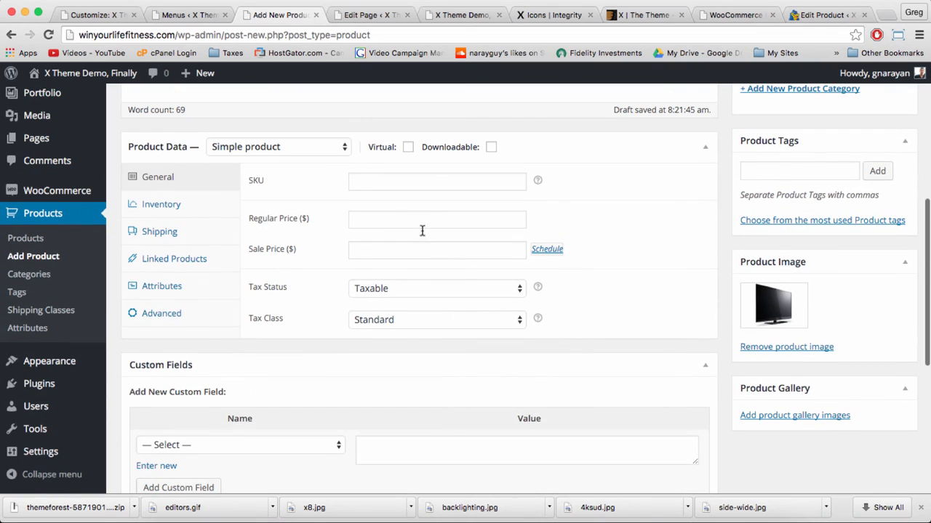
pyautogui.write('79')
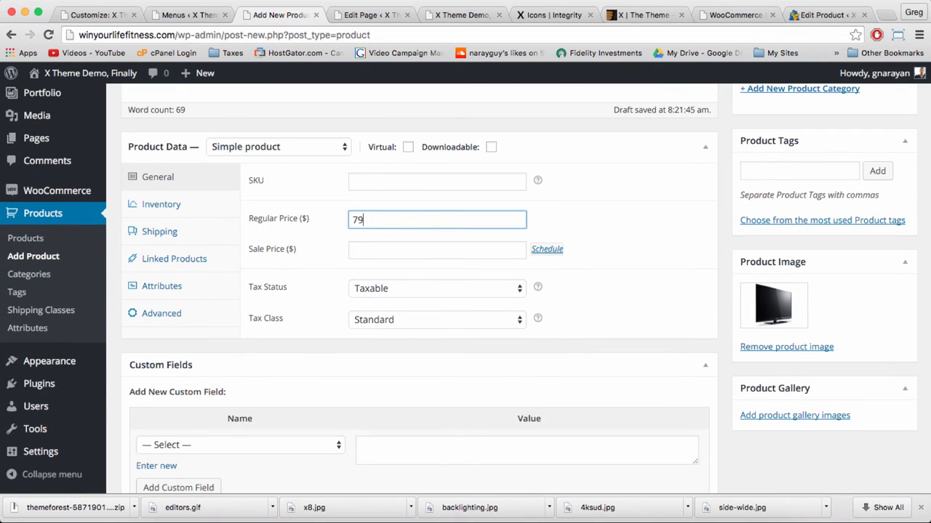
pyautogui.write('2')
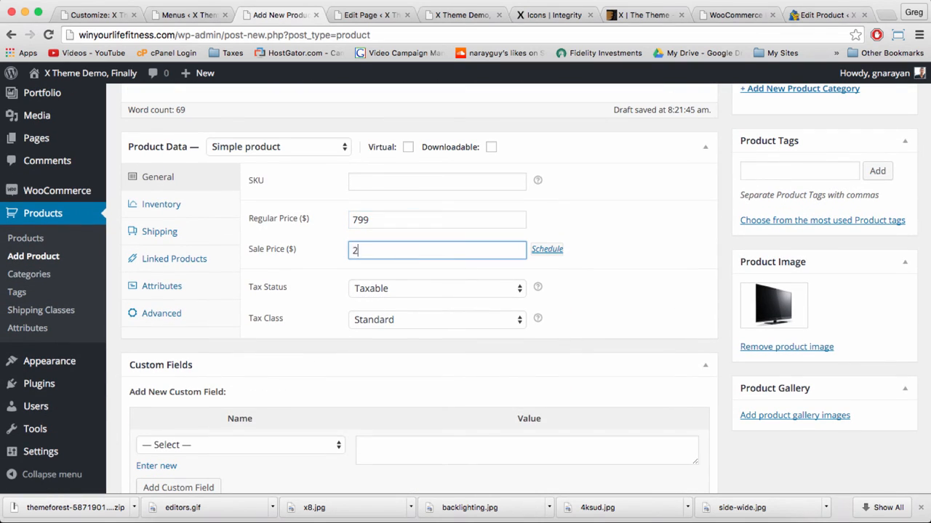
pyautogui.write('99')
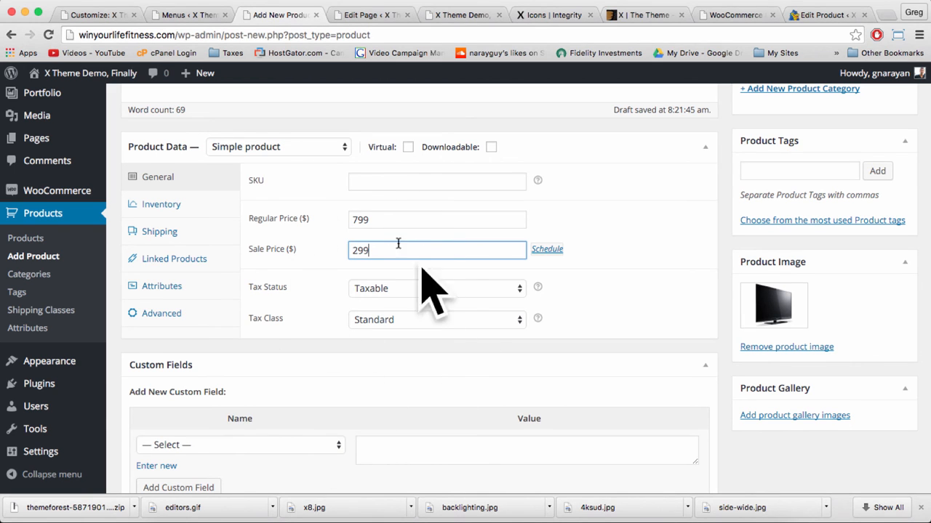
pyautogui.moveTo(436, 329)
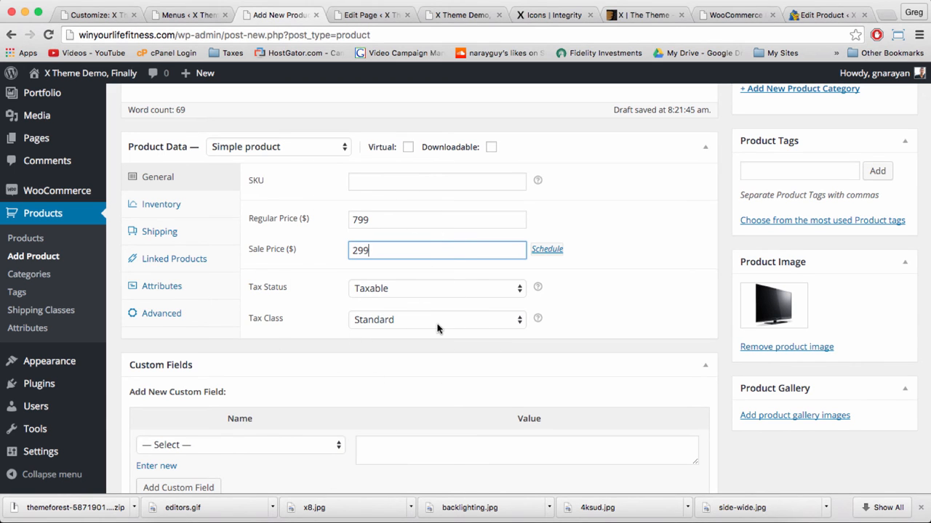
# Step: Toggle customer reviews in Advanced settings and assign the product to the sales category
pyautogui.scroll(-3)
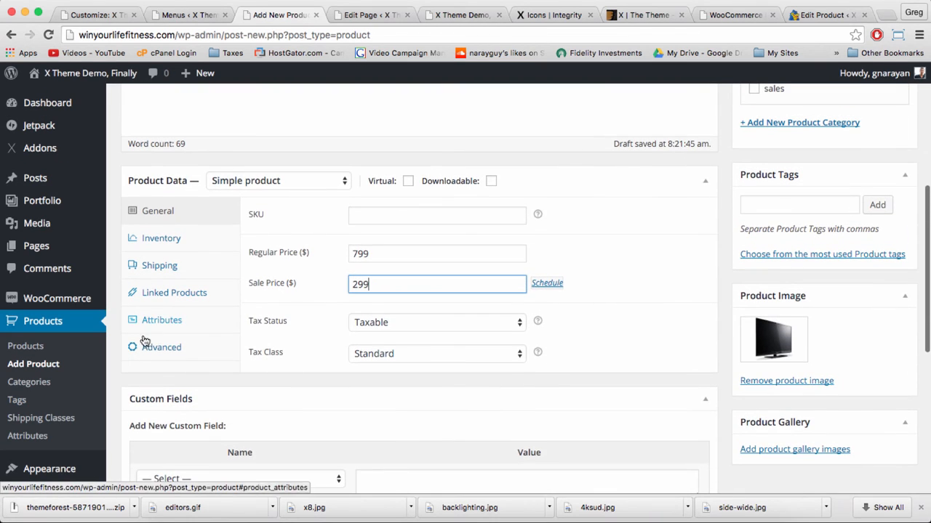
pyautogui.click(161, 346)
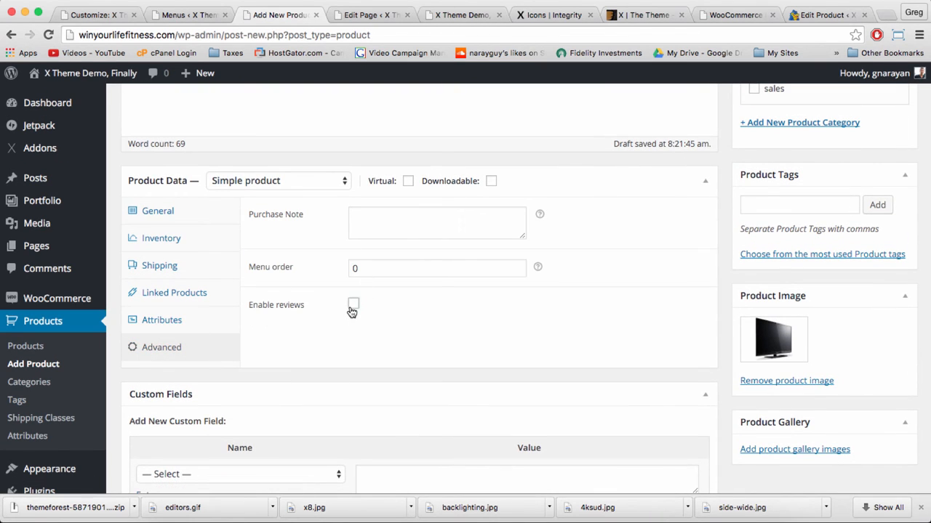
pyautogui.click(354, 304)
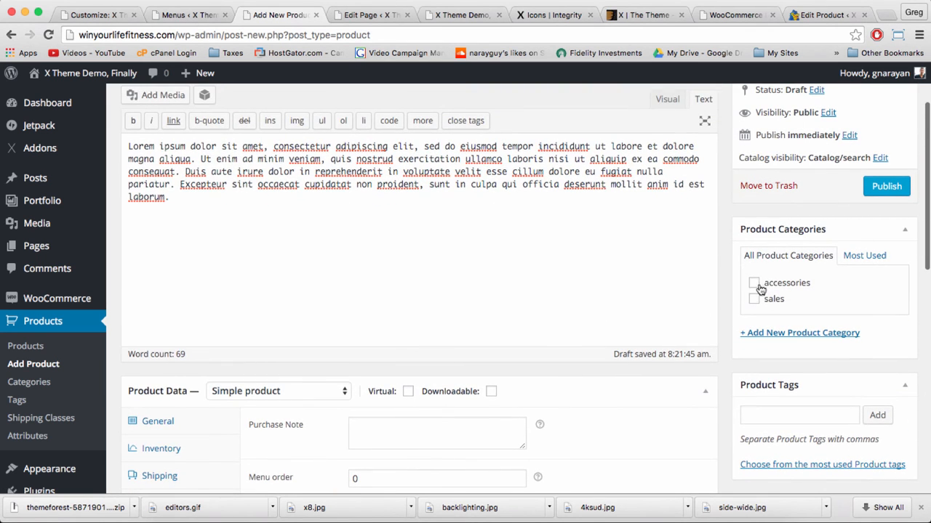
pyautogui.click(754, 300)
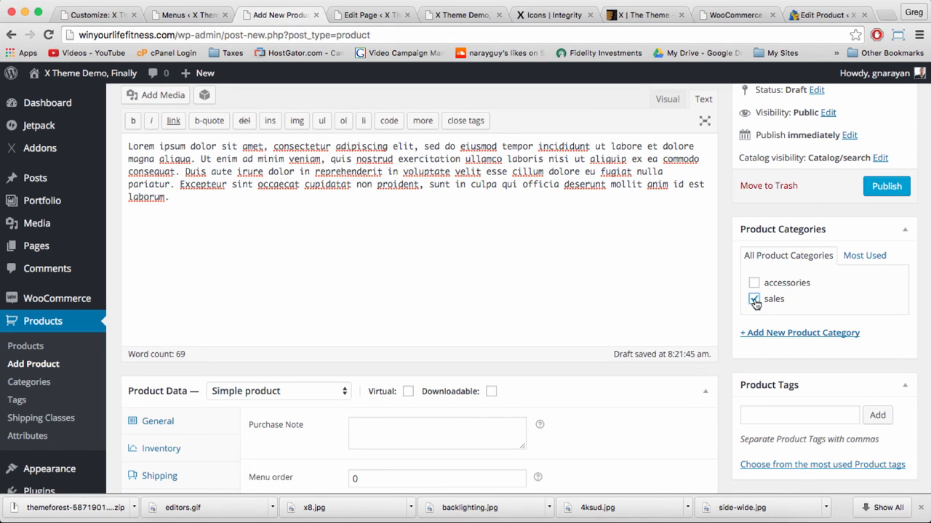
pyautogui.click(753, 299)
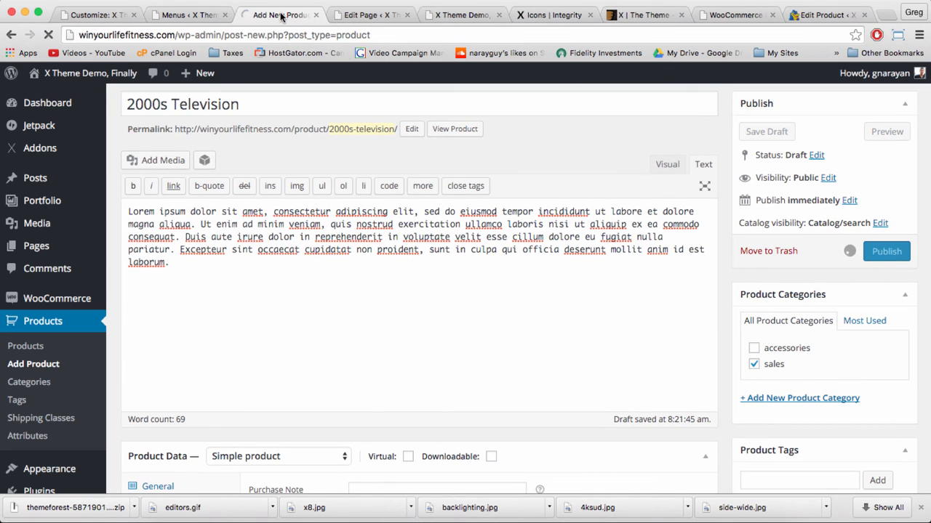
# Step: Publish the 2000s Television and view it on the storefront at $299 on sale
pyautogui.click(886, 250)
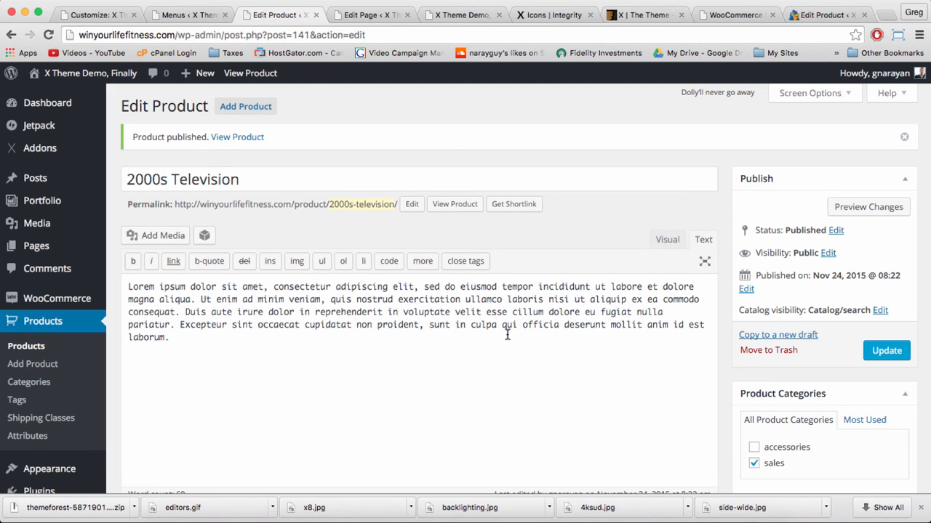
pyautogui.click(454, 203)
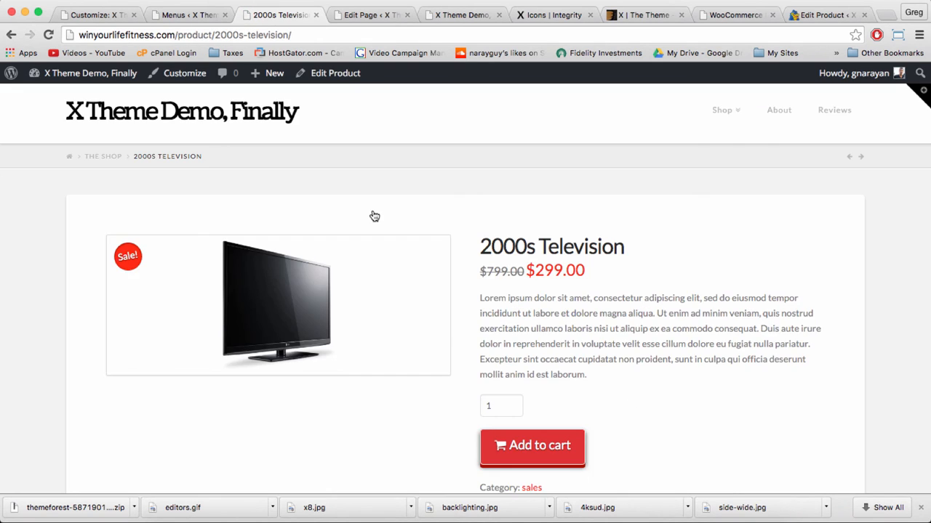
pyautogui.moveTo(256, 247)
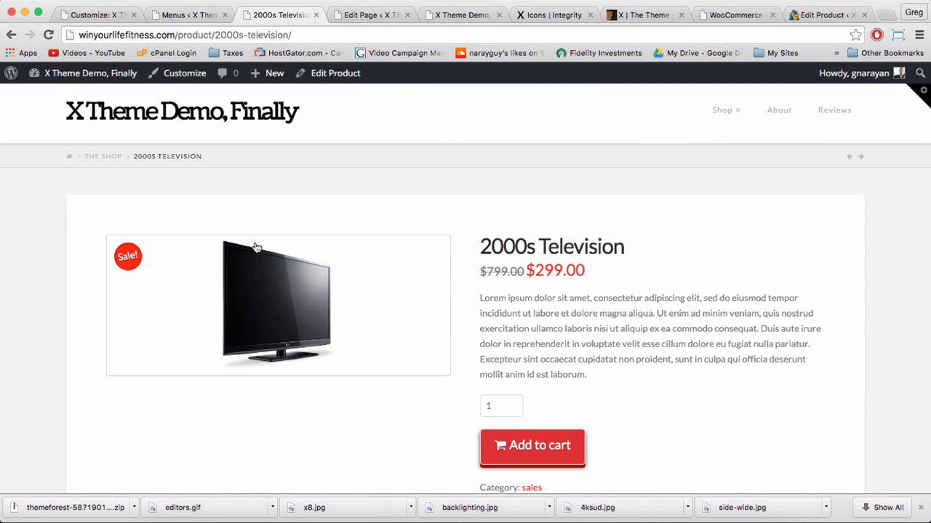
pyautogui.scroll(-3)
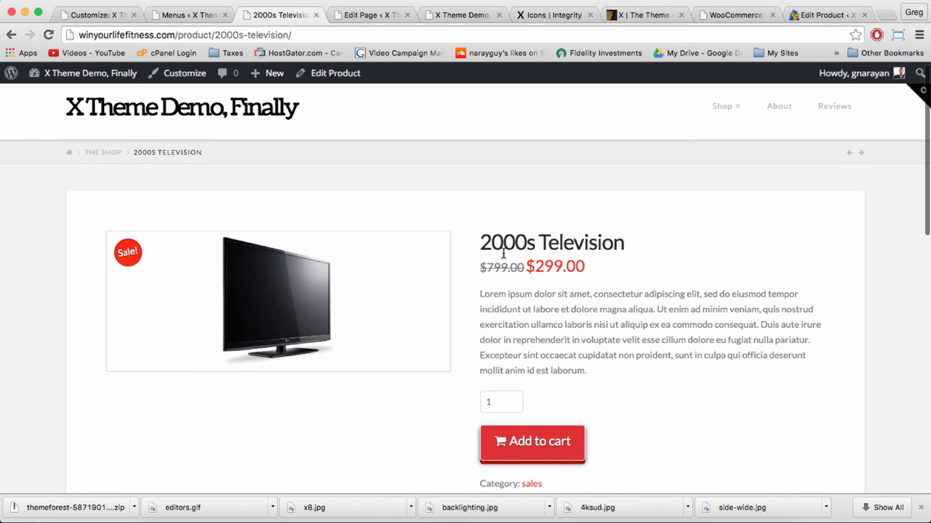
pyautogui.scroll(-3)
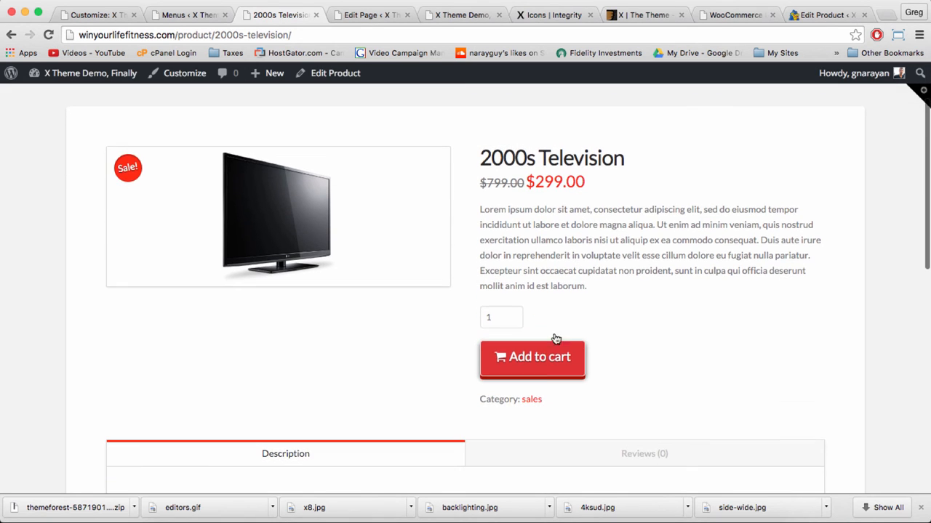
# Step: View the sales category archive listing both televisions, then return to wp-admin
pyautogui.click(532, 398)
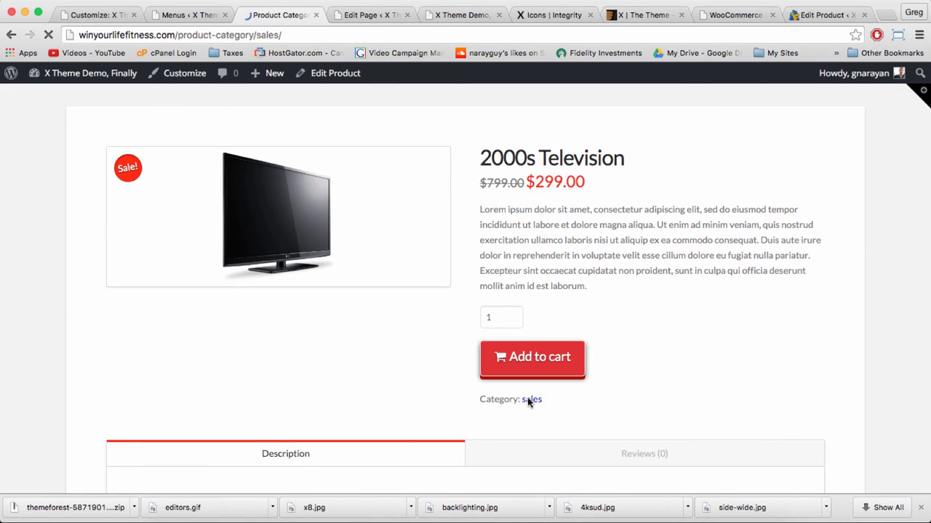
pyautogui.click(530, 398)
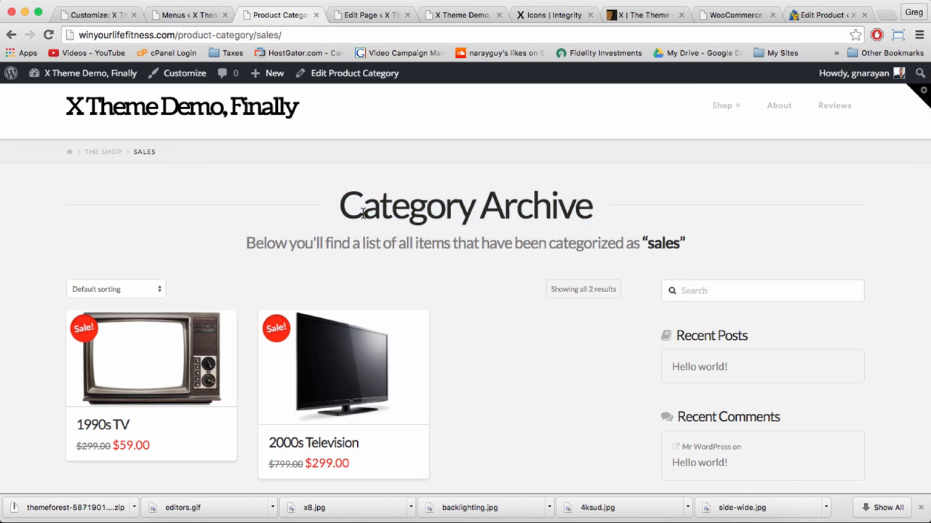
pyautogui.scroll(-3)
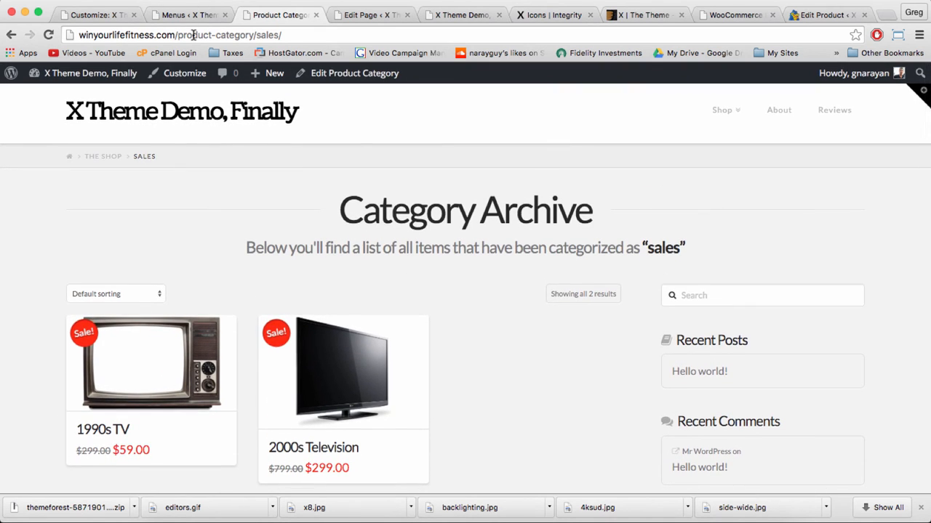
pyautogui.click(175, 35)
pyautogui.write('wp-admin')
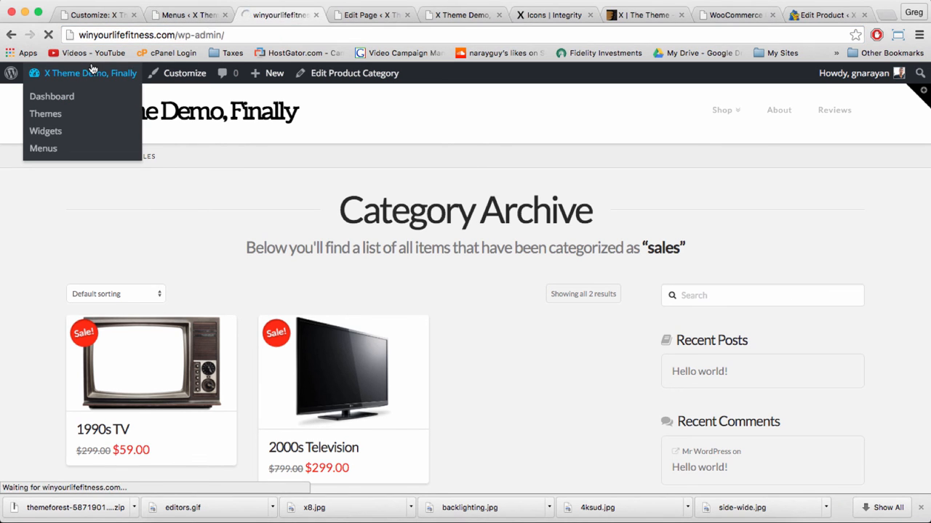
# Step: Locate the Front Page in Pages > All Pages and start editing it
pyautogui.click(52, 96)
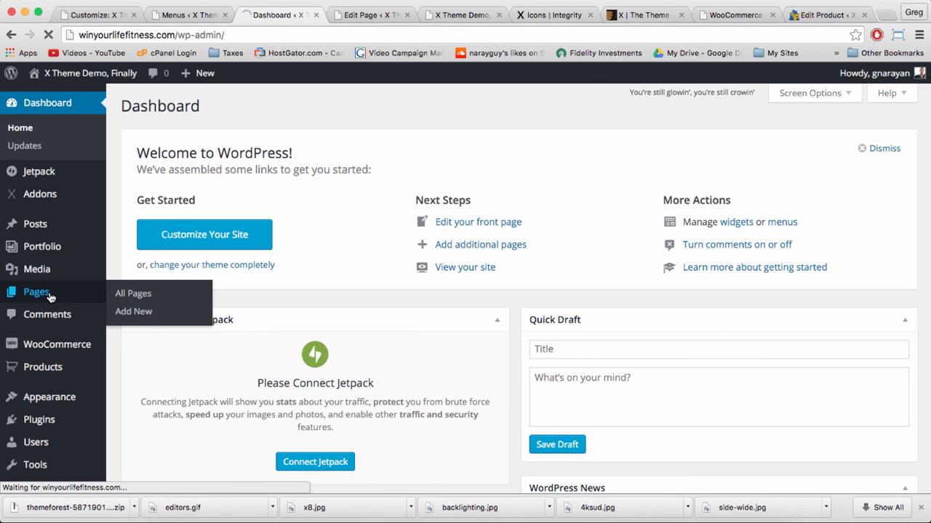
pyautogui.click(134, 294)
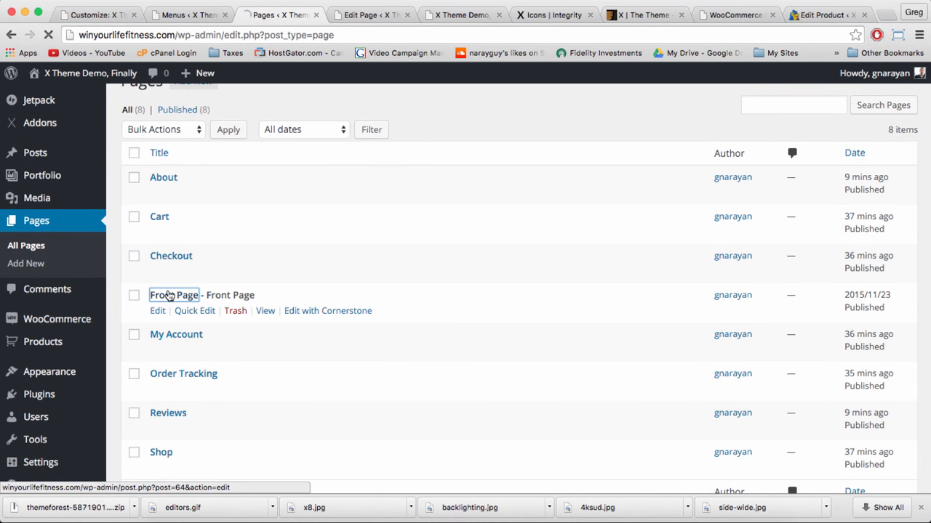
pyautogui.click(175, 294)
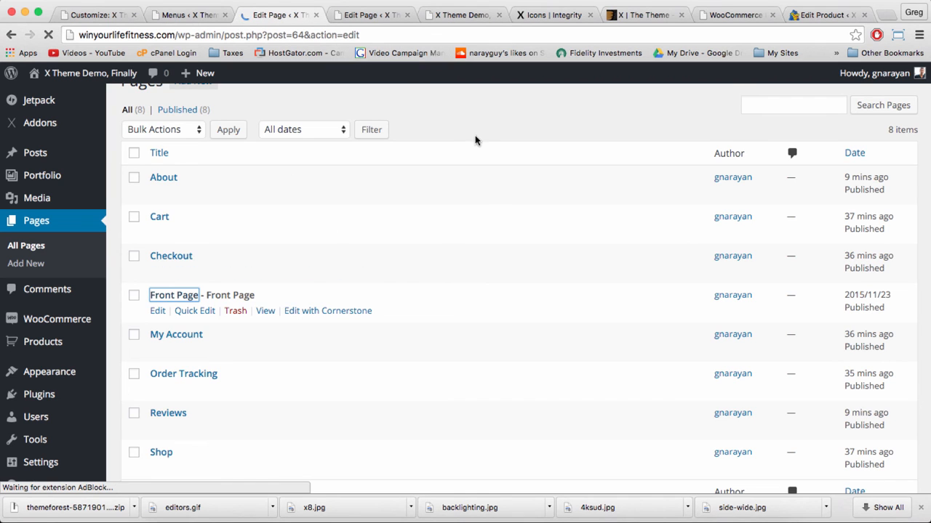
pyautogui.click(157, 312)
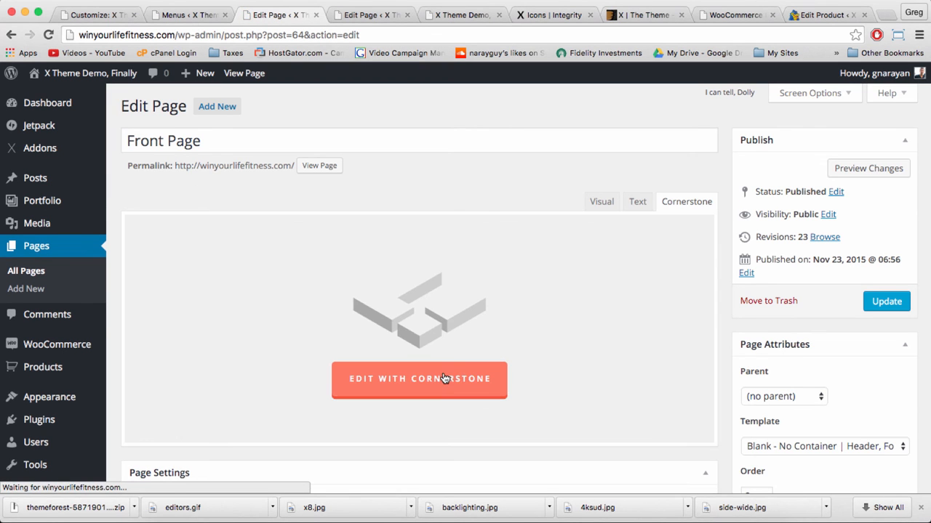
# Step: Launch Cornerstone on the Front Page and select Block Grid Item 3 holding Shop Sales
pyautogui.click(419, 378)
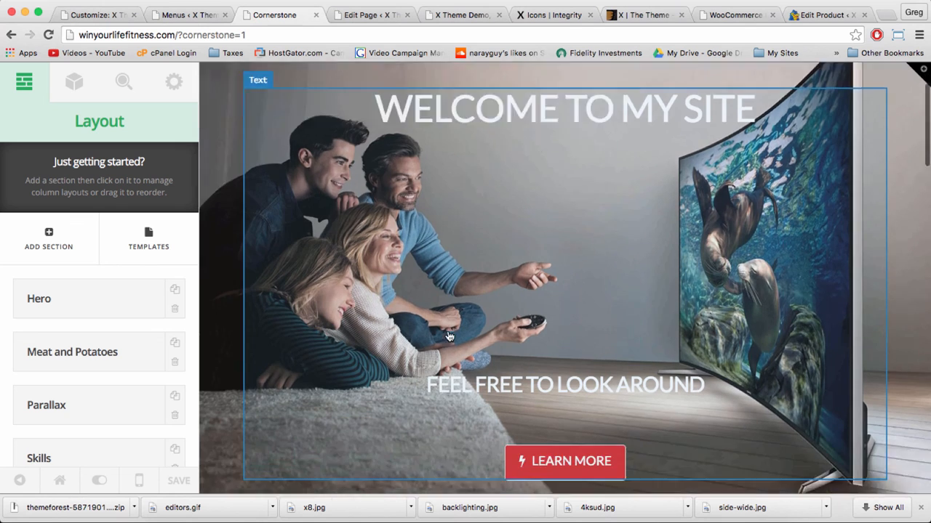
pyautogui.scroll(-3)
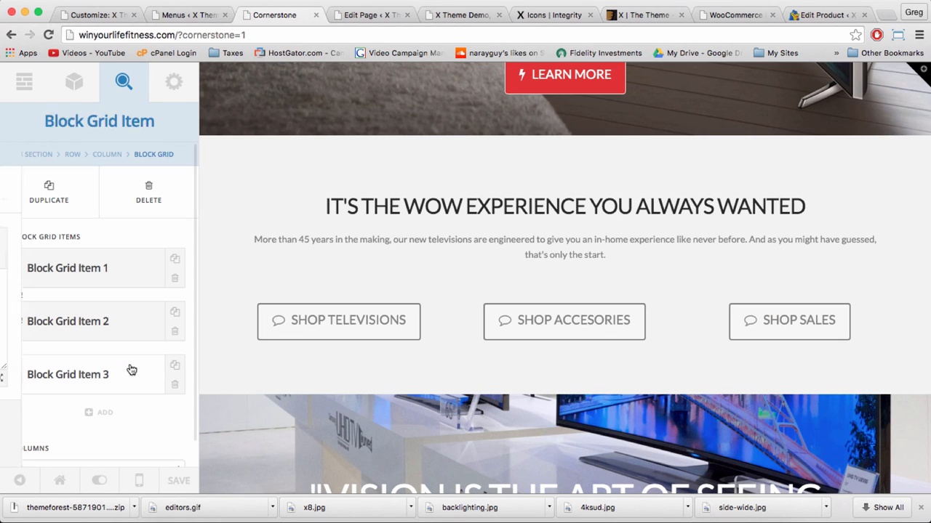
pyautogui.click(67, 373)
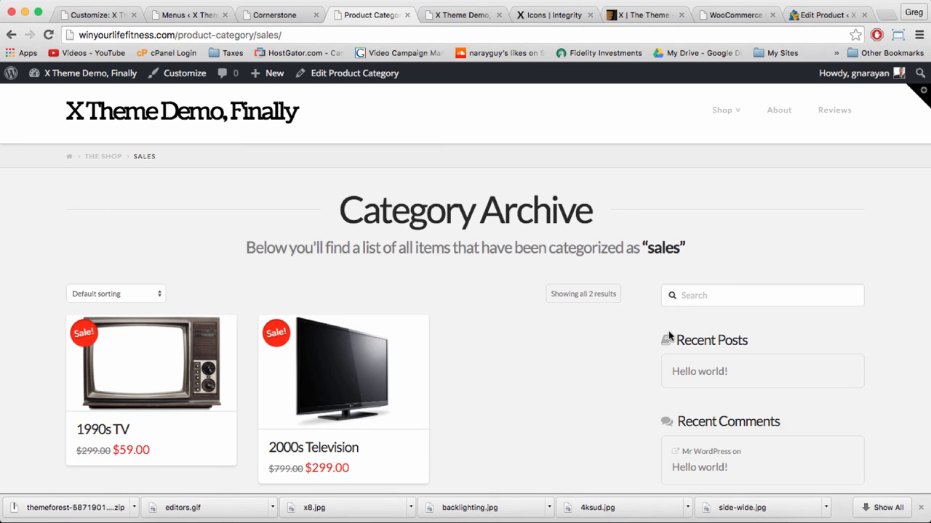
pyautogui.scroll(-3)
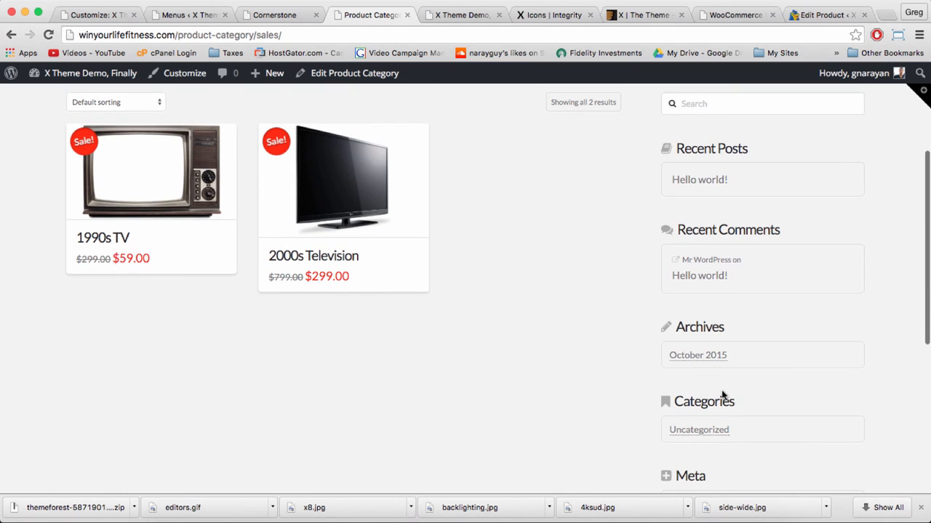
pyautogui.scroll(-3)
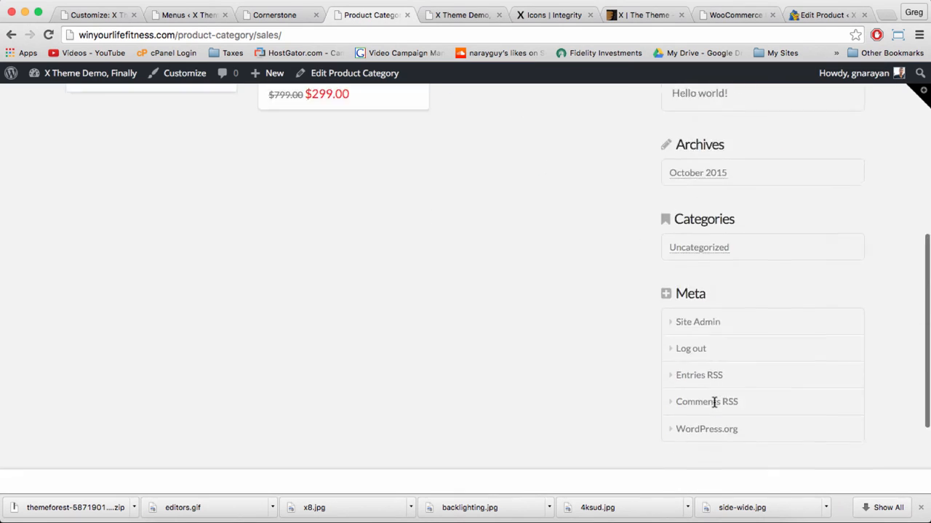
pyautogui.scroll(-3)
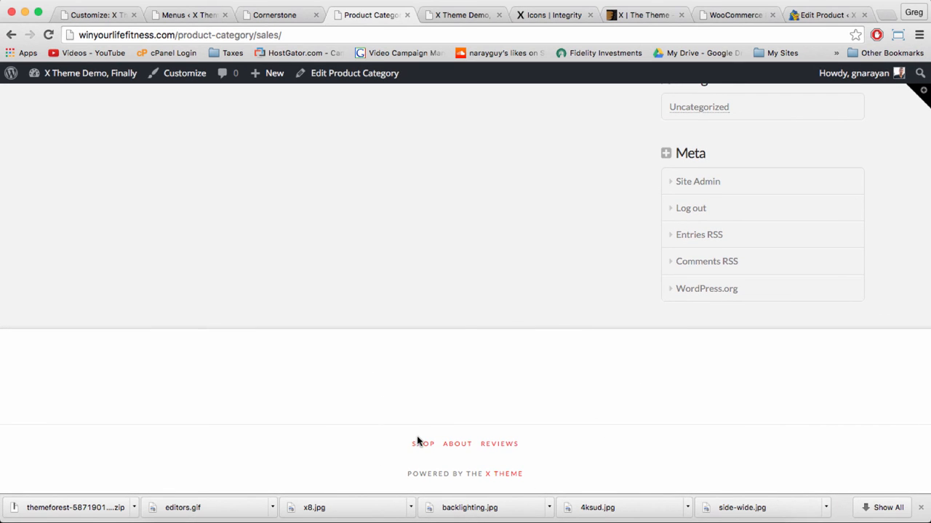
pyautogui.scroll(3)
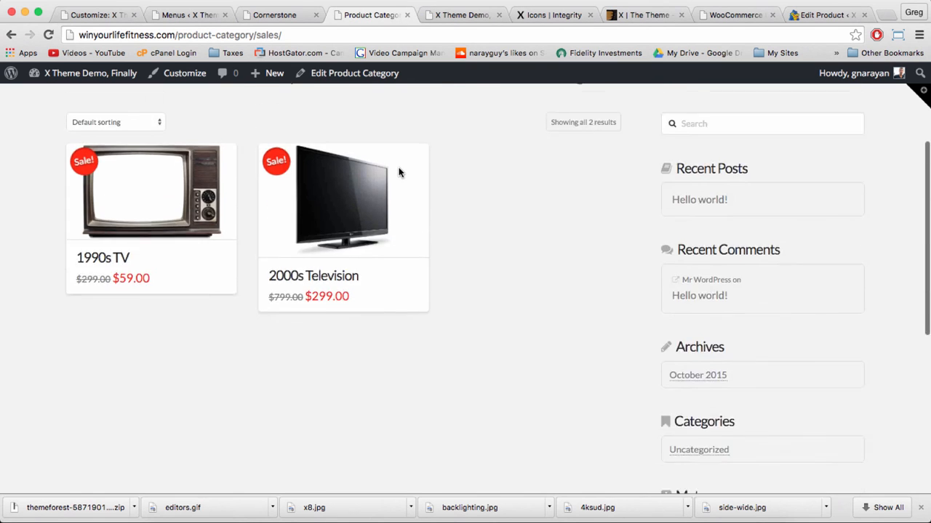